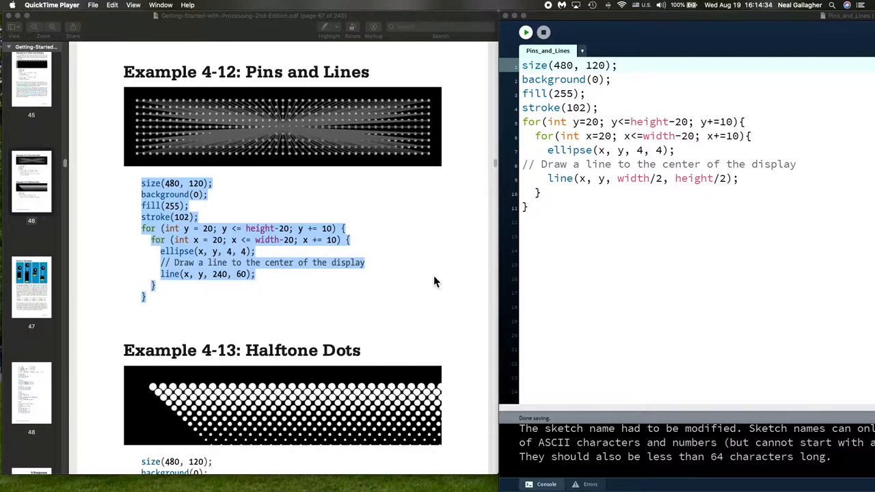
- Run Pins and Lines with its output placed below the code, then rerun at a 480 height
scroll(down, 3)
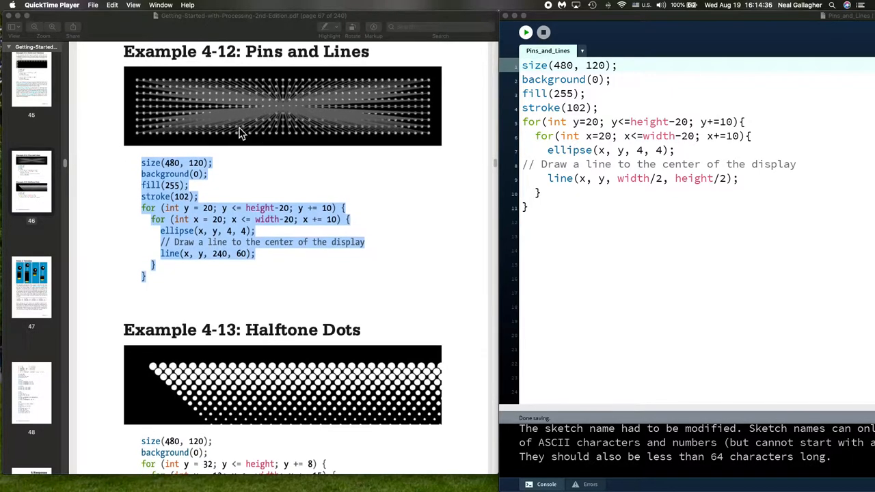
scroll(down, 3)
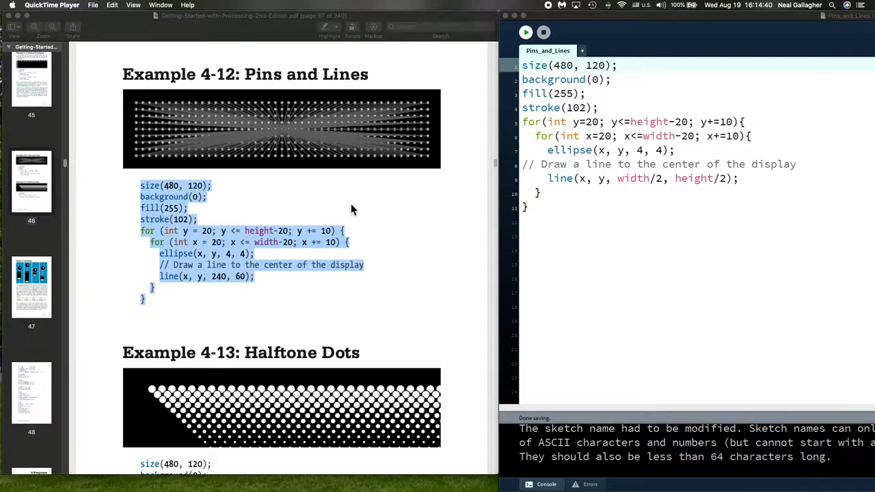
mouse_move(350, 224)
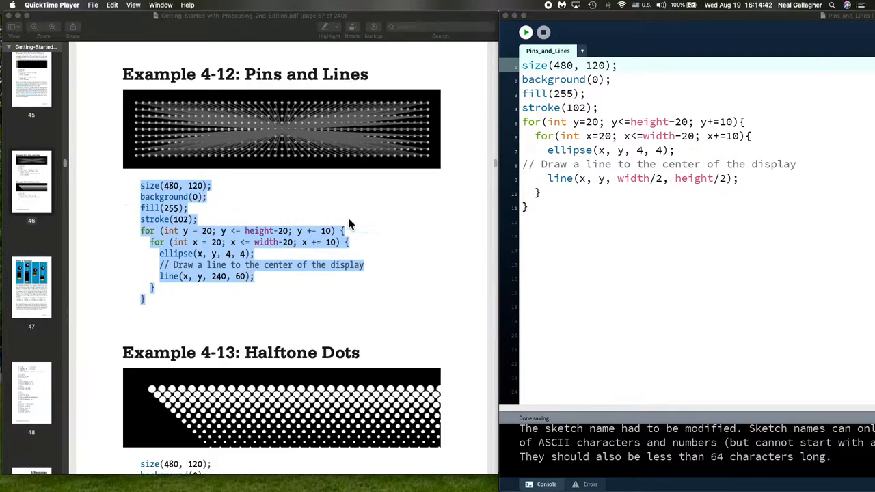
mouse_move(123, 311)
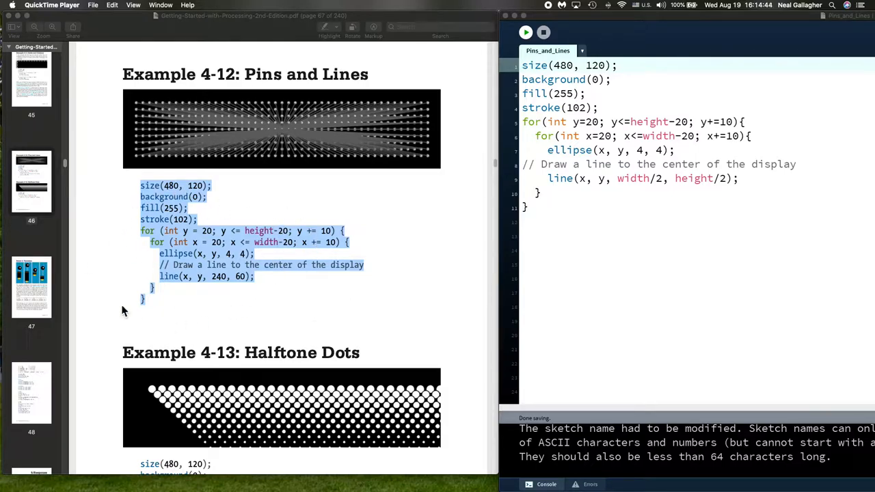
mouse_move(766, 104)
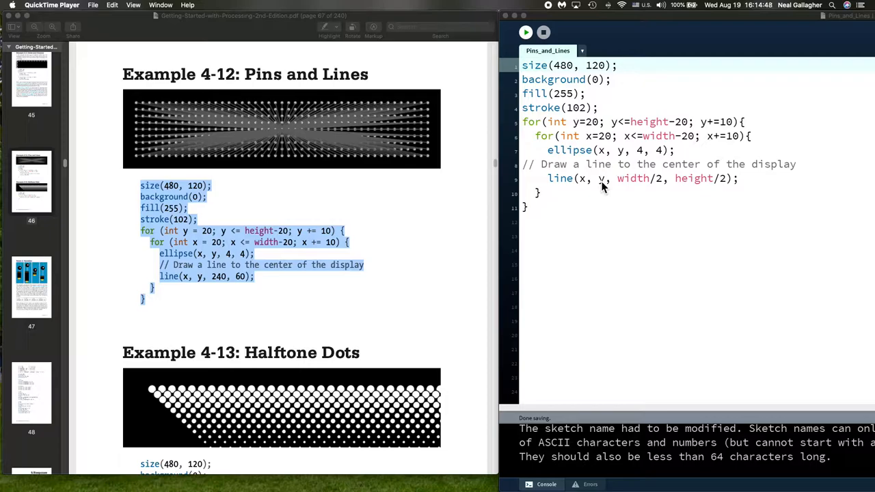
mouse_move(595, 205)
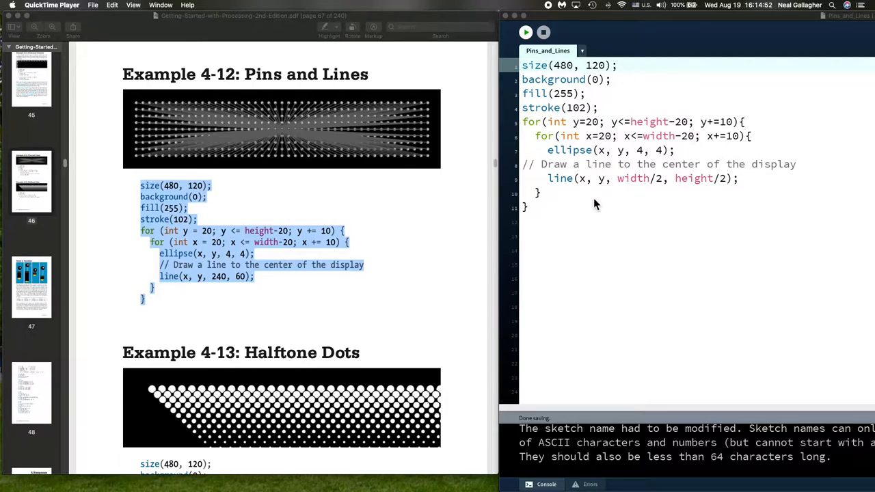
mouse_move(413, 272)
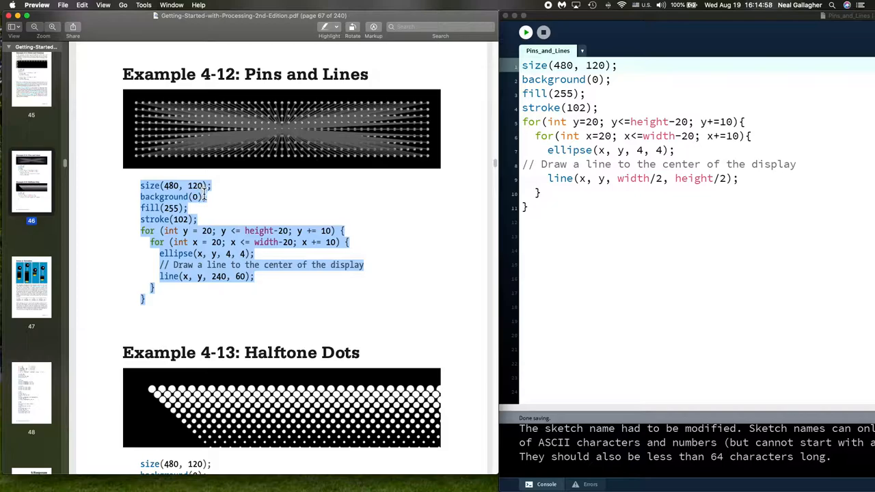
mouse_move(430, 184)
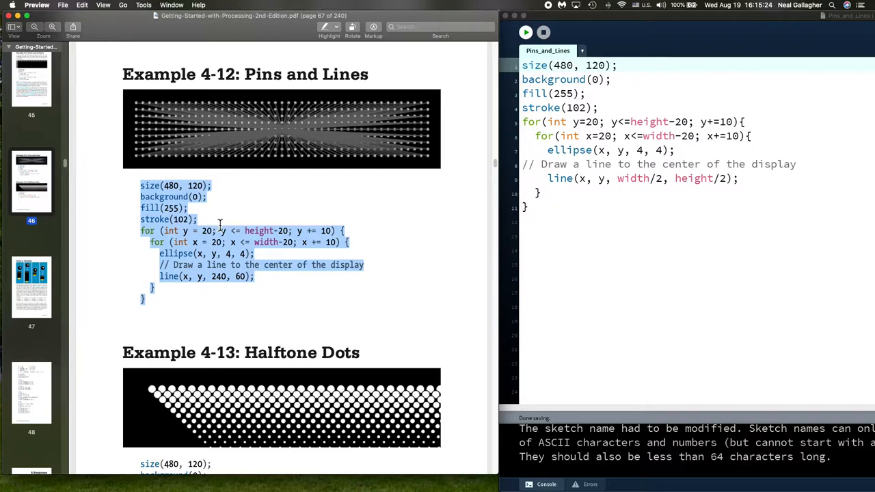
mouse_move(222, 226)
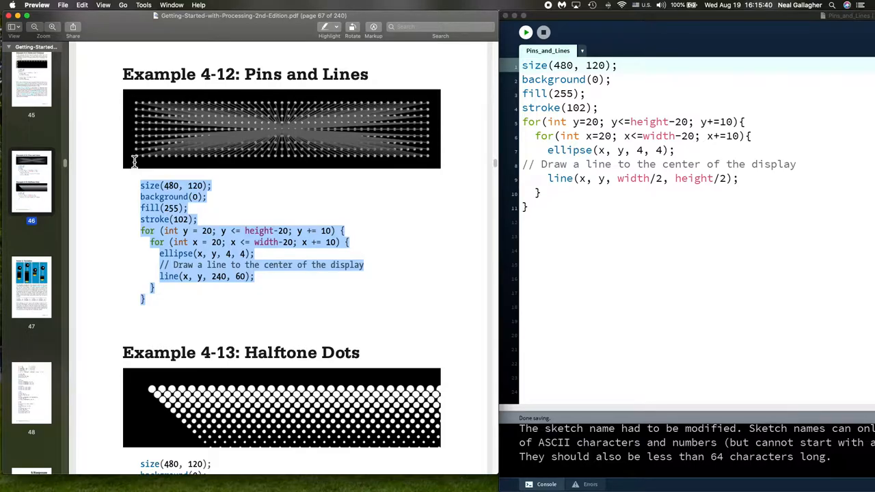
mouse_move(219, 96)
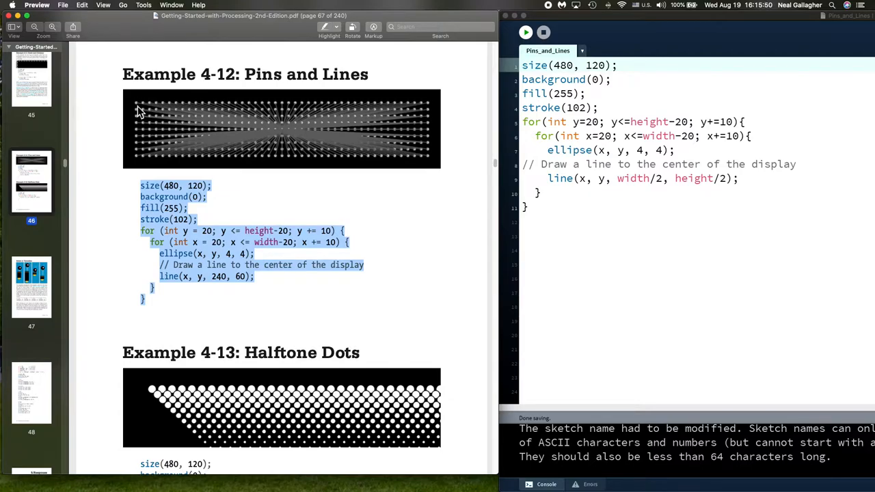
mouse_move(239, 241)
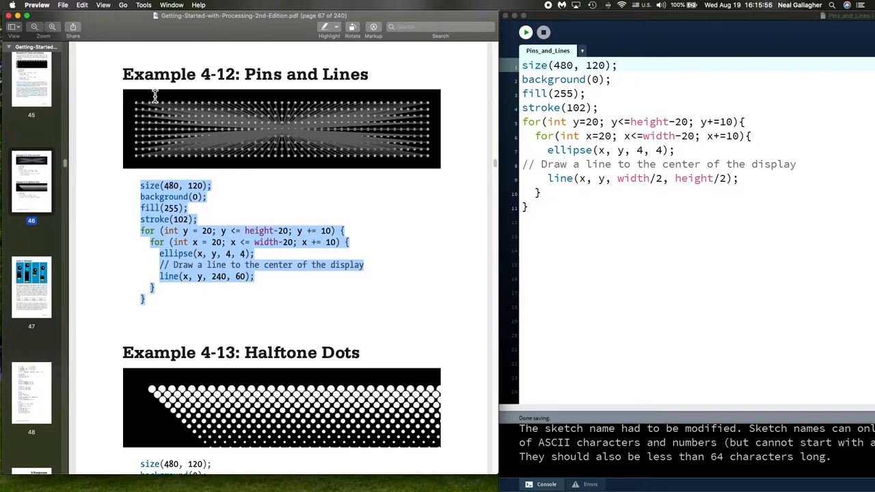
mouse_move(255, 235)
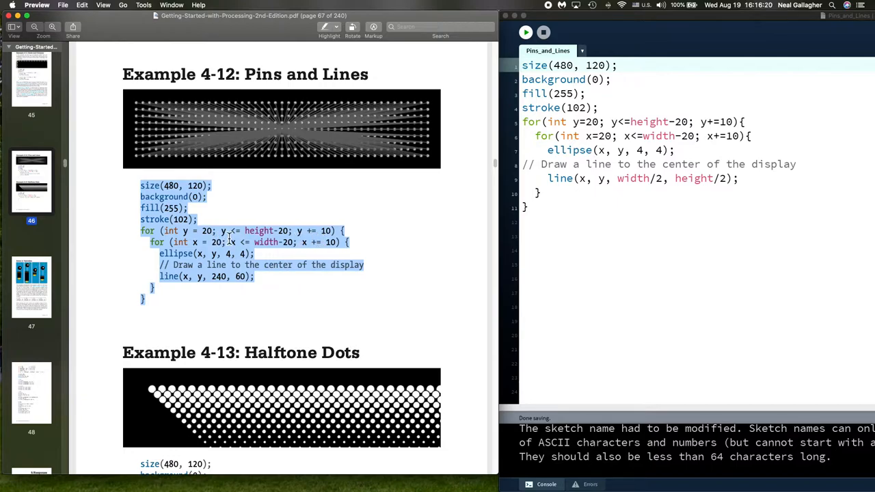
mouse_move(134, 128)
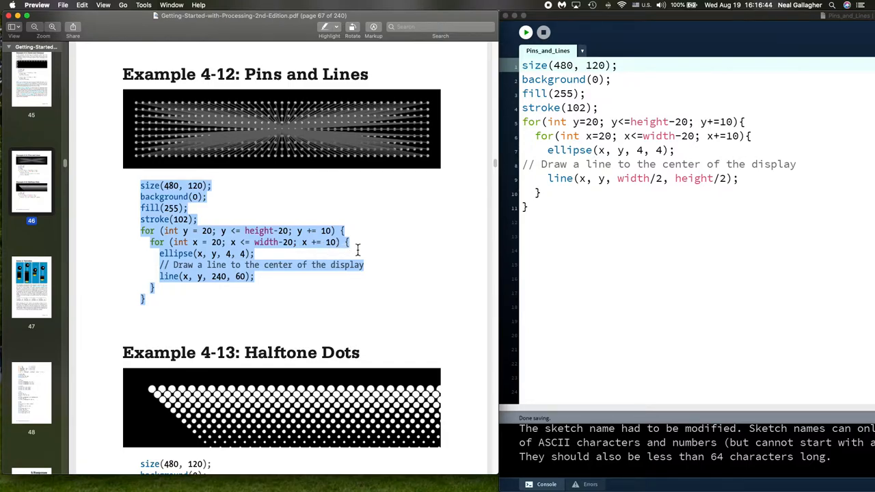
mouse_move(360, 248)
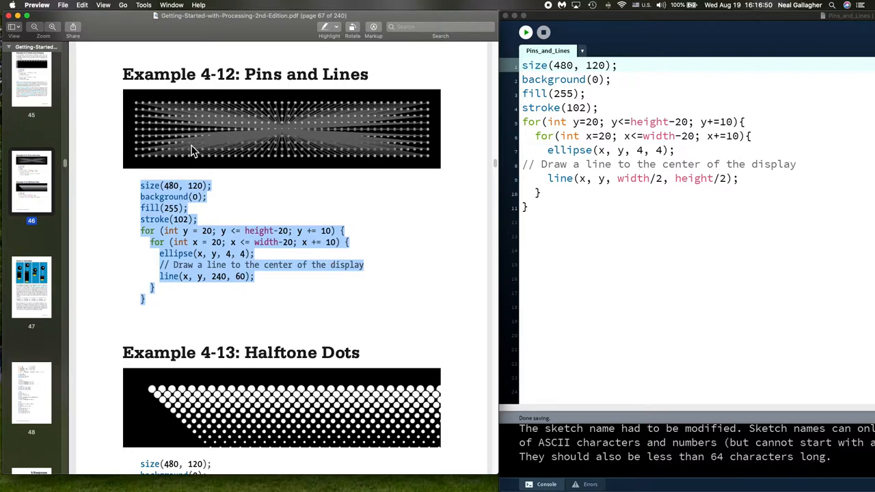
mouse_move(200, 137)
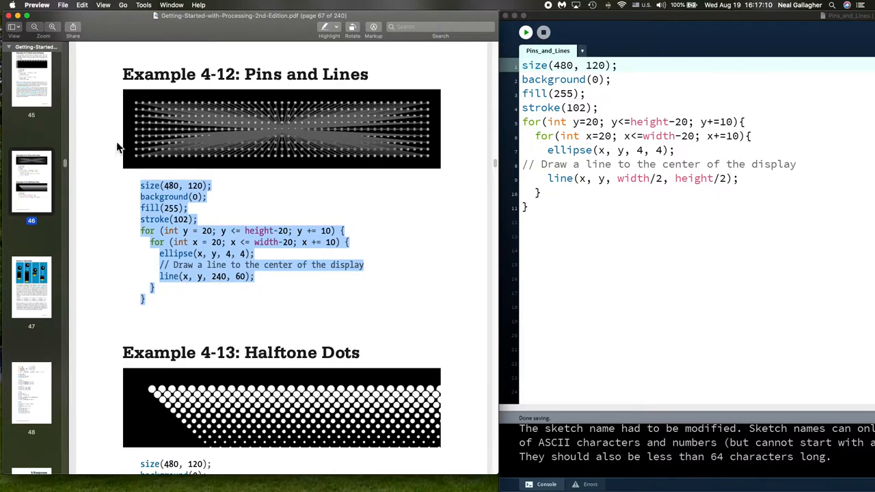
mouse_move(156, 115)
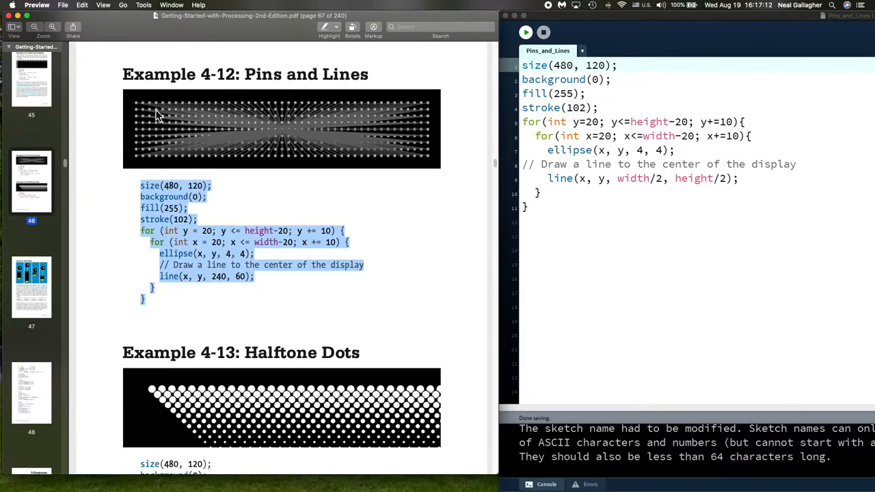
mouse_move(285, 136)
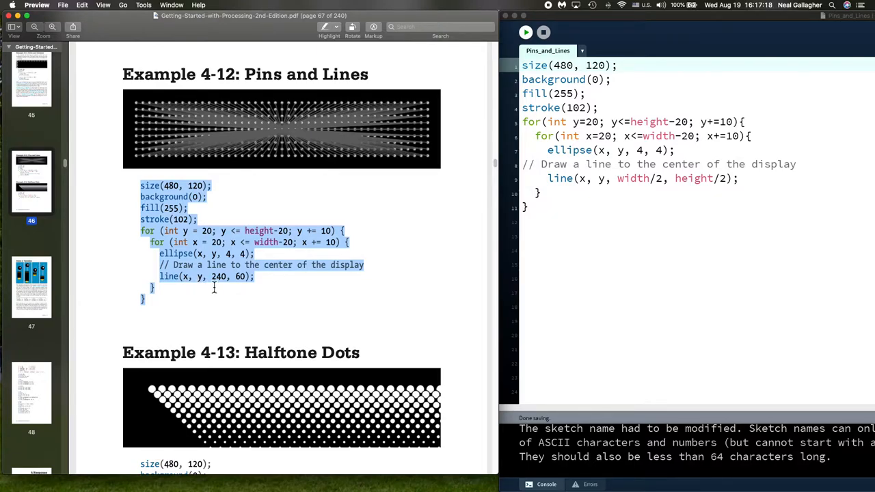
mouse_move(235, 286)
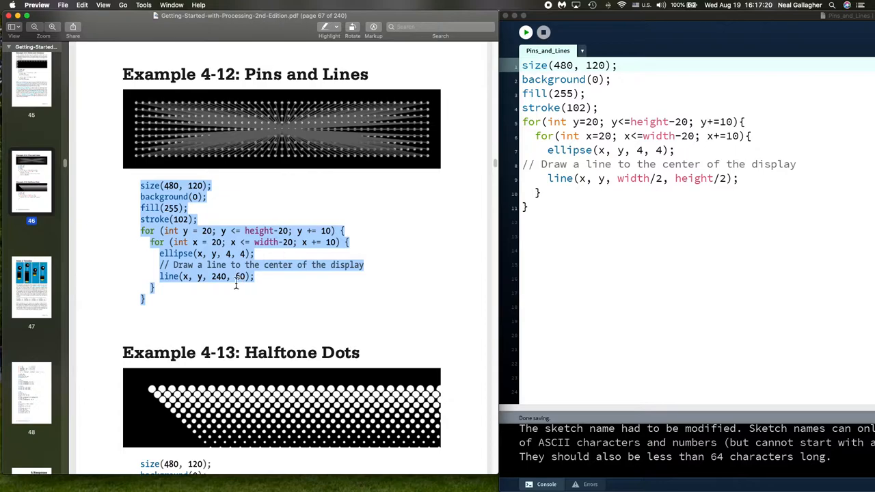
mouse_move(227, 280)
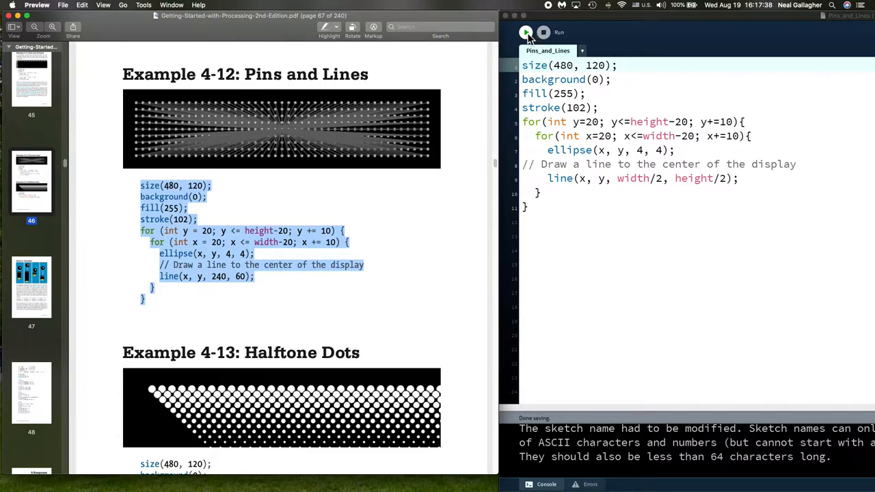
click(525, 32)
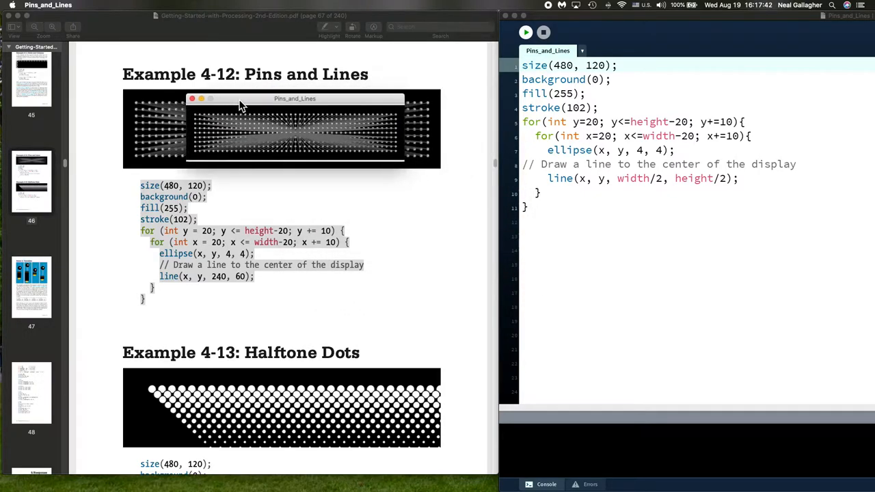
drag(295, 98, 261, 169)
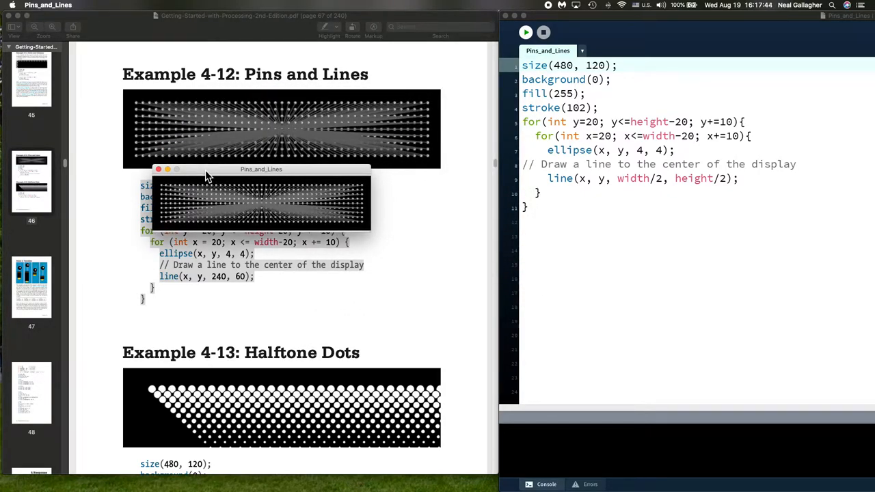
drag(261, 170, 687, 249)
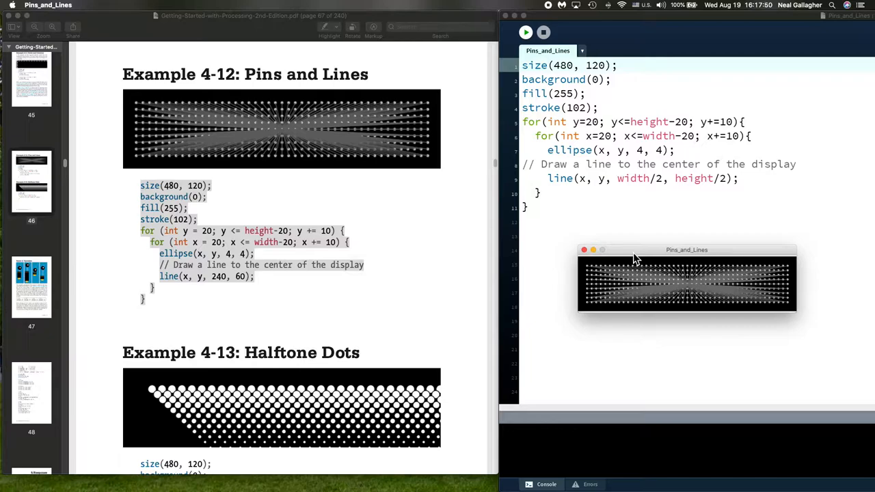
mouse_move(659, 224)
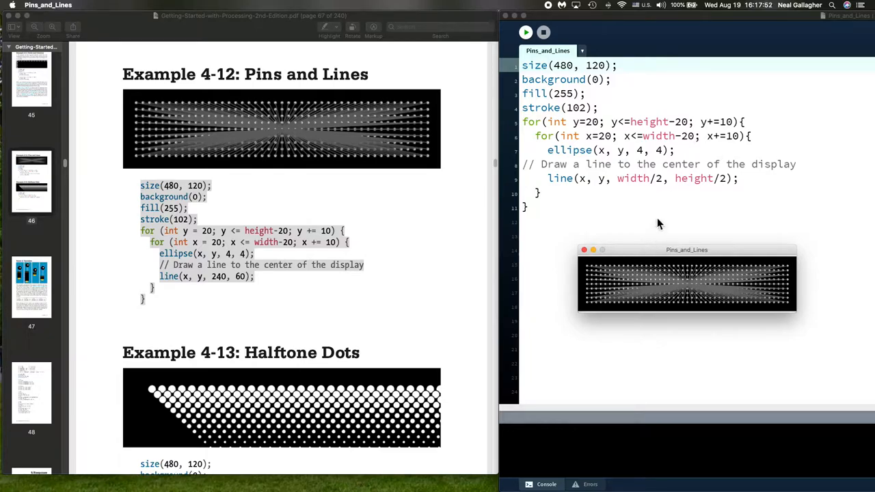
mouse_move(552, 78)
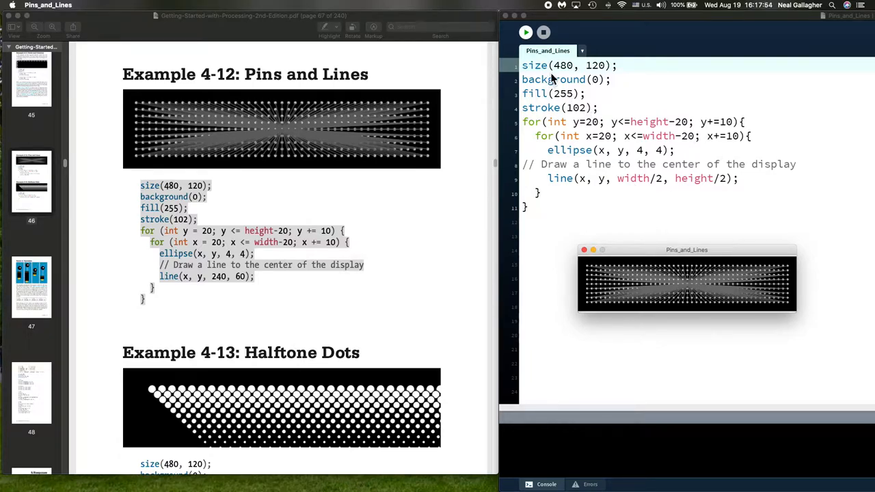
mouse_move(595, 74)
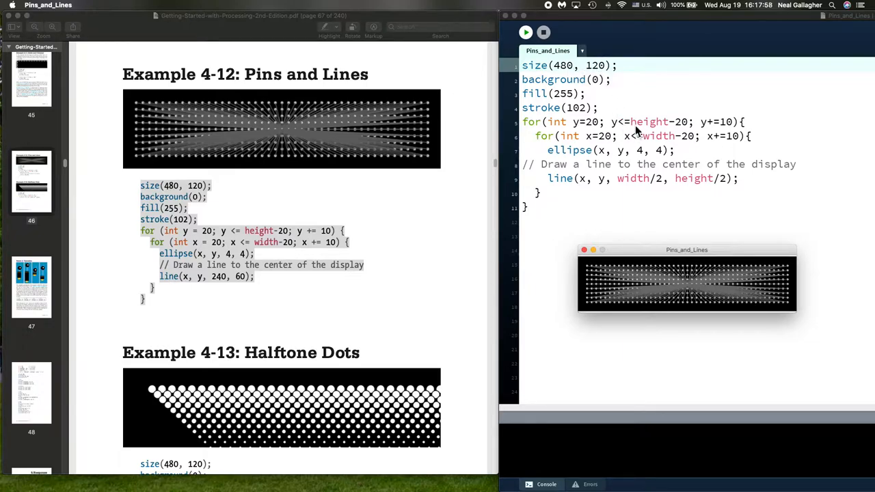
mouse_move(672, 144)
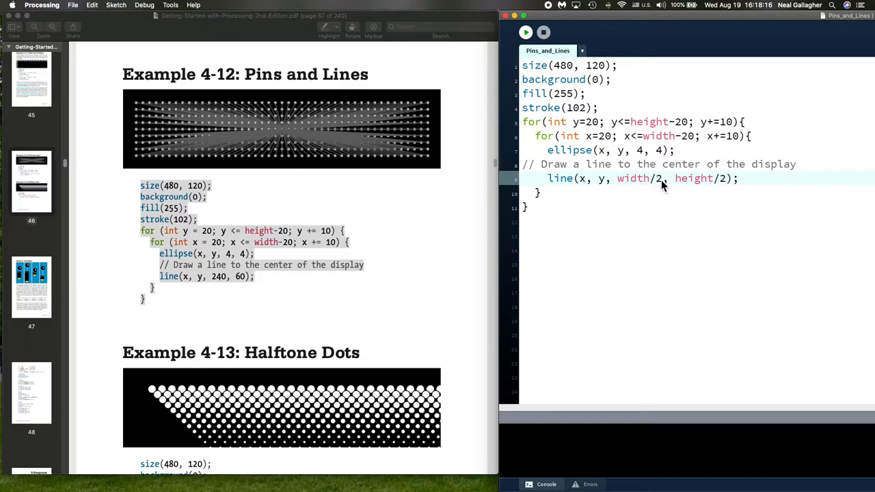
mouse_move(722, 185)
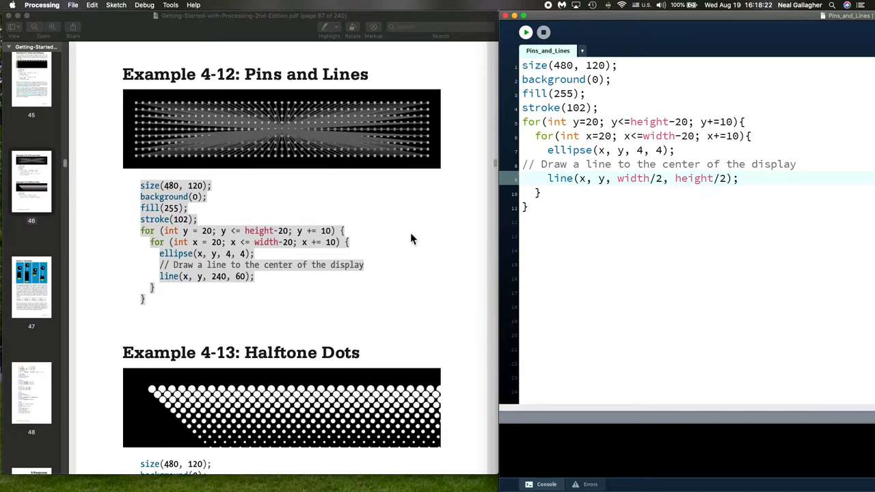
mouse_move(267, 148)
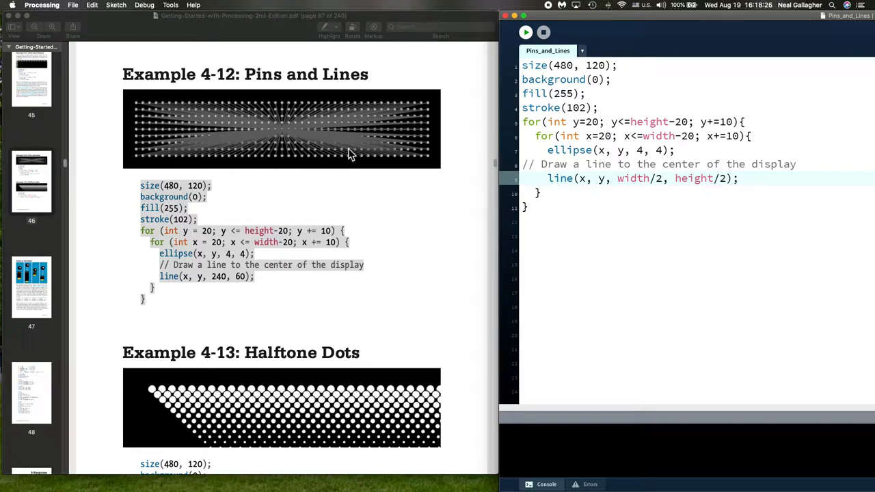
mouse_move(391, 180)
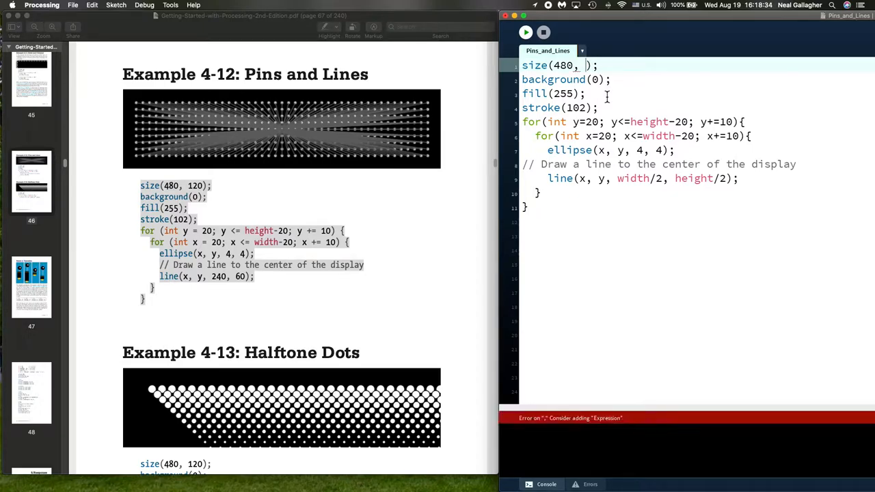
text(480)
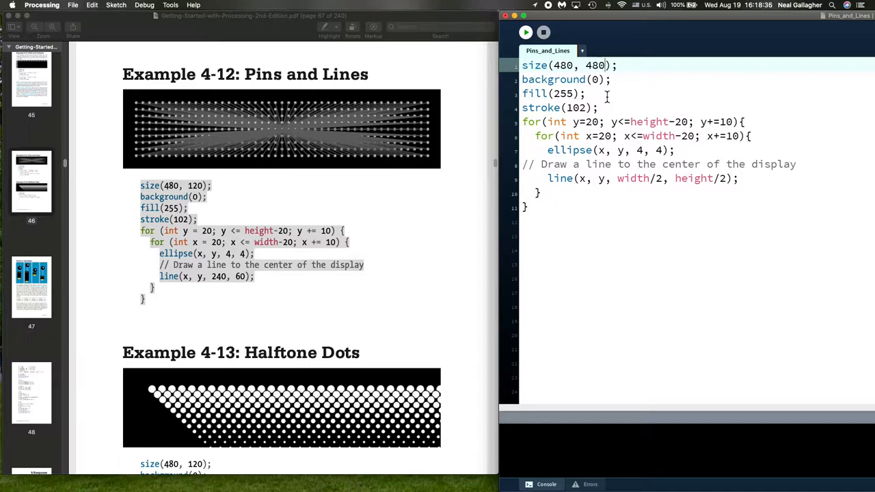
mouse_move(525, 33)
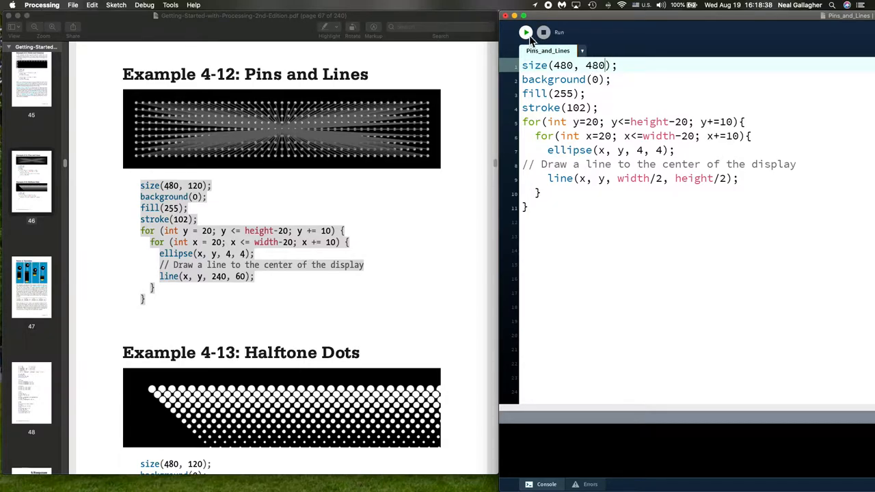
click(525, 33)
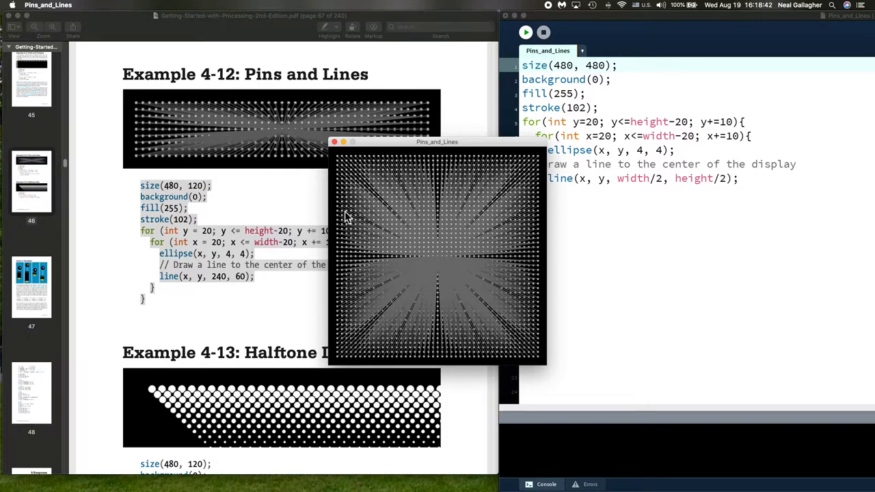
mouse_move(408, 253)
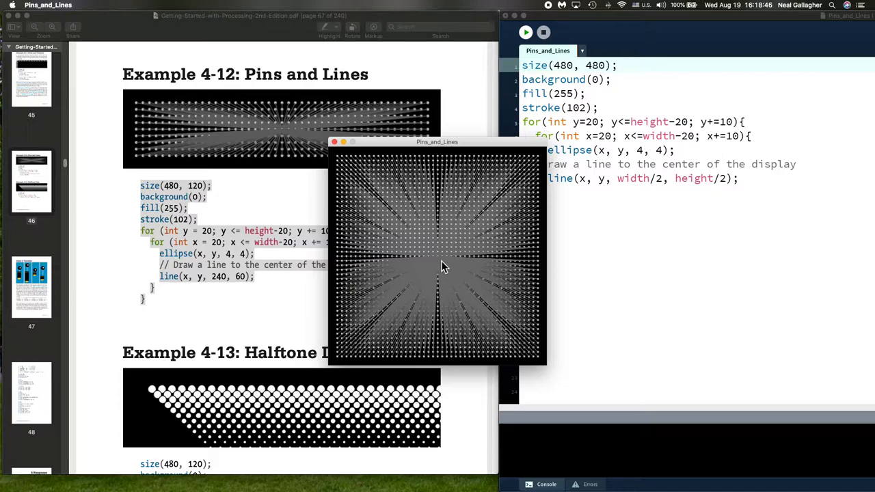
mouse_move(347, 156)
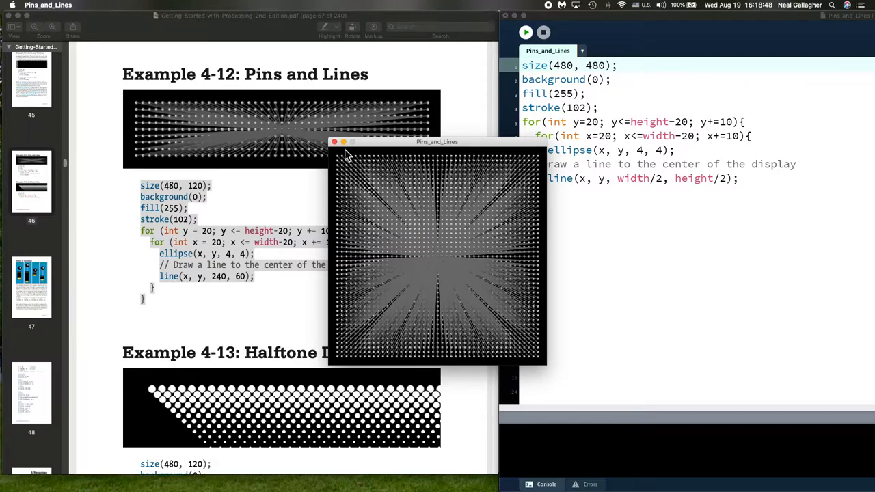
- Replace the line endpoint width/2, height/2 with the fixed point 240, 60 and rerun
click(333, 141)
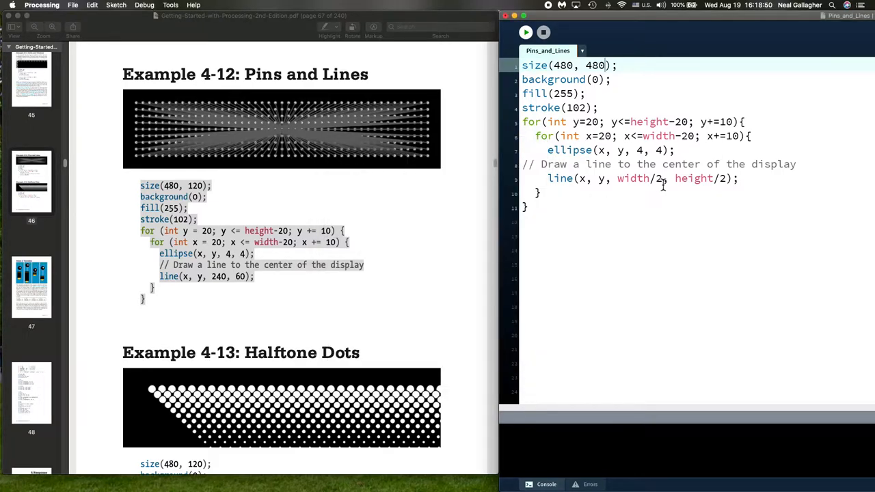
double_click(642, 178)
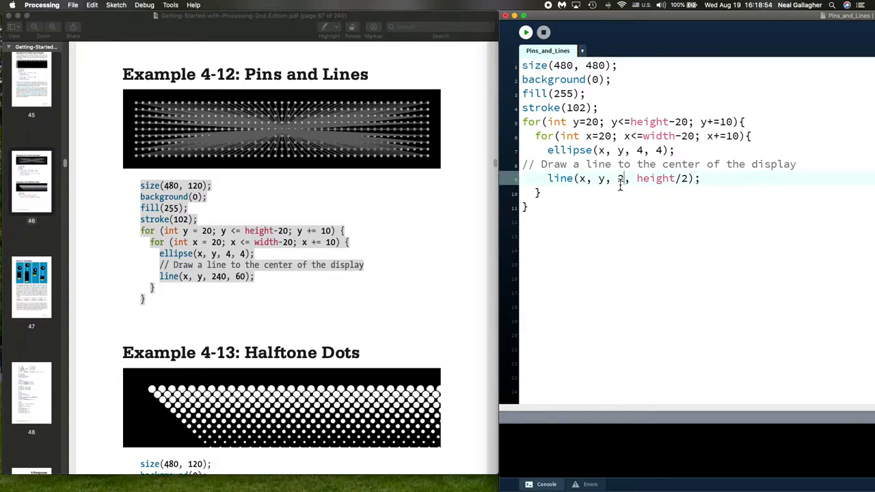
text(40)
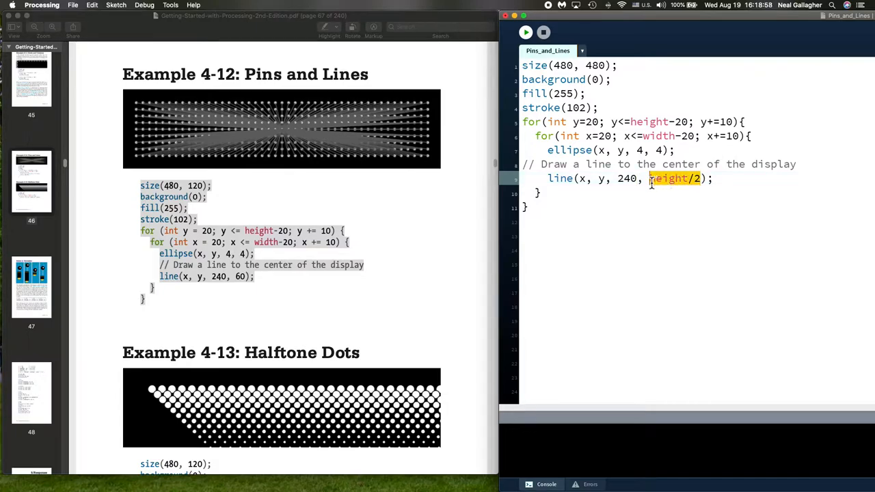
text(60)
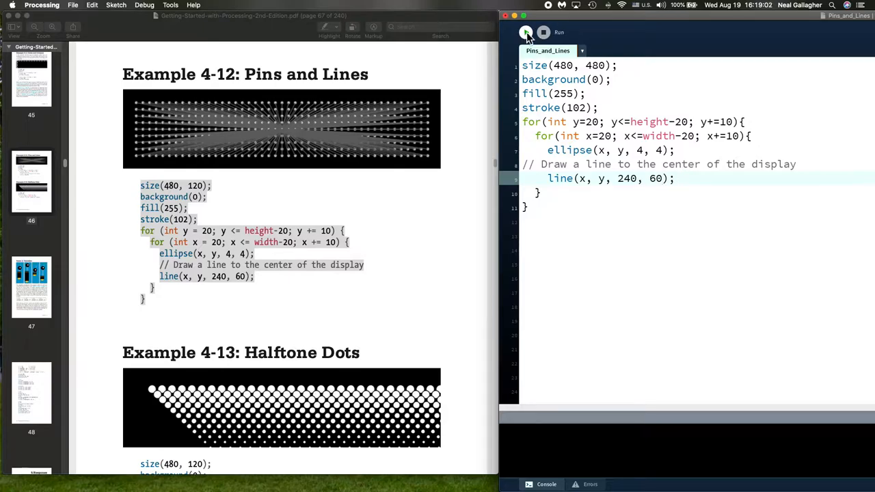
click(525, 33)
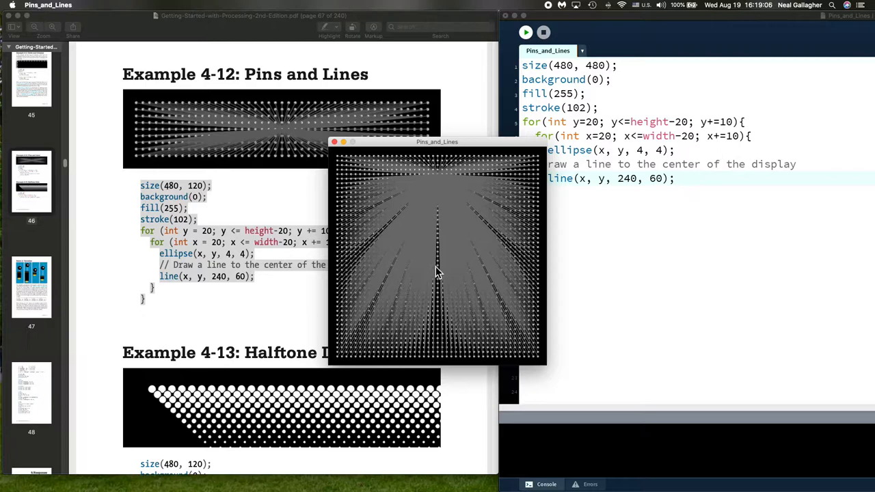
mouse_move(478, 164)
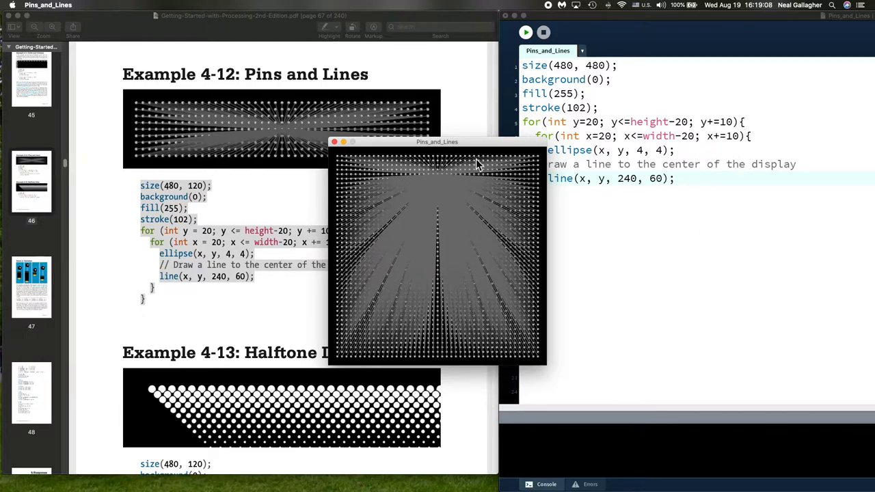
mouse_move(581, 380)
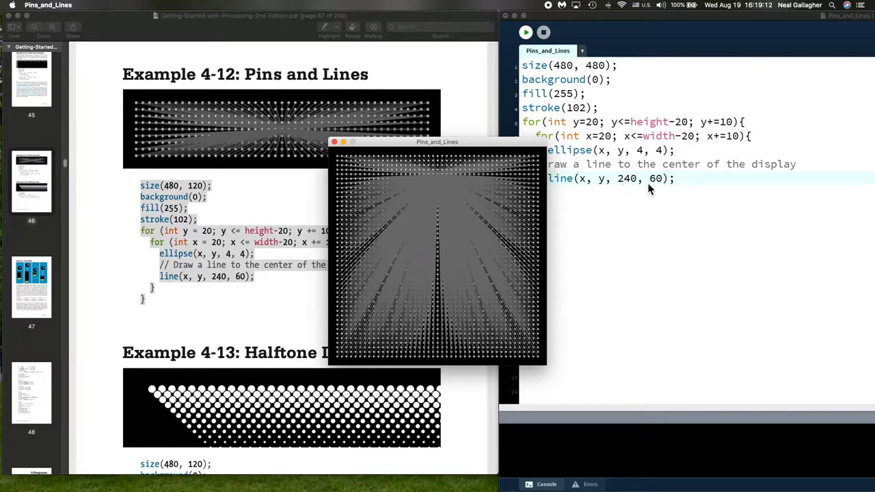
mouse_move(533, 195)
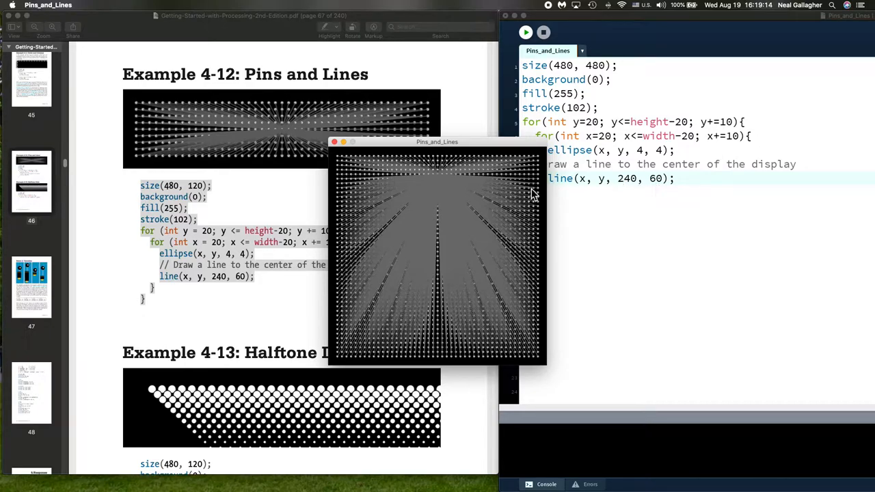
mouse_move(440, 183)
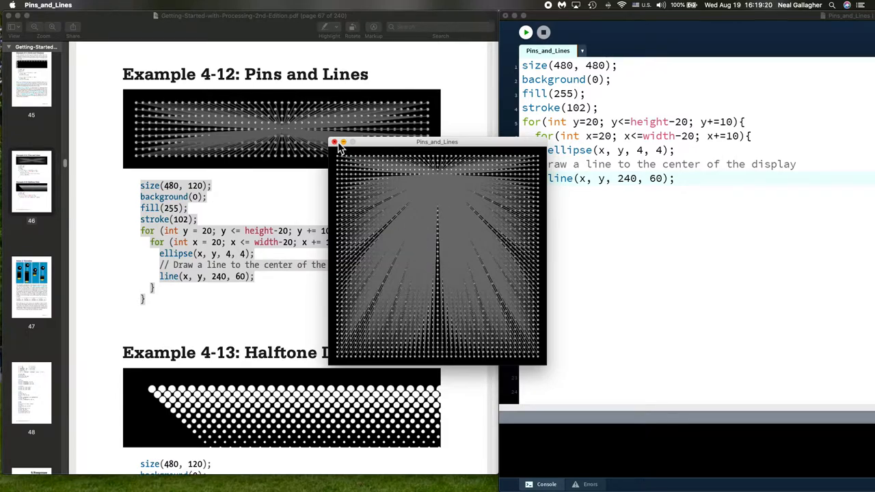
- Change line()'s endpoint from 240, 60 back to width/2, height/2 and rerun the sketch
click(334, 142)
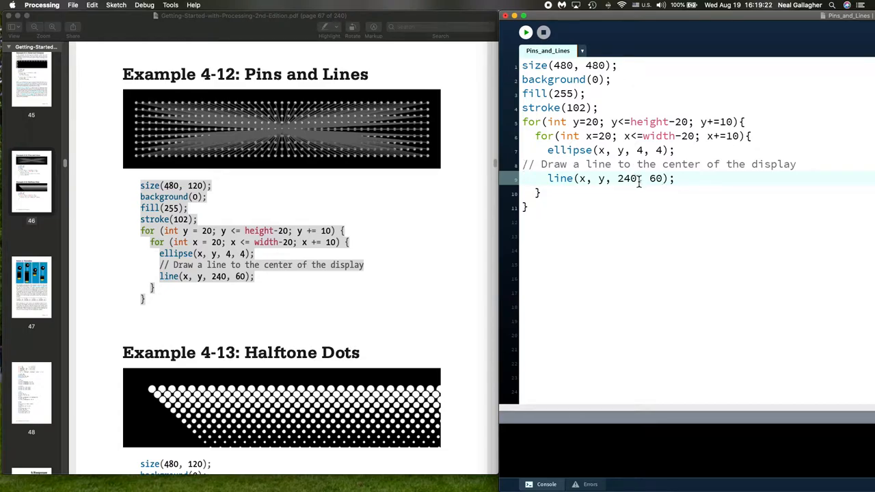
double_click(626, 178)
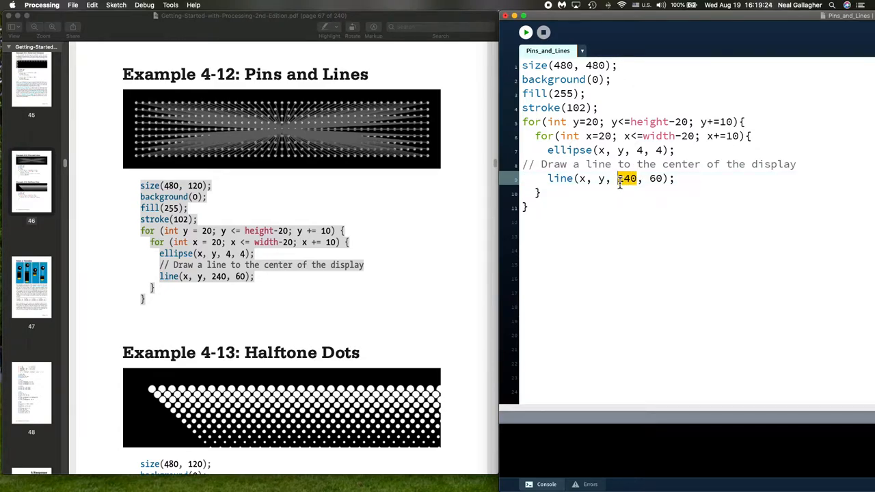
text(width)
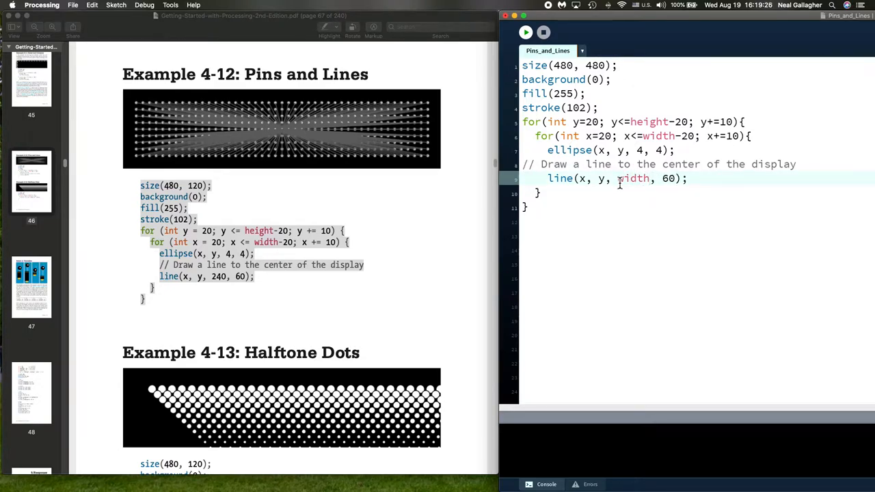
text(width/2)
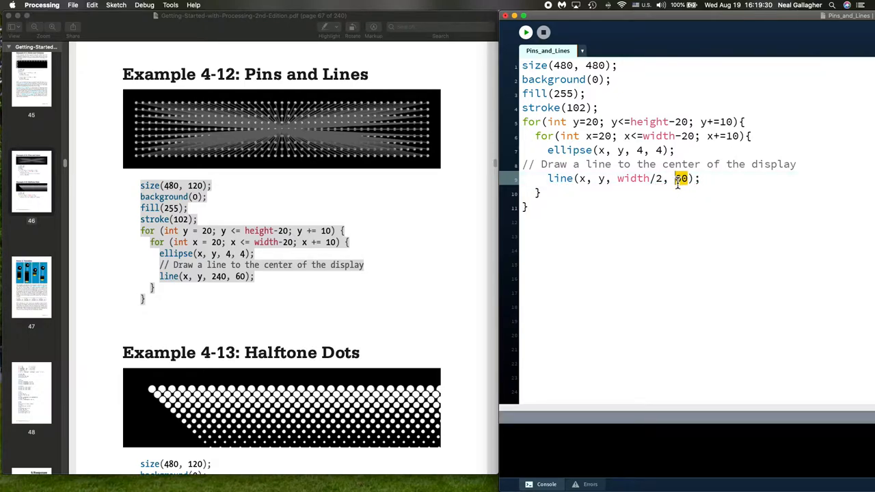
text(height)
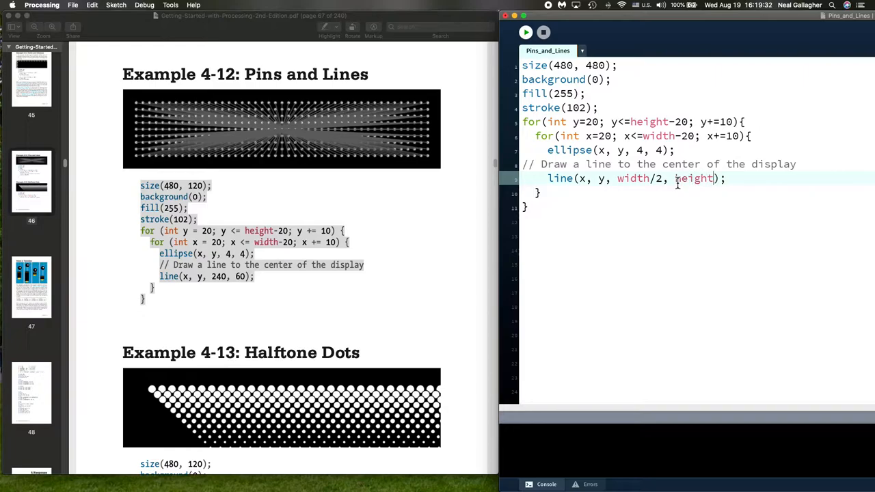
text(/2)
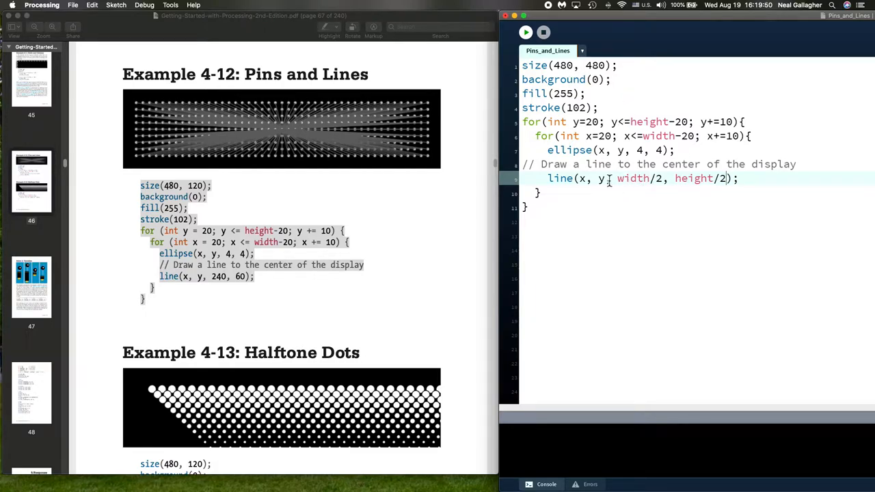
mouse_move(659, 218)
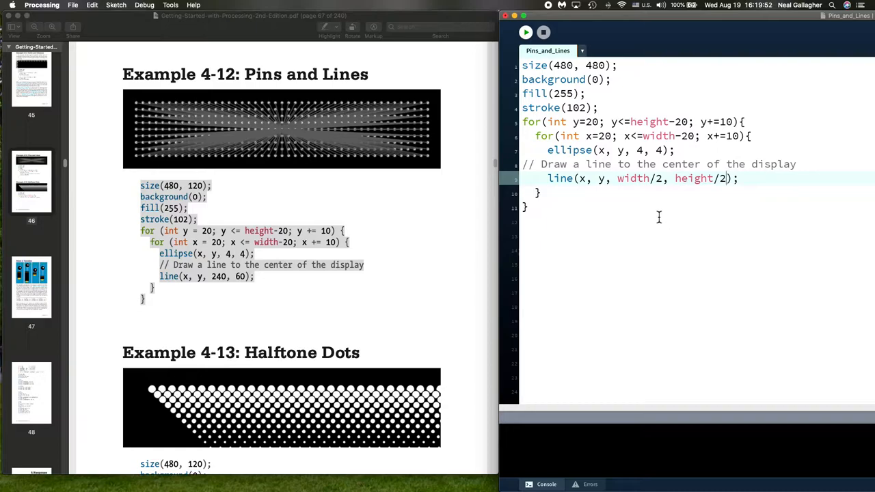
click(525, 33)
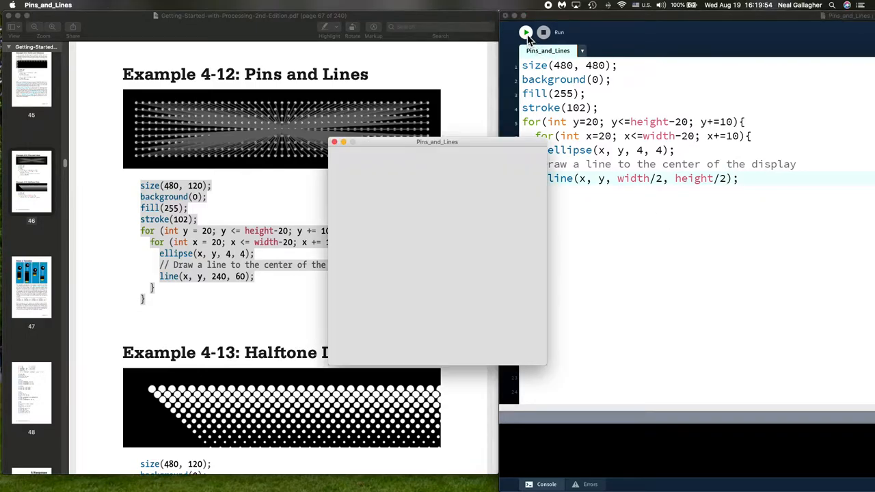
- View the lines meeting at the canvas centre, then close the sketch output window
click(527, 33)
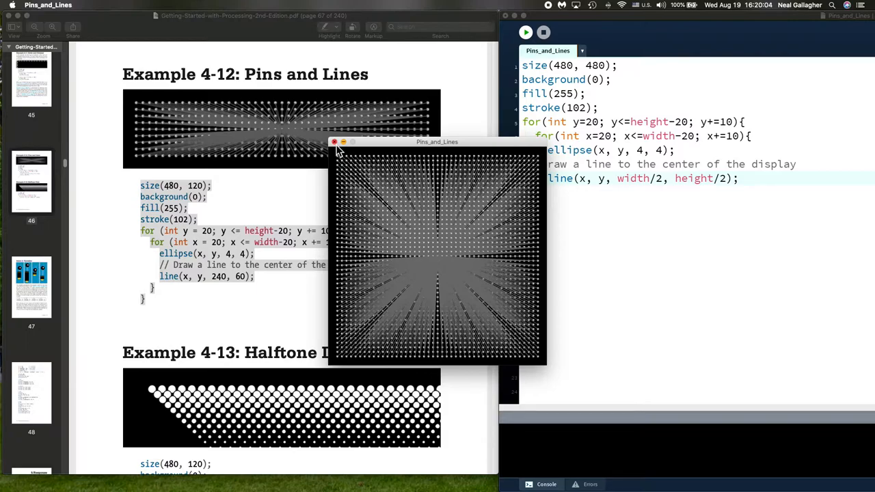
click(335, 142)
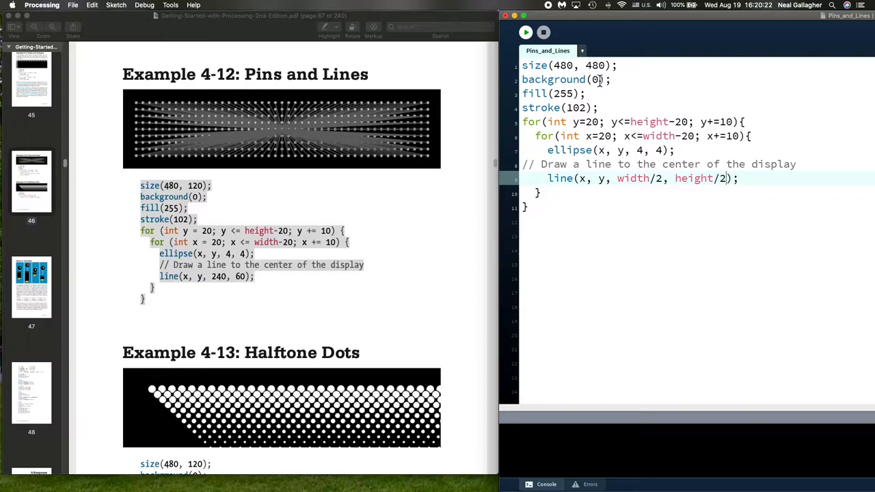
mouse_move(363, 139)
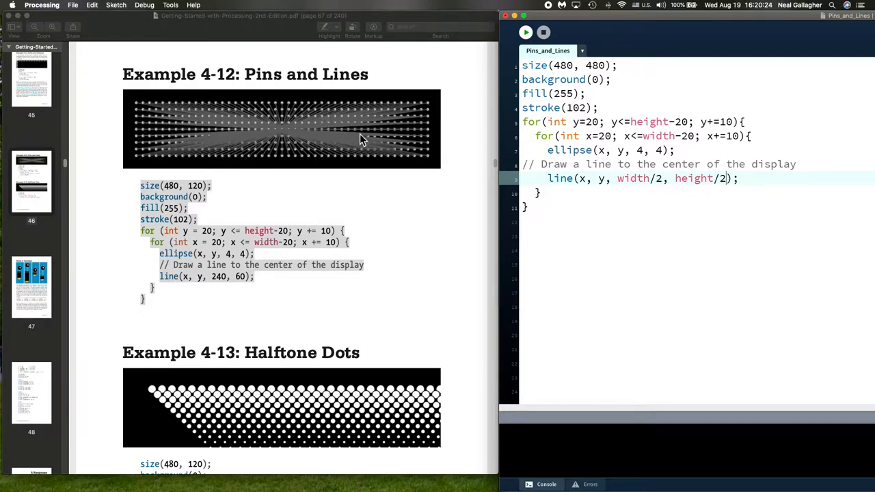
mouse_move(399, 265)
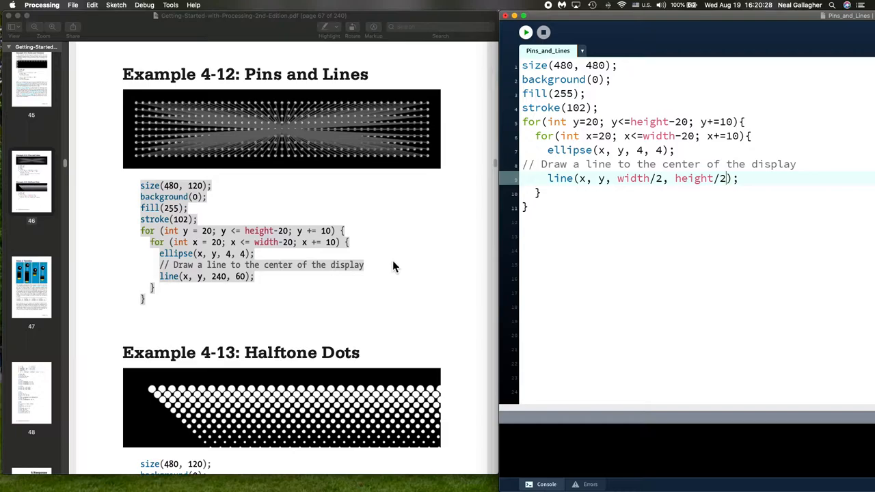
mouse_move(504, 65)
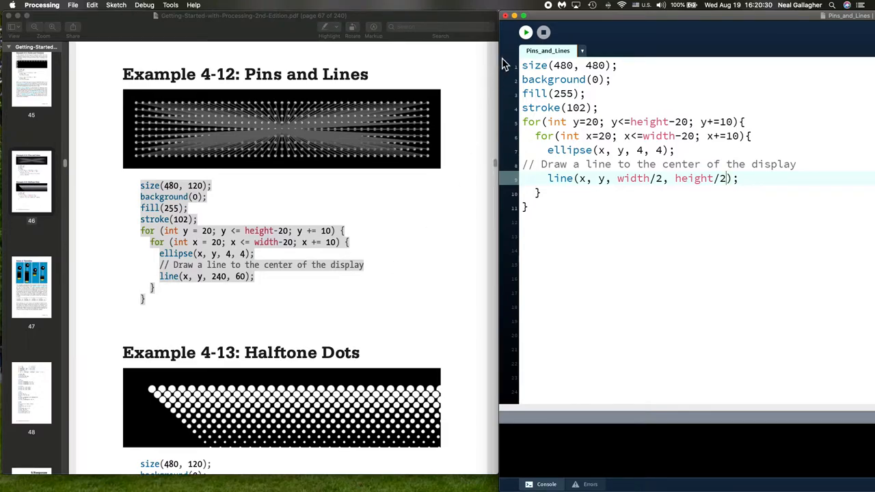
mouse_move(421, 25)
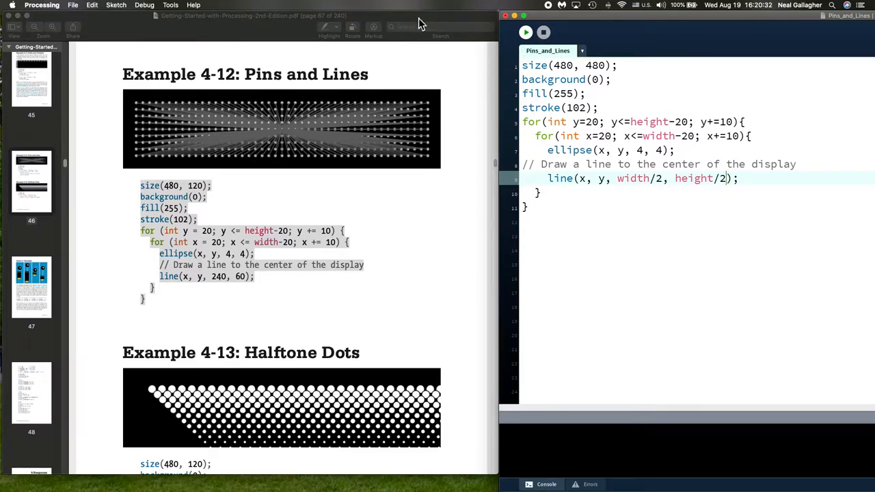
- Scroll the book to Example 4-13 and enter its Halftone Dots code in place of Pins and Lines
scroll(down, 3)
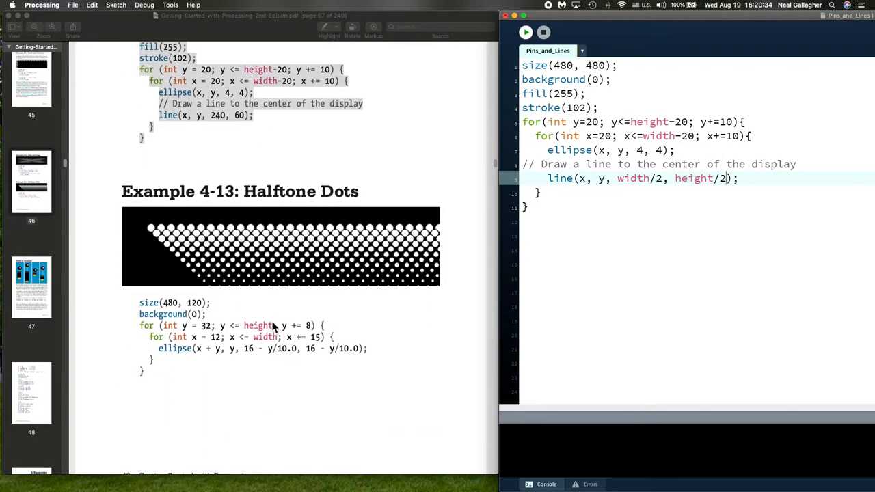
scroll(down, 3)
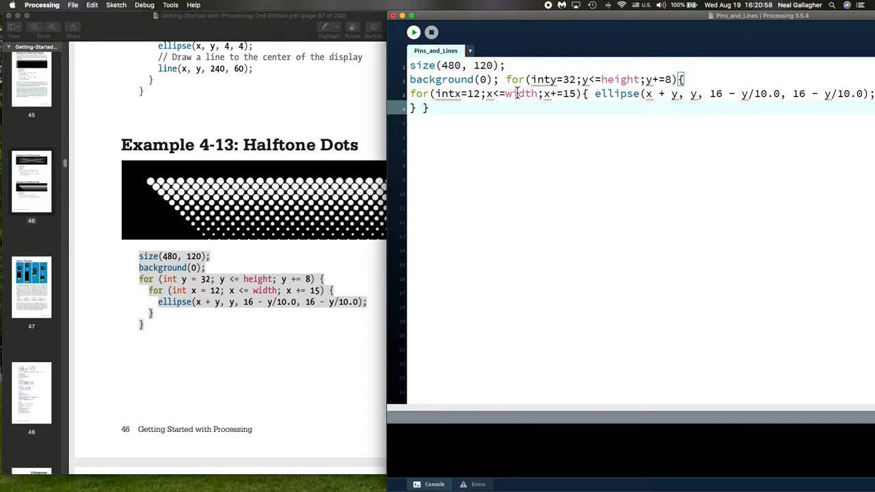
- Reformat the Halftone Dots code so both loops, the ellipse call and braces sit on indented lines
click(413, 32)
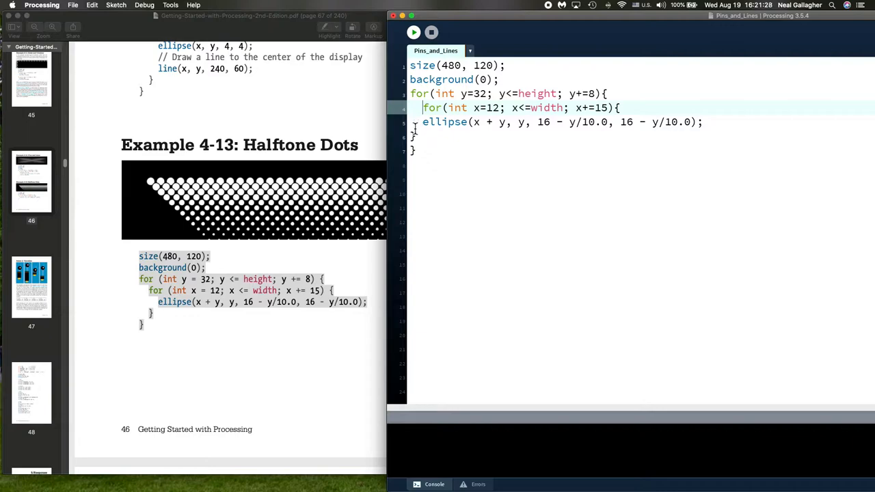
click(493, 122)
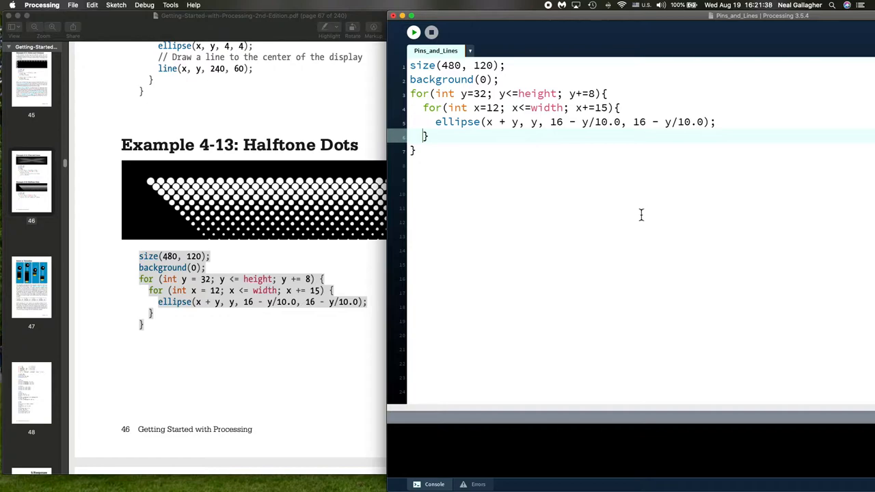
mouse_move(626, 216)
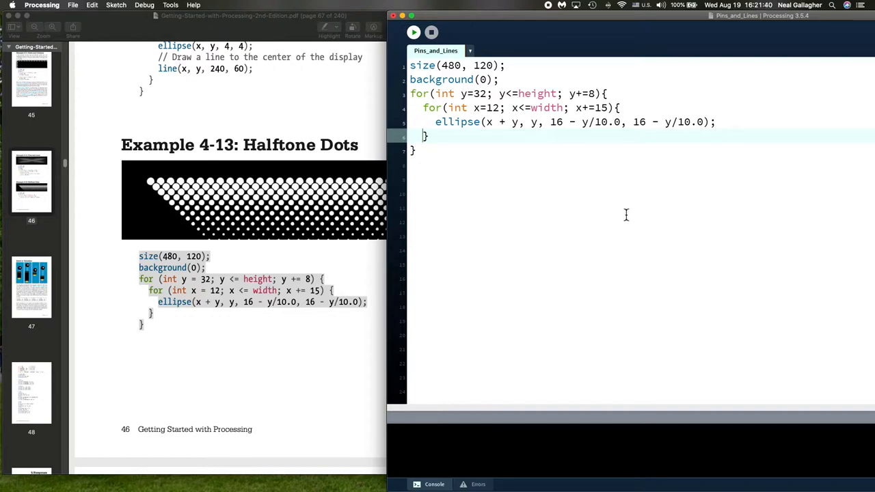
mouse_move(487, 198)
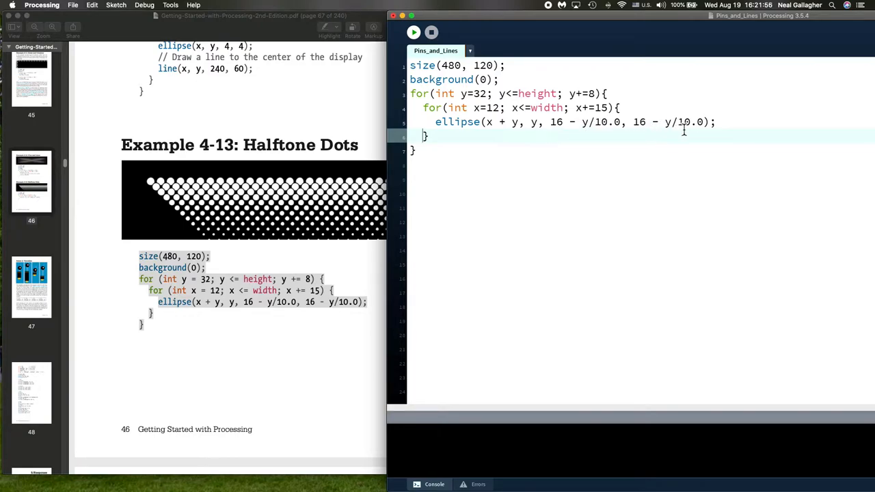
mouse_move(662, 173)
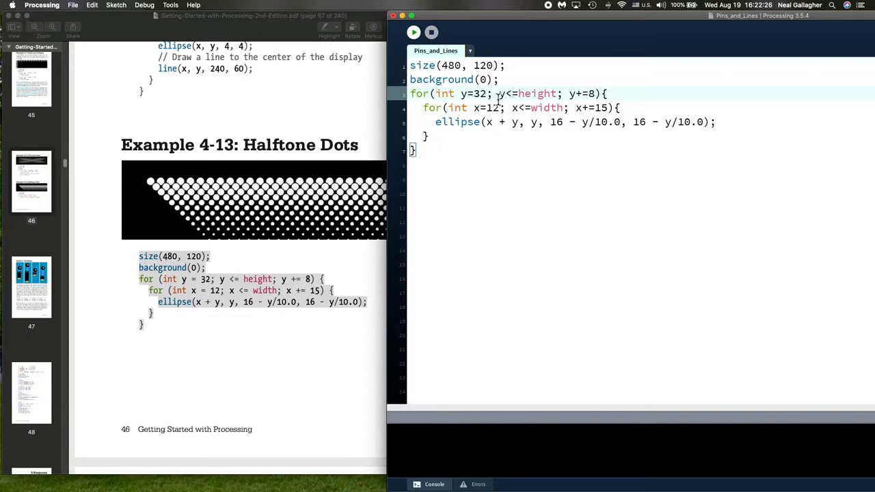
mouse_move(423, 48)
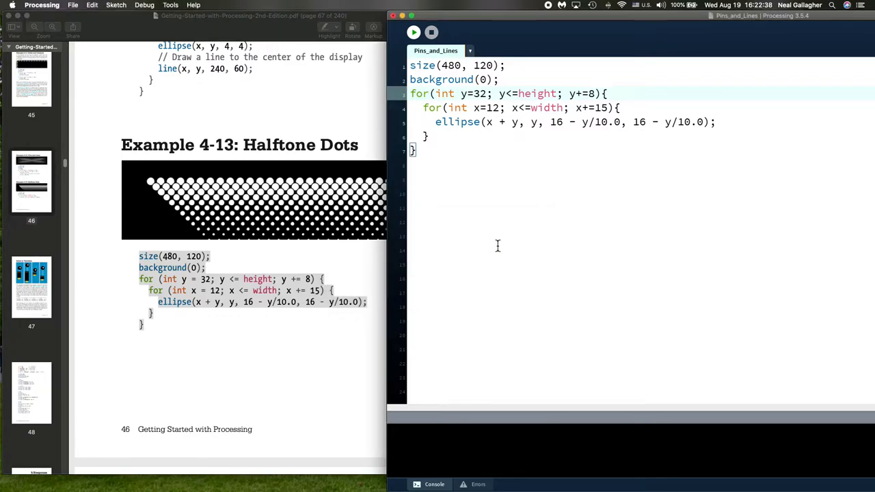
mouse_move(587, 164)
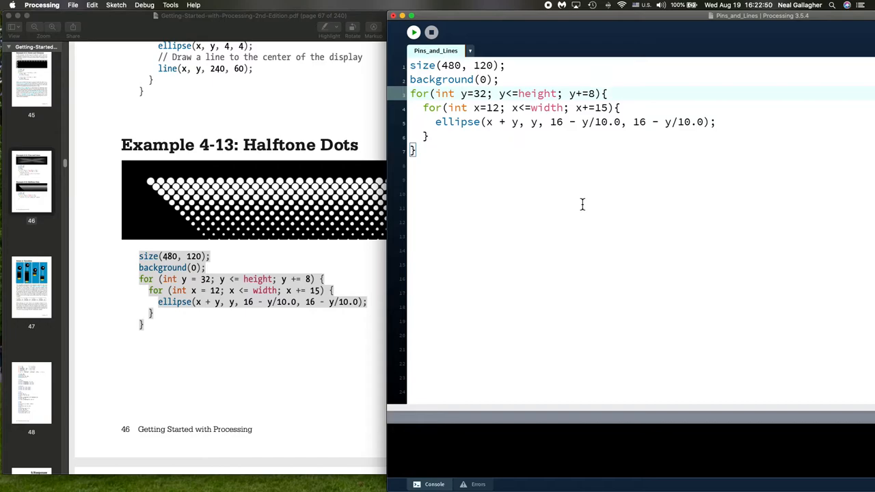
mouse_move(575, 235)
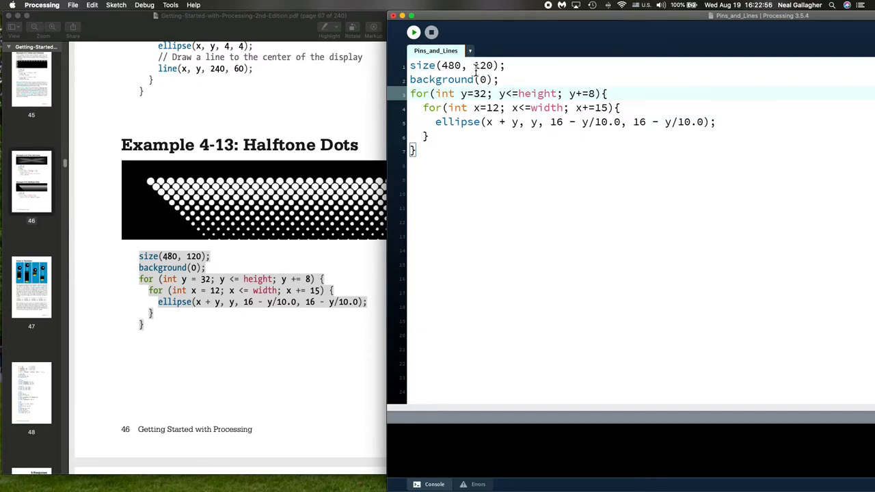
- Change size(480, 120) to size(480, 800) for an 800-pixel-tall window
double_click(484, 66)
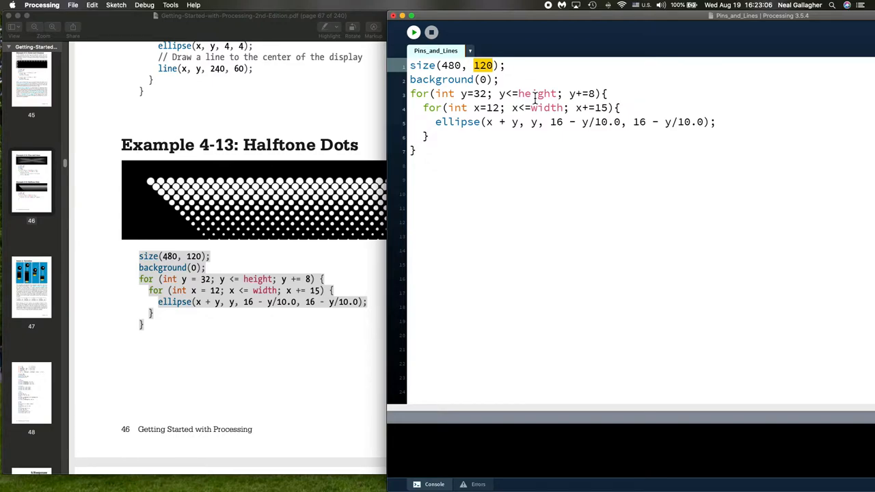
text(80)
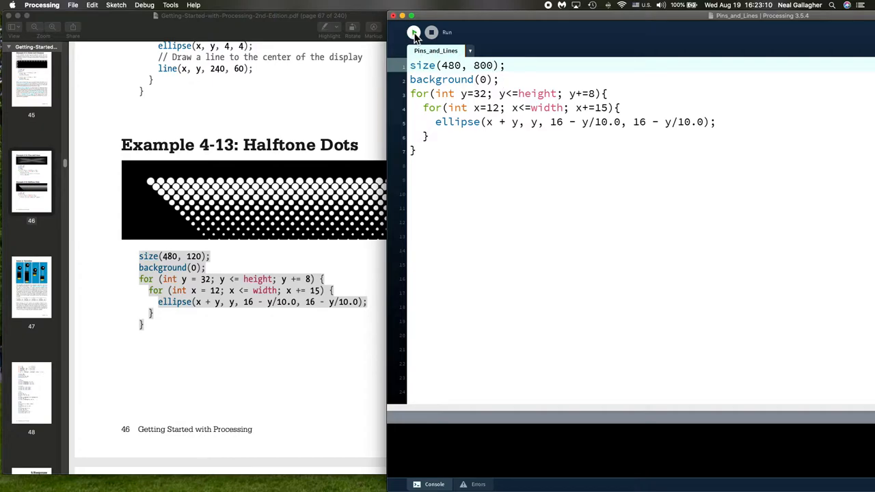
- Run the halftone sketch to see the diagonal dots in the 480x800 window, then close it
click(413, 33)
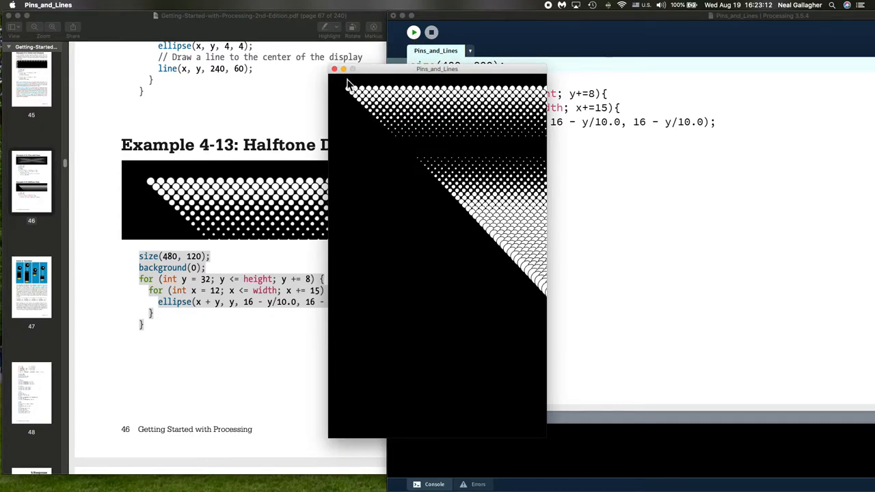
mouse_move(552, 301)
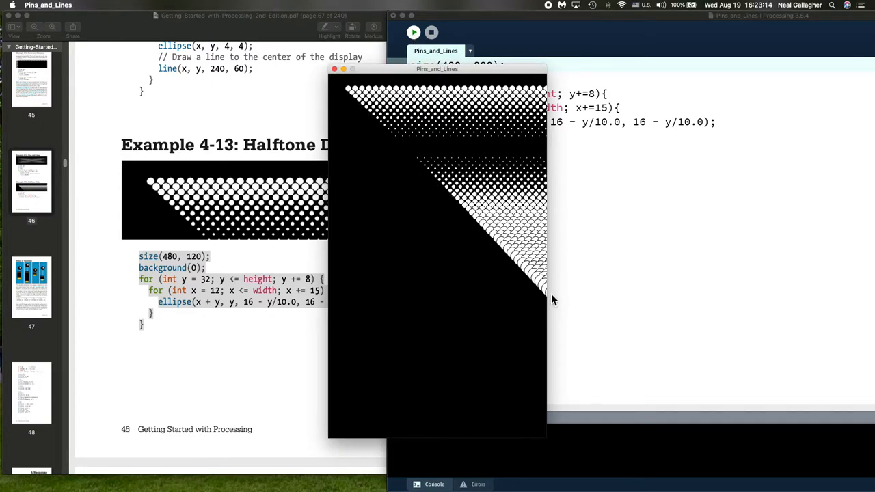
mouse_move(454, 202)
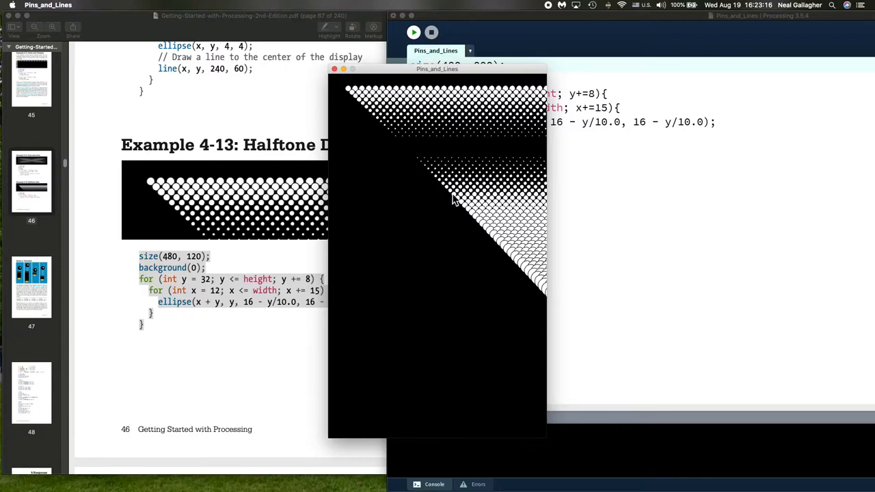
mouse_move(432, 151)
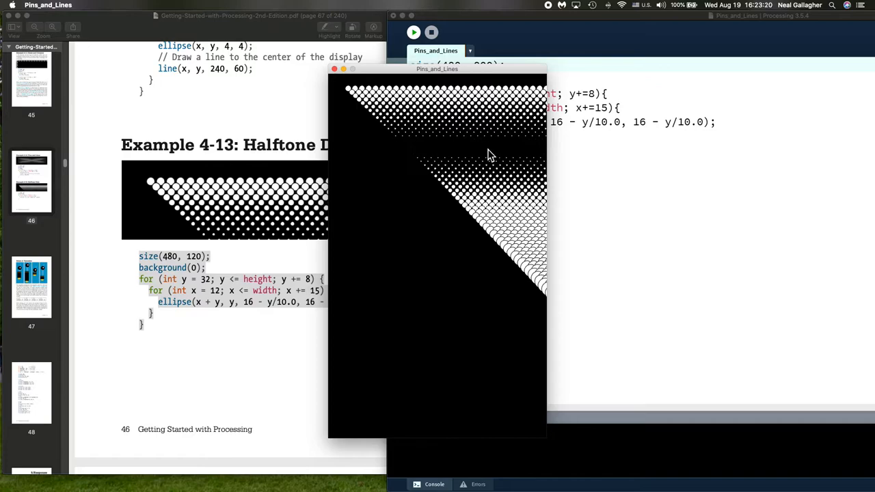
mouse_move(503, 157)
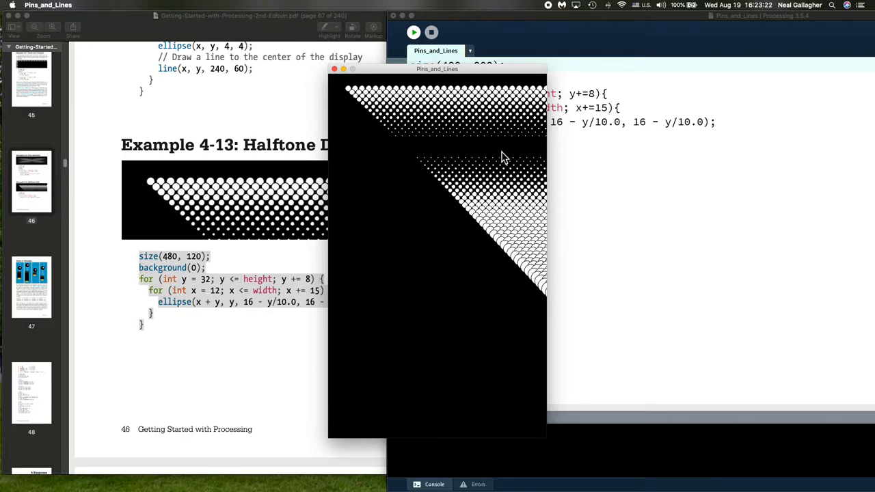
mouse_move(422, 150)
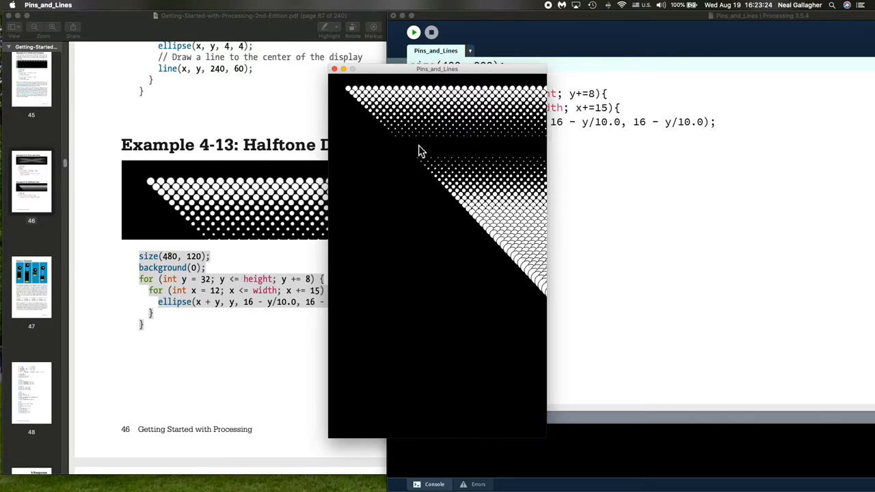
mouse_move(410, 159)
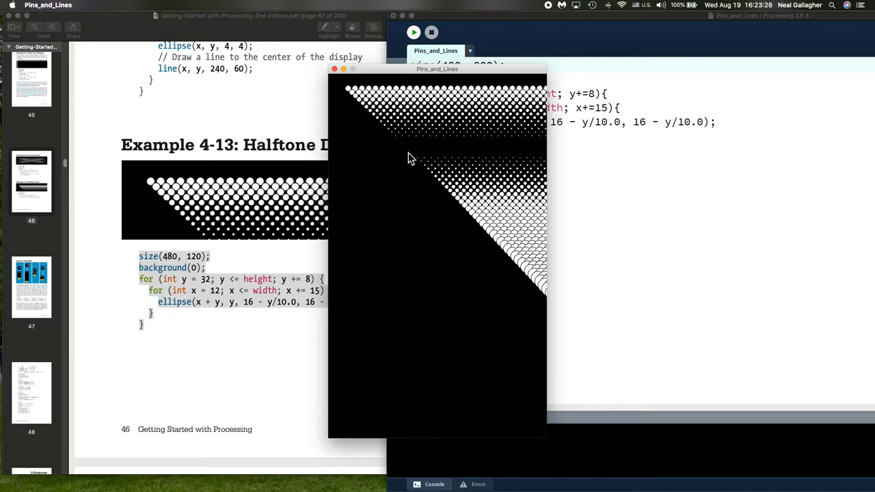
mouse_move(417, 162)
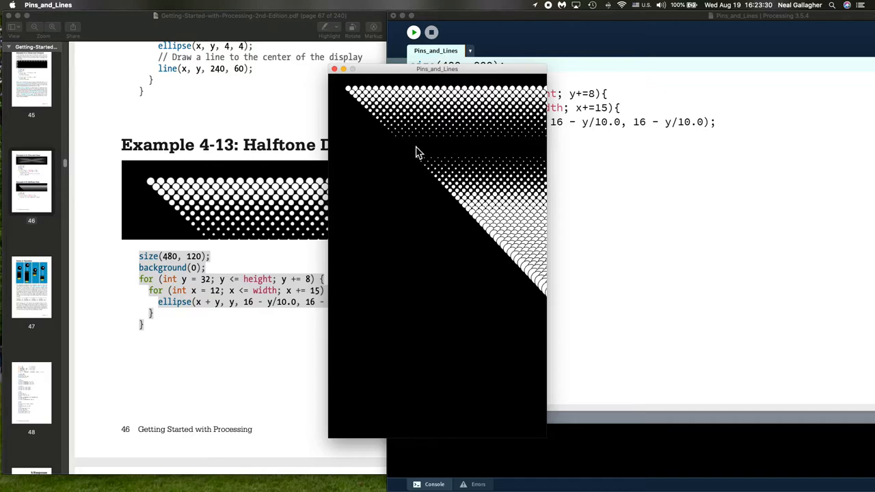
mouse_move(403, 149)
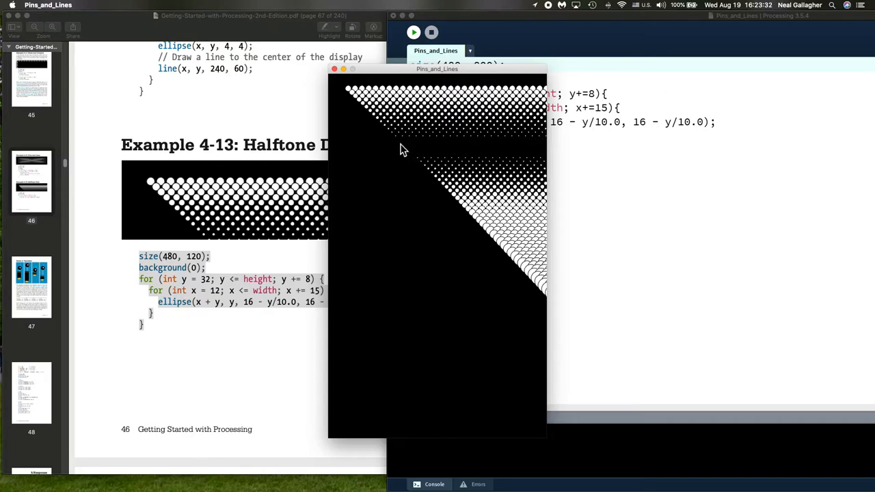
mouse_move(341, 78)
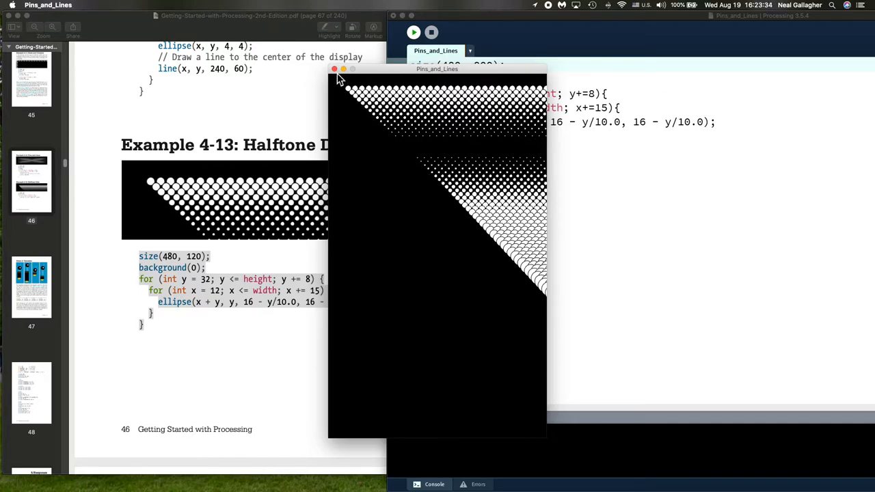
drag(437, 68, 635, 169)
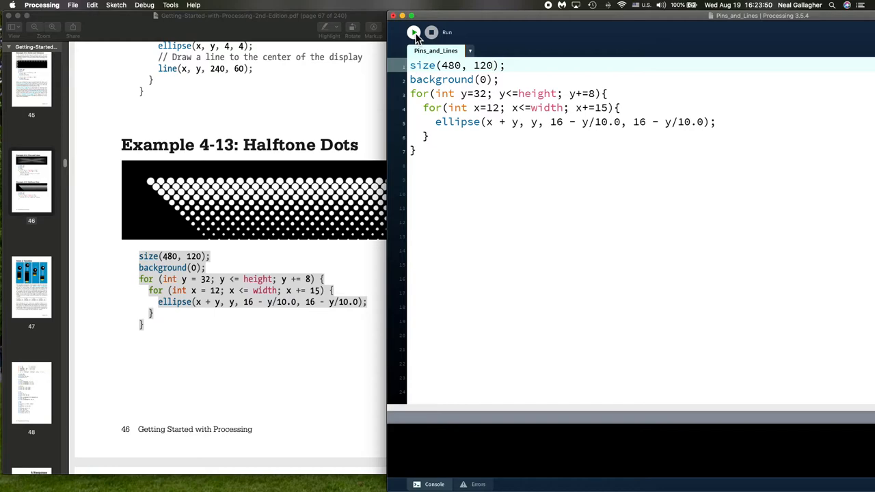
- Rerun the sketch at size(480, 120) to draw the short diagonal band of shrinking dots
click(413, 33)
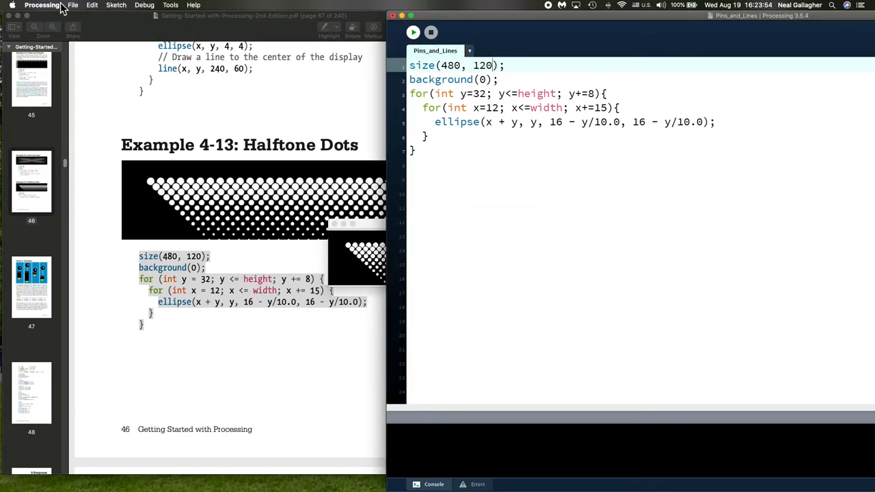
click(72, 5)
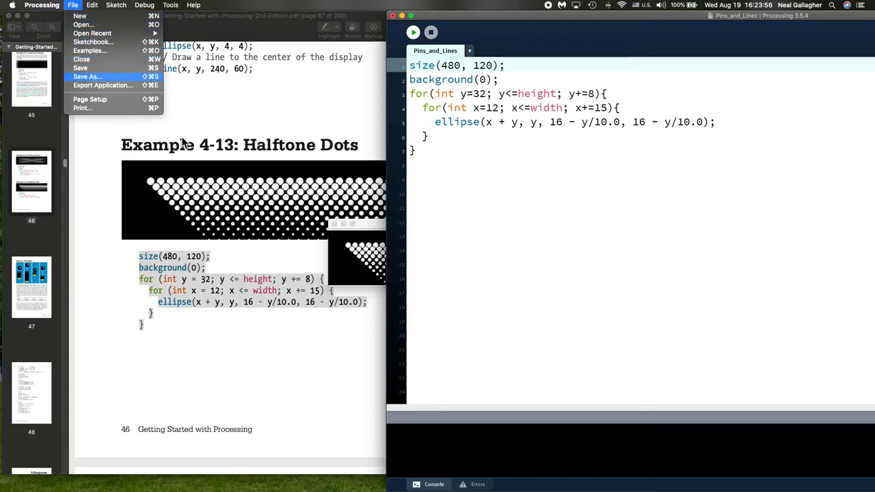
- Save the sketch as a new sketch named Halftone_Dots via Save As
click(87, 77)
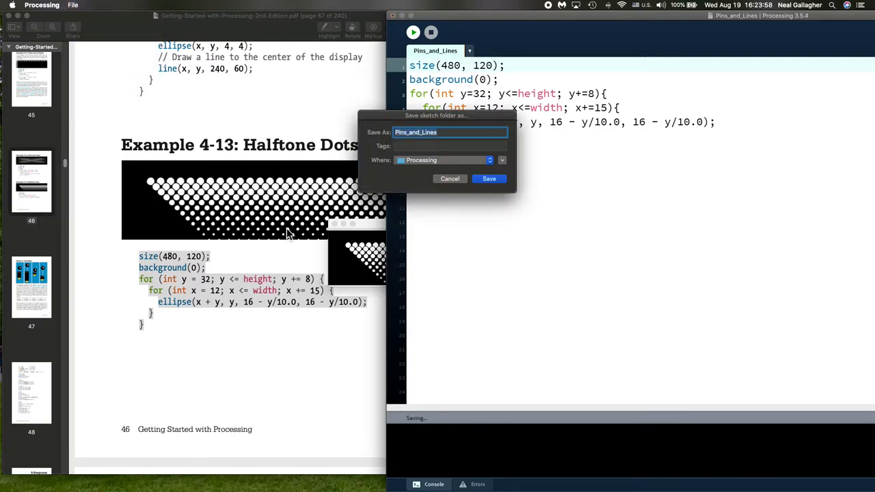
text(H)
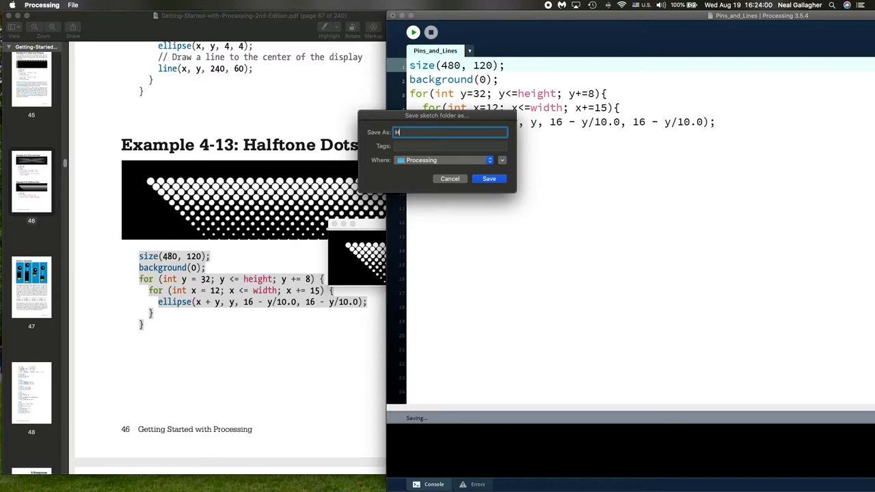
text(alftone_)
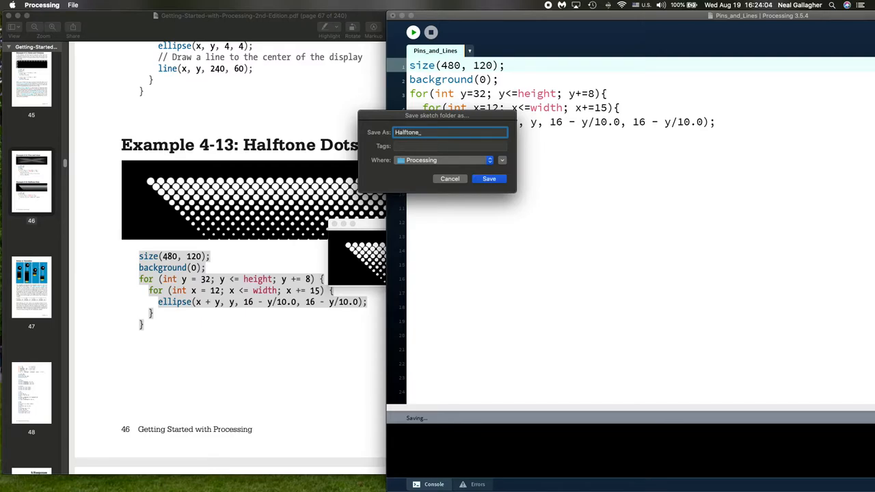
text(Dots)
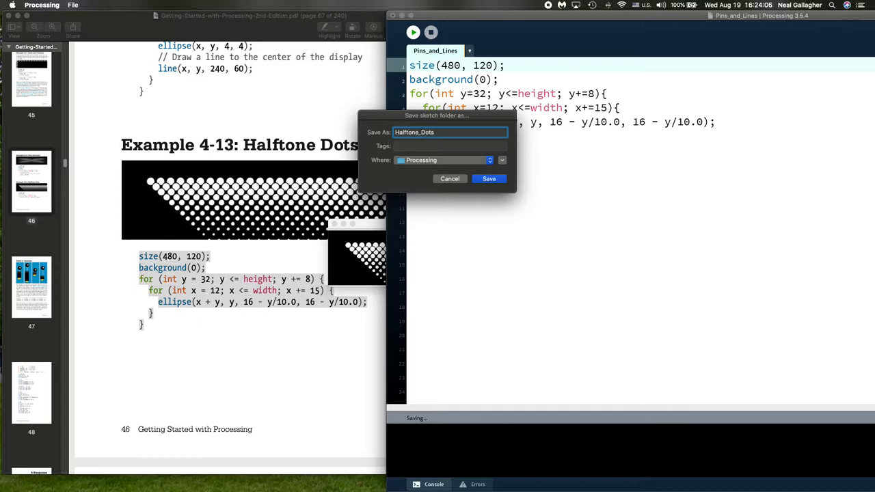
click(489, 177)
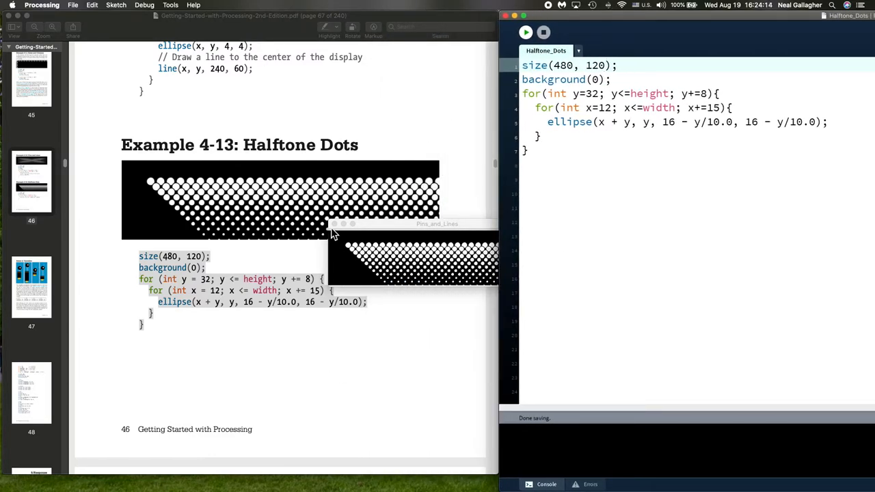
- Scroll the book to Robot 2: Variables alongside the open Robot_2 sketch
scroll(down, 3)
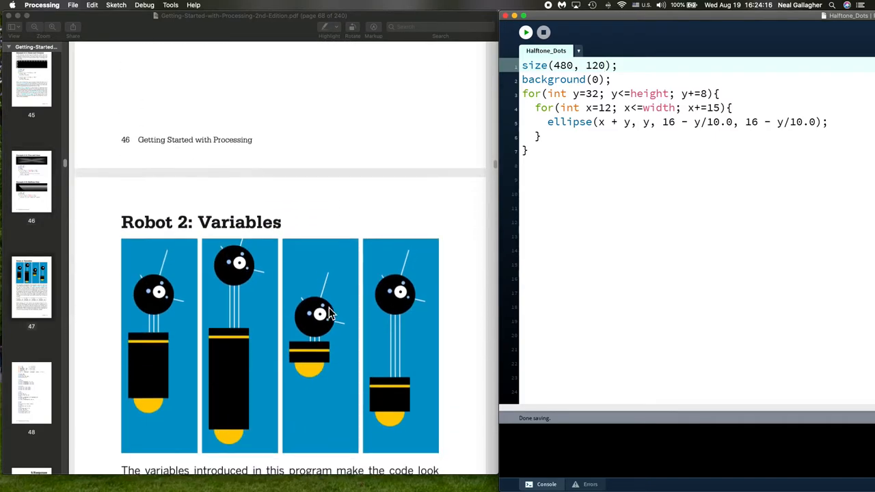
scroll(down, 3)
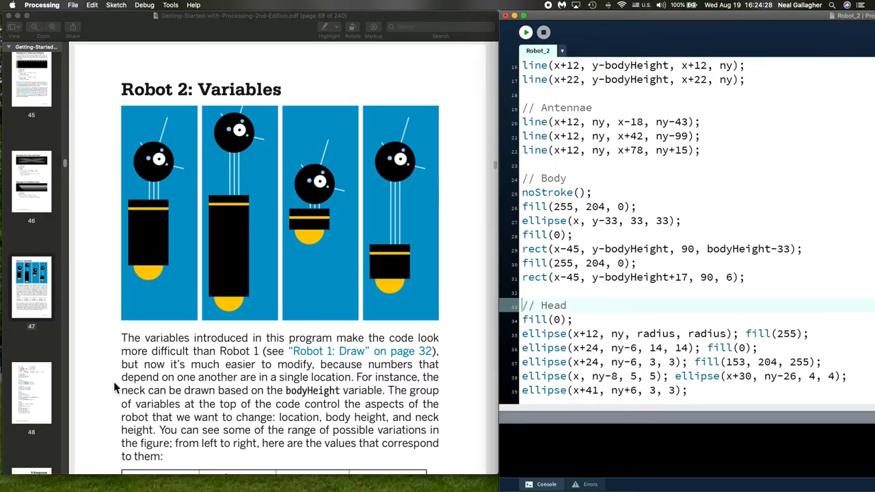
scroll(down, 3)
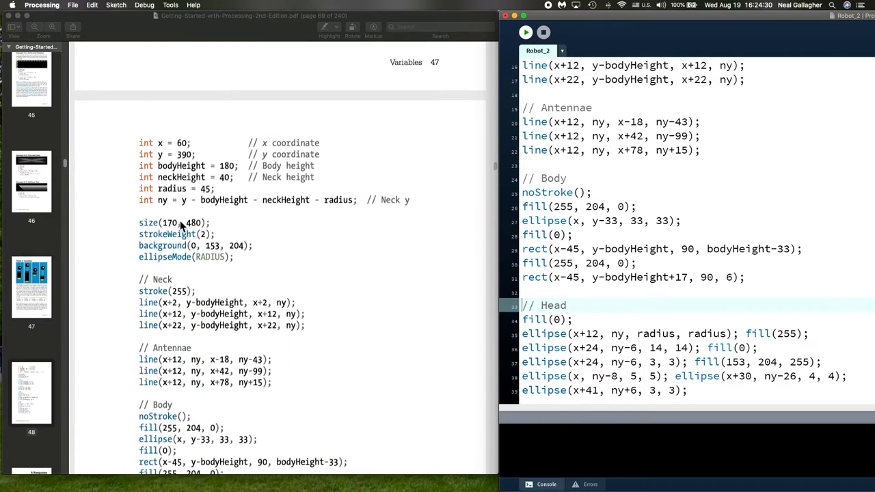
scroll(down, 3)
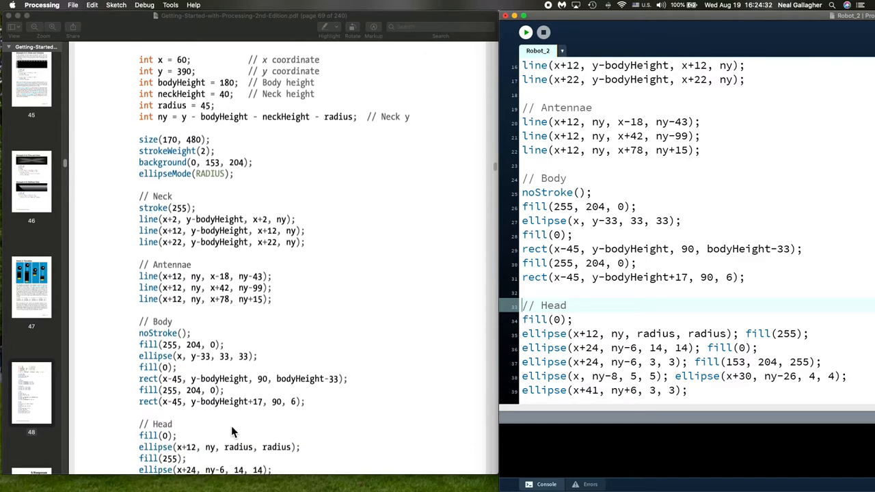
scroll(down, 3)
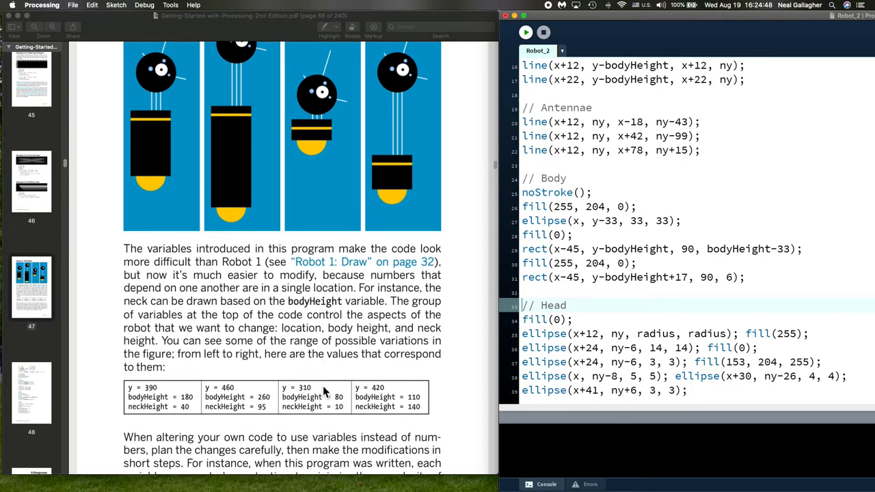
mouse_move(153, 167)
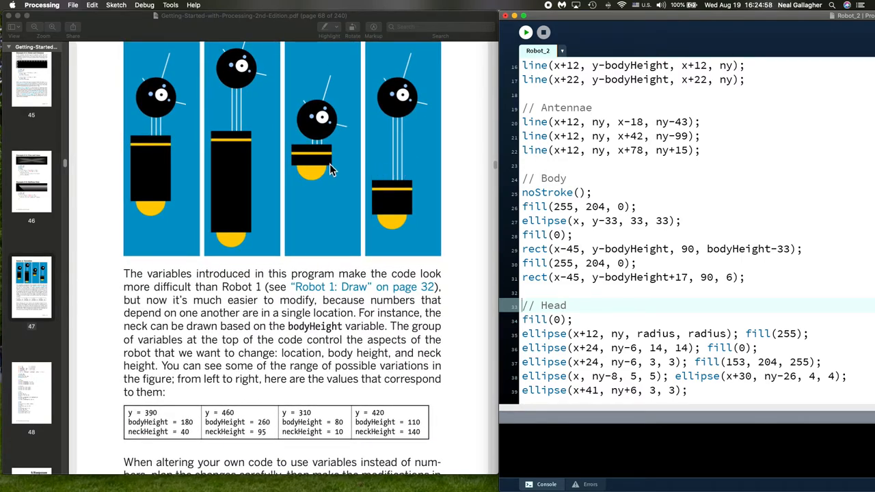
mouse_move(722, 22)
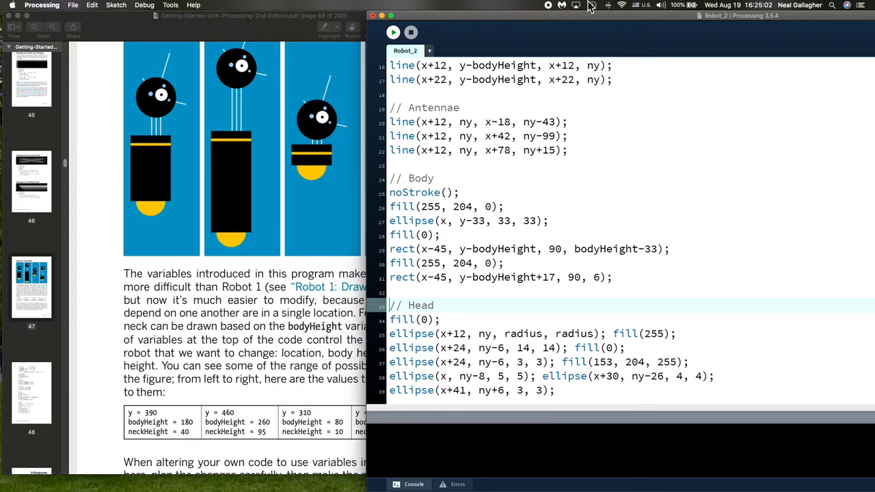
- Run the Robot_2 sketch and move its output window aside to compare with the book's table
click(516, 306)
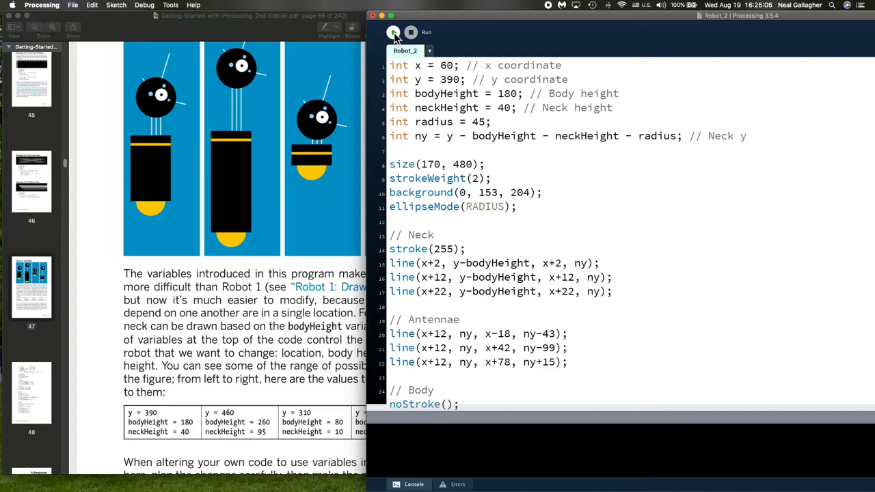
click(393, 33)
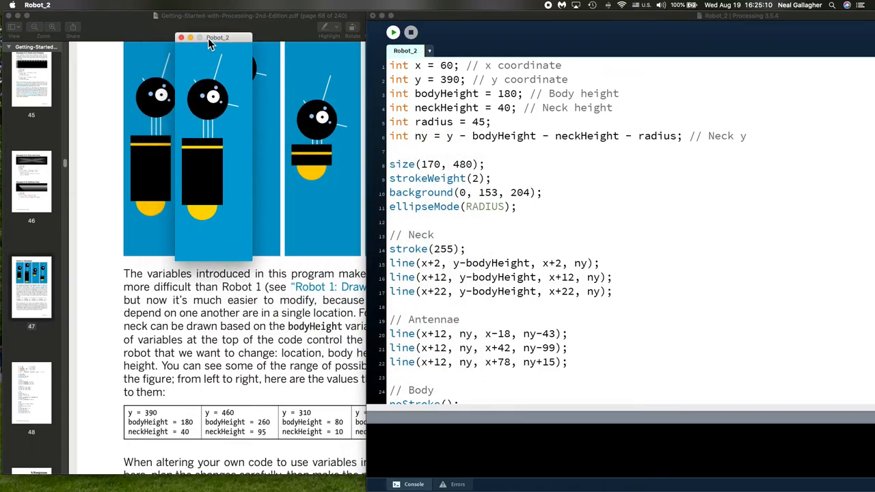
drag(217, 38, 540, 108)
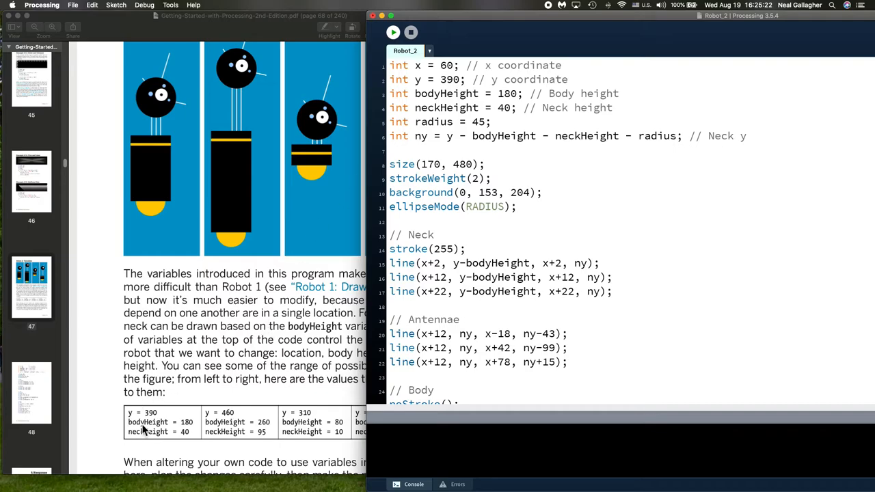
mouse_move(191, 429)
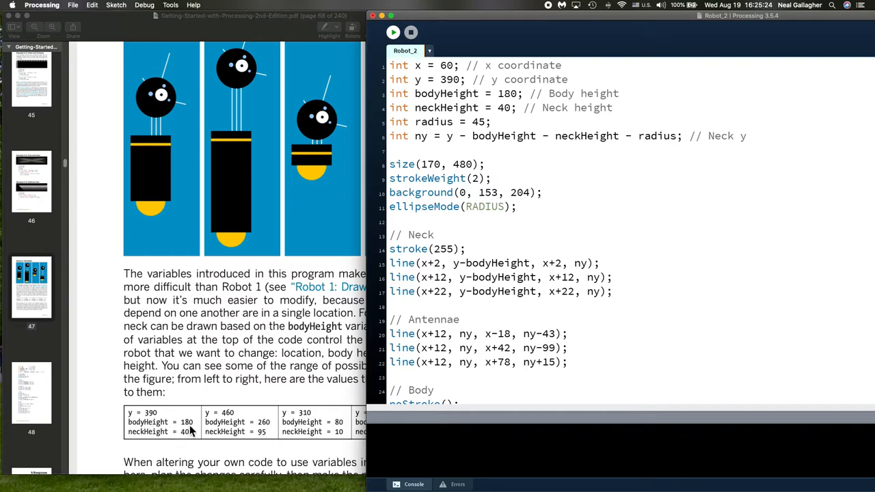
mouse_move(190, 439)
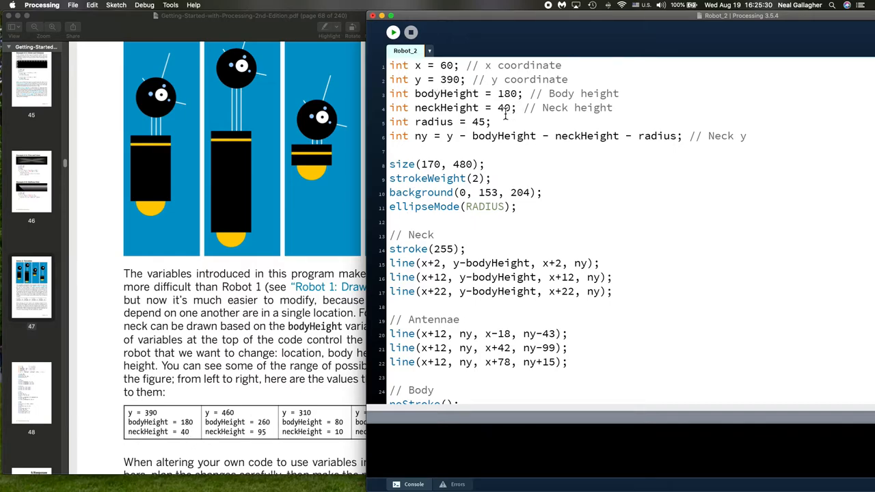
mouse_move(247, 443)
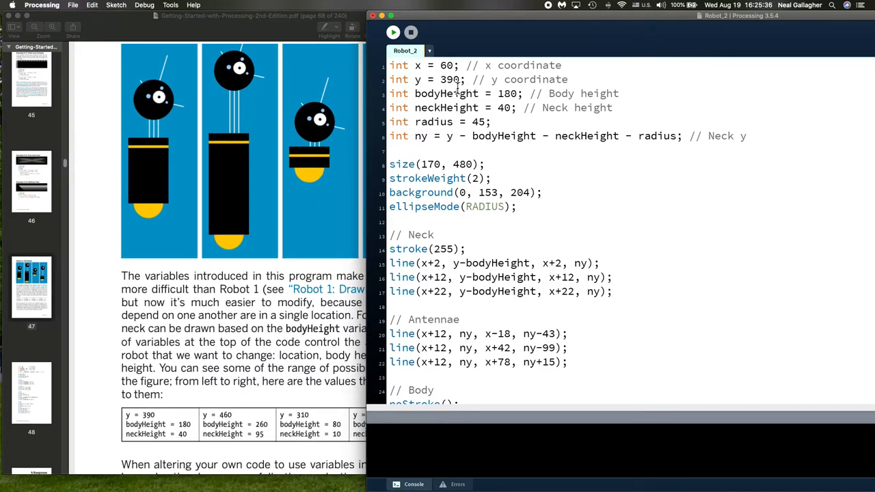
- Change the variable declarations to y = 460, bodyHeight = 260 and neckHeight = 95
click(479, 79)
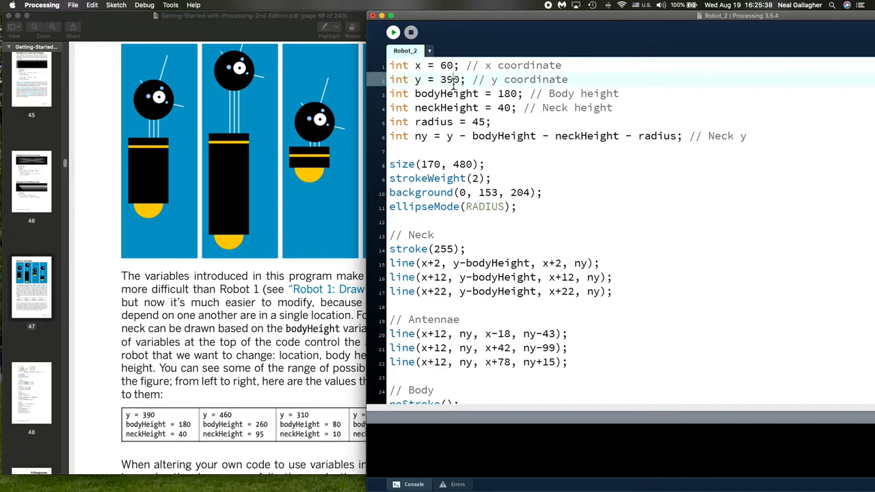
text(0)
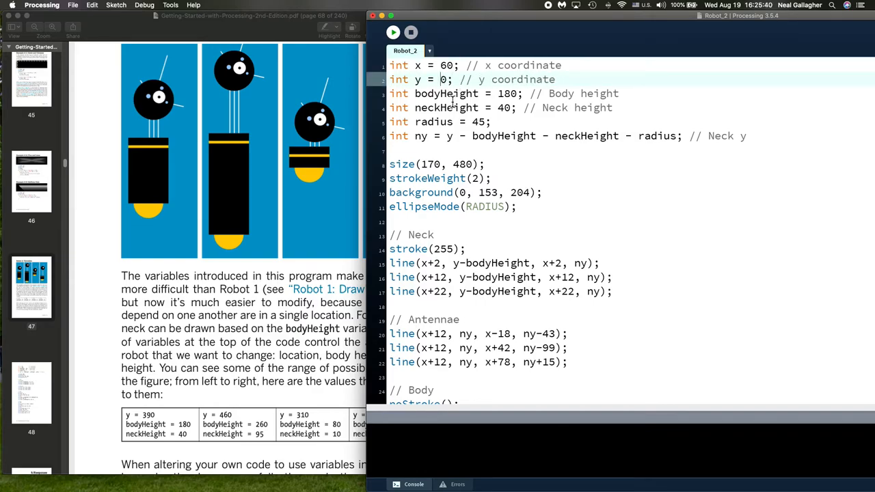
text(460)
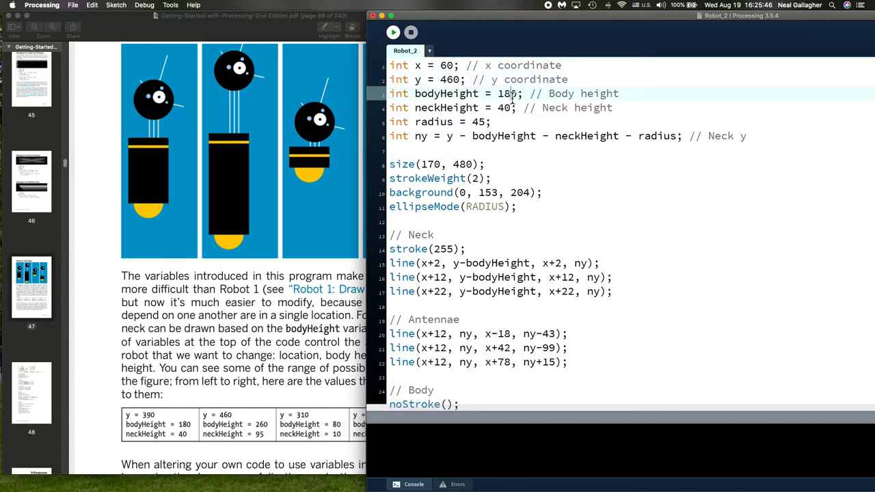
text(200)
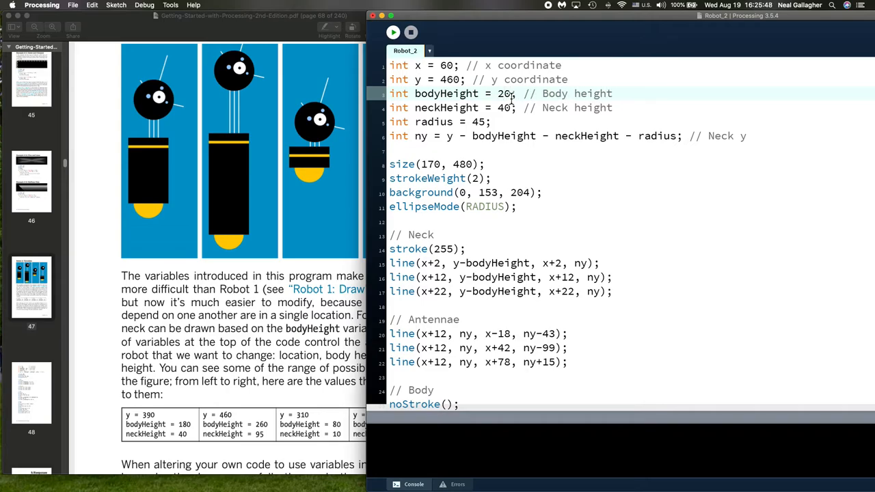
text(260)
click(632, 108)
text(9)
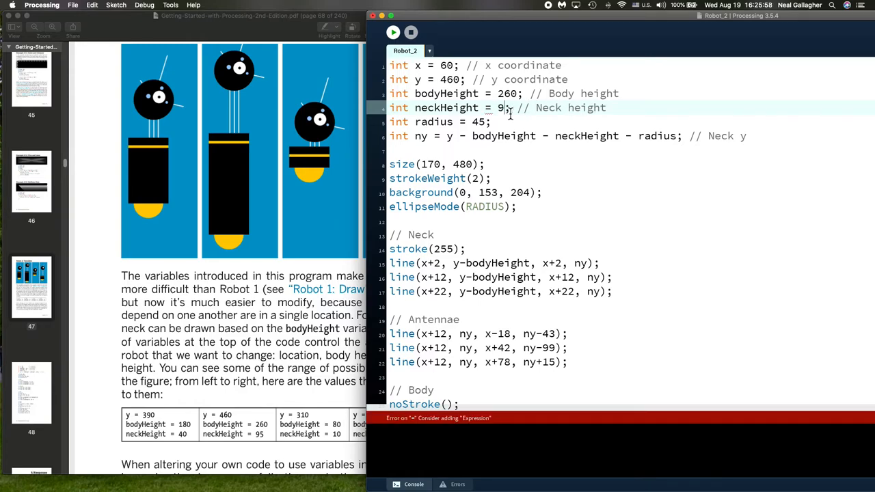
text(5)
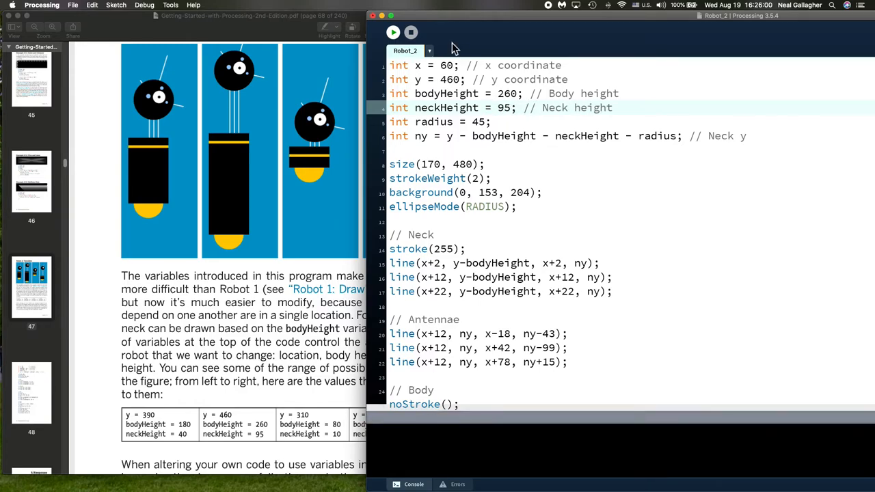
click(394, 33)
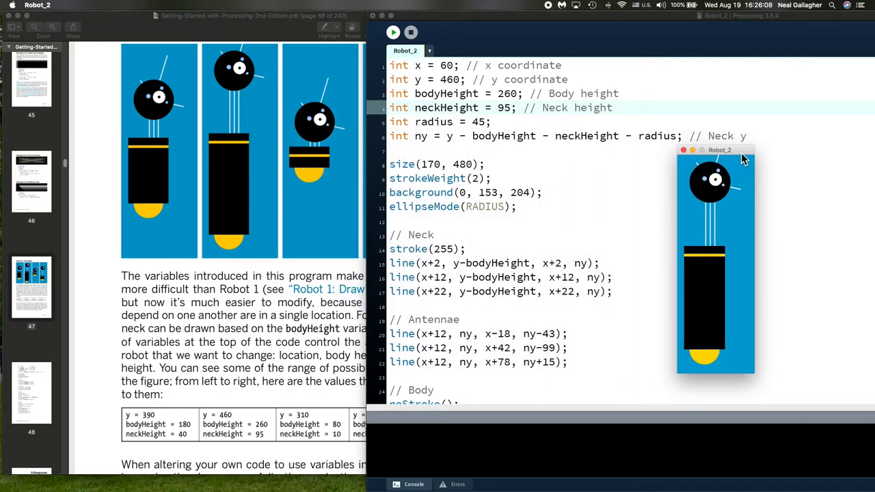
mouse_move(495, 290)
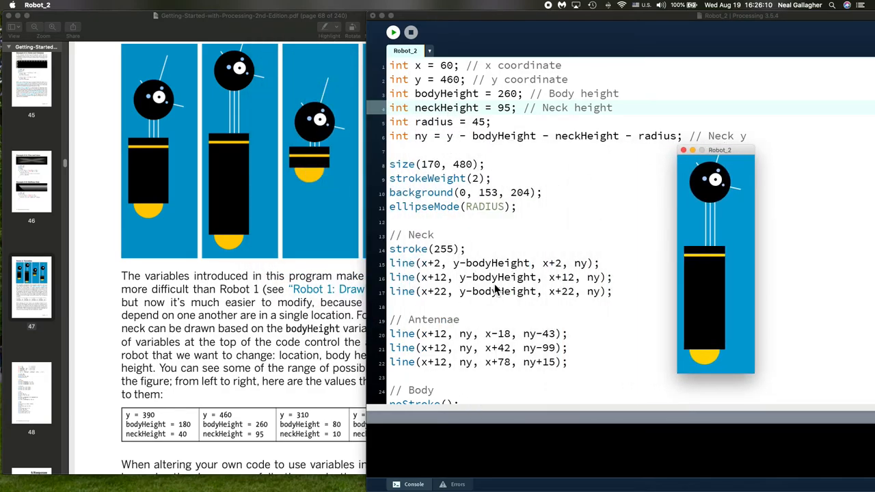
scroll(down, 3)
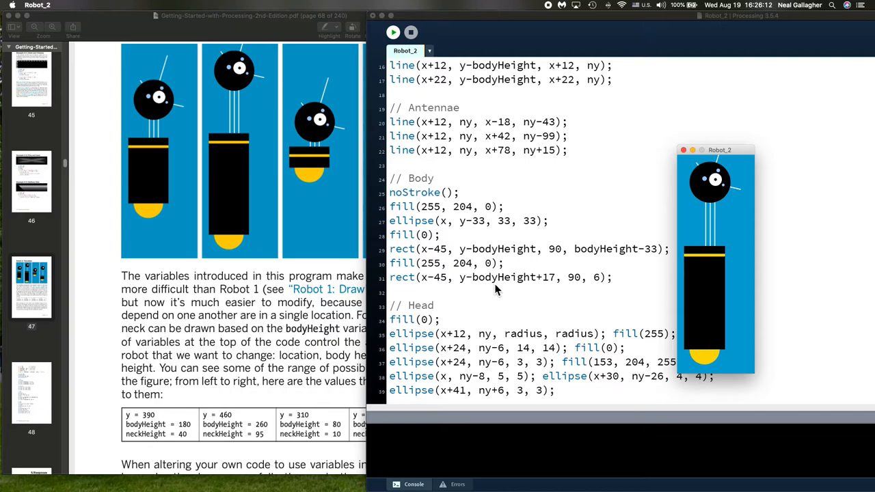
mouse_move(230, 88)
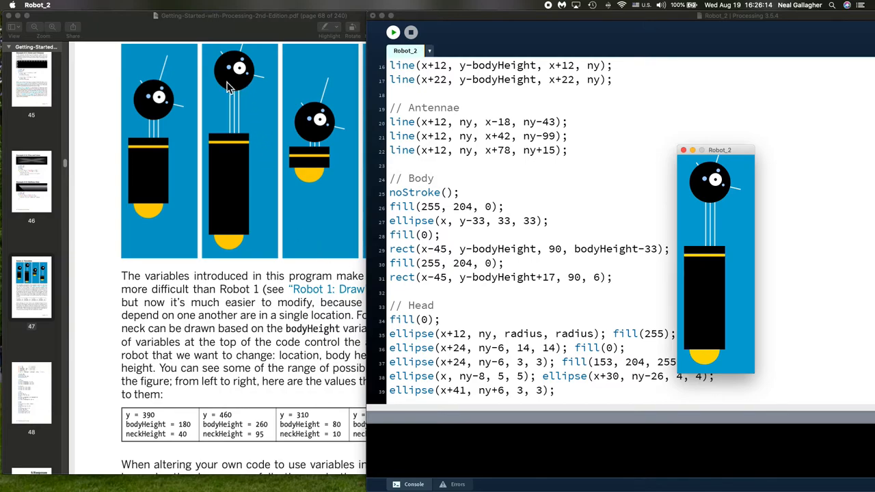
mouse_move(240, 202)
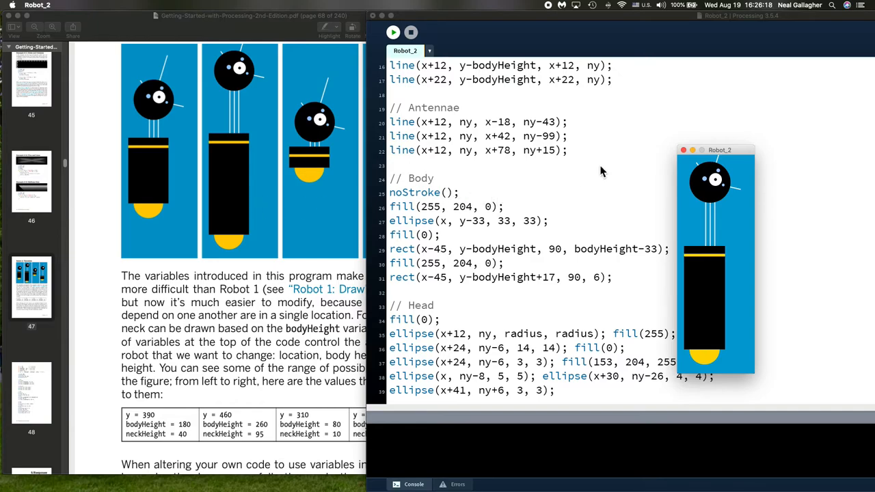
mouse_move(697, 158)
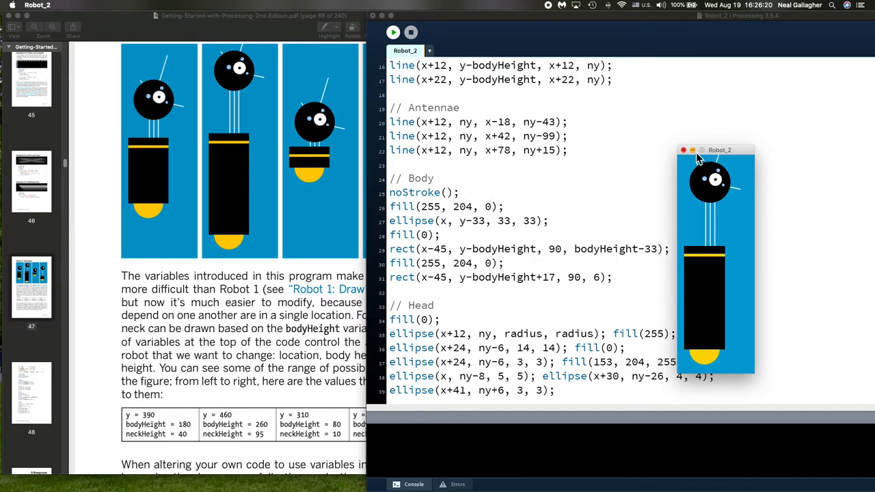
click(684, 149)
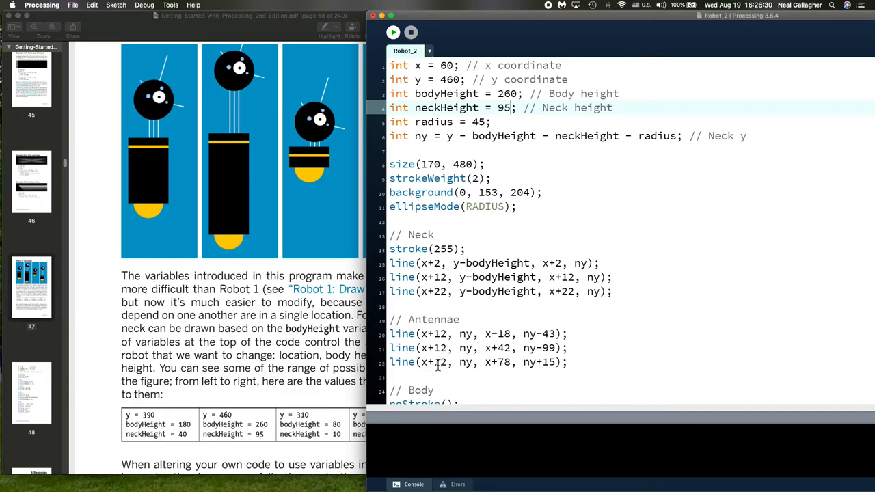
- Scroll the book to Chapter 5, Response, and close the Robot_2 editor window
scroll(down, 3)
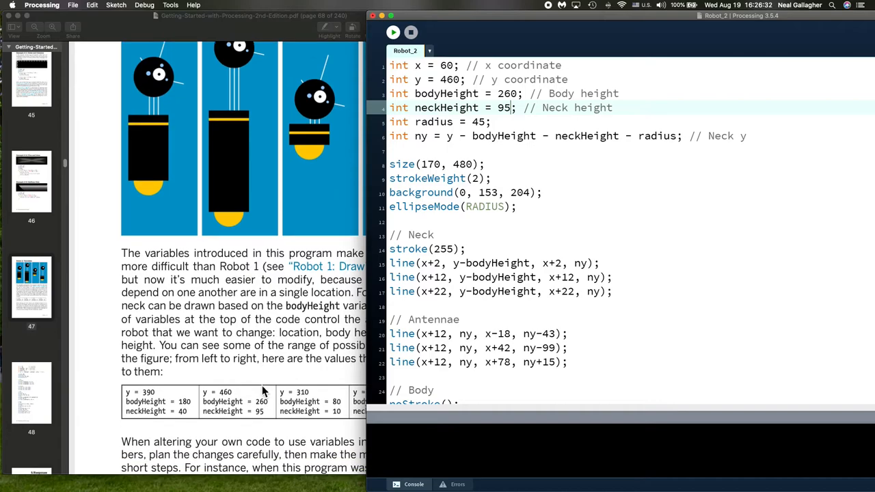
scroll(down, 3)
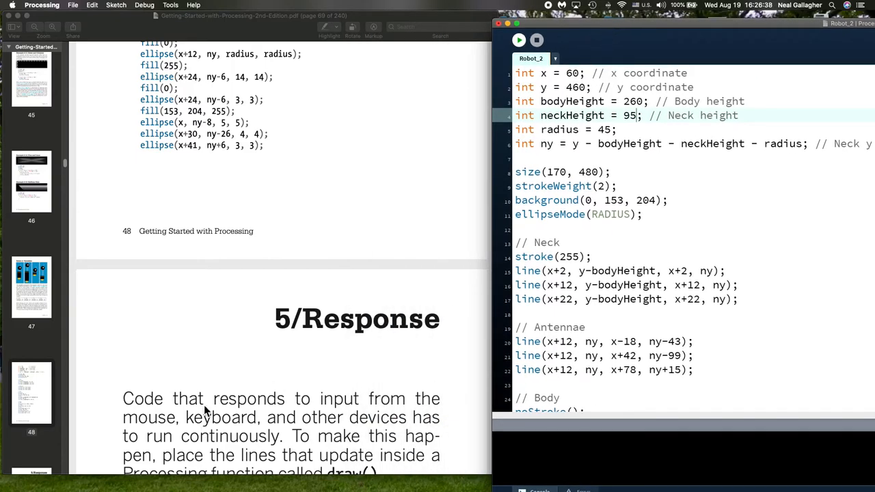
mouse_move(322, 364)
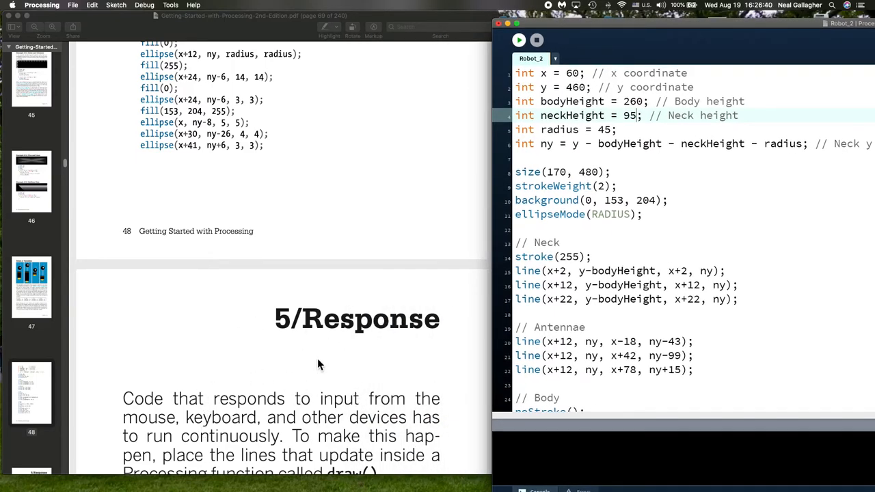
mouse_move(349, 224)
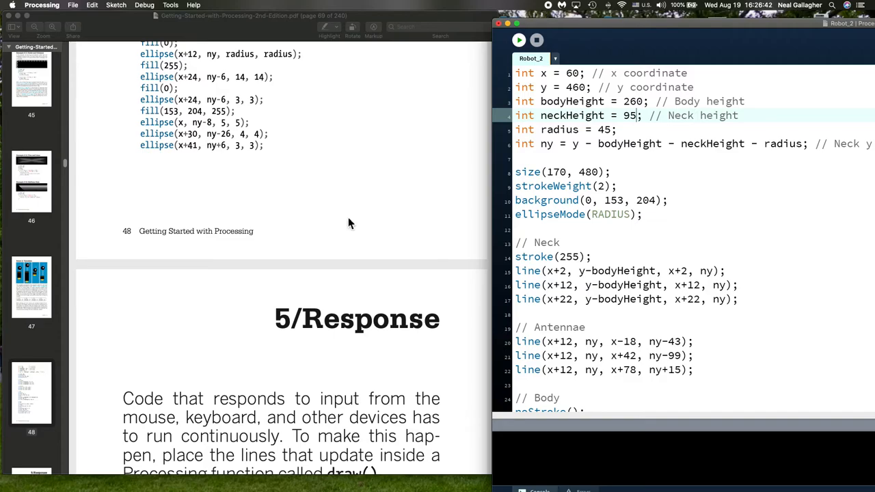
click(499, 23)
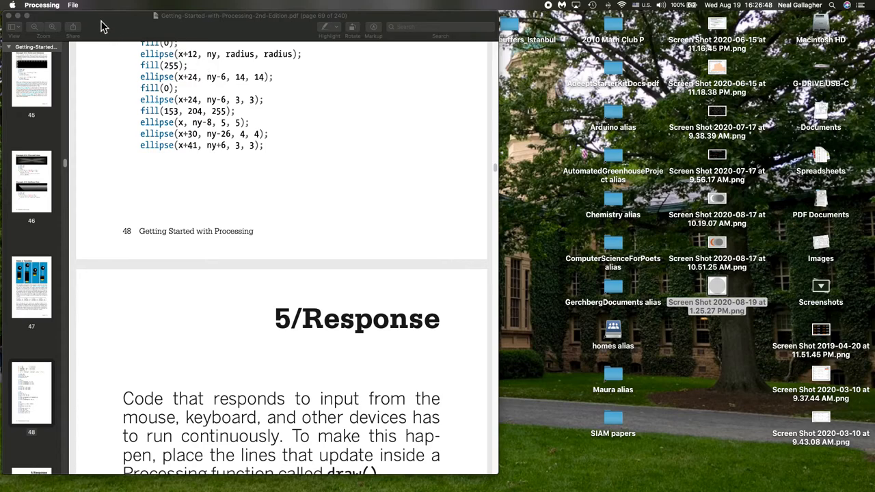
mouse_move(411, 169)
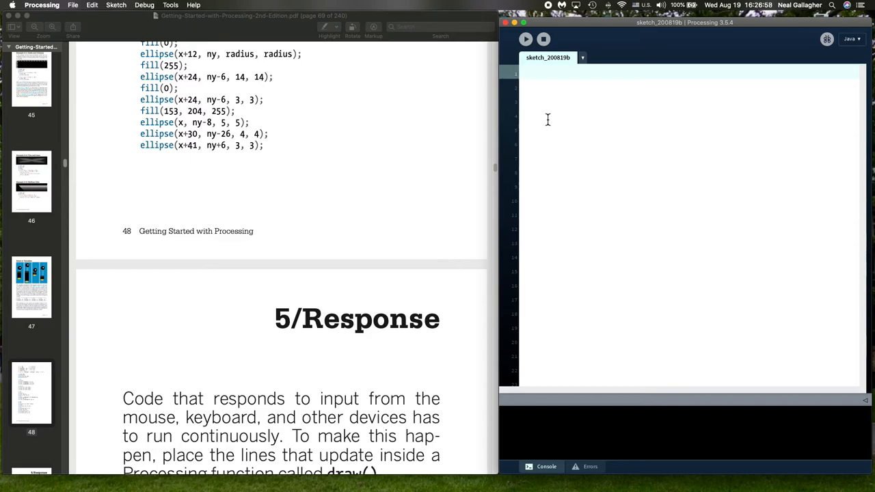
mouse_move(381, 145)
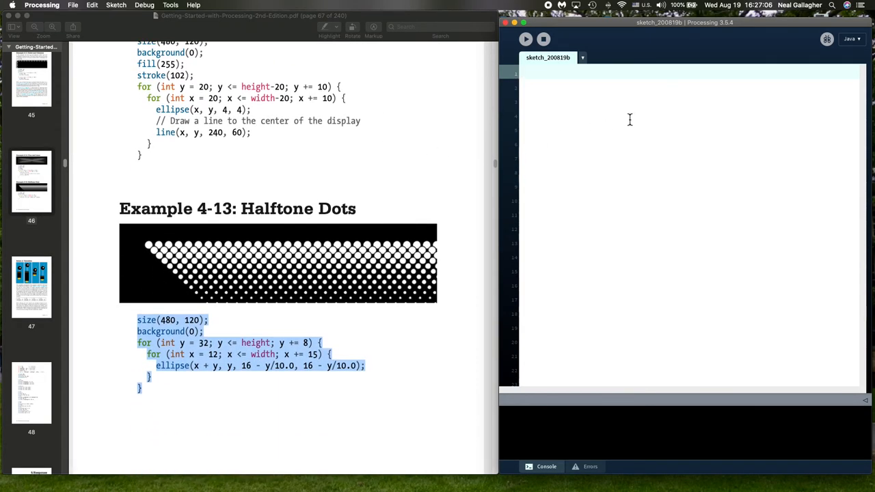
- Write size(480,480); as the first line of the new sketch
text(size)
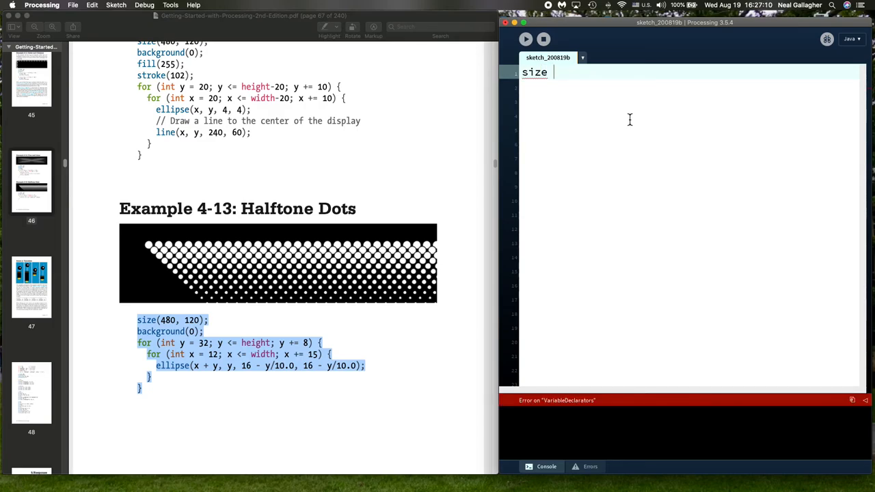
text(()
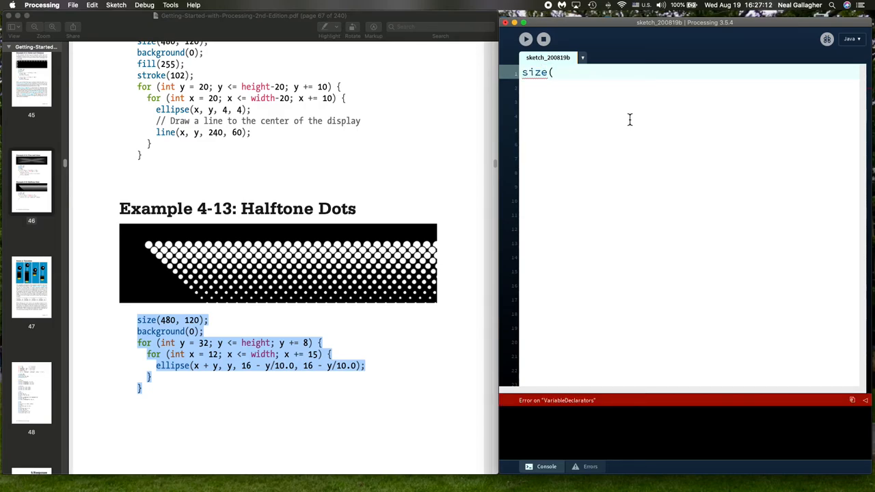
text(480,)
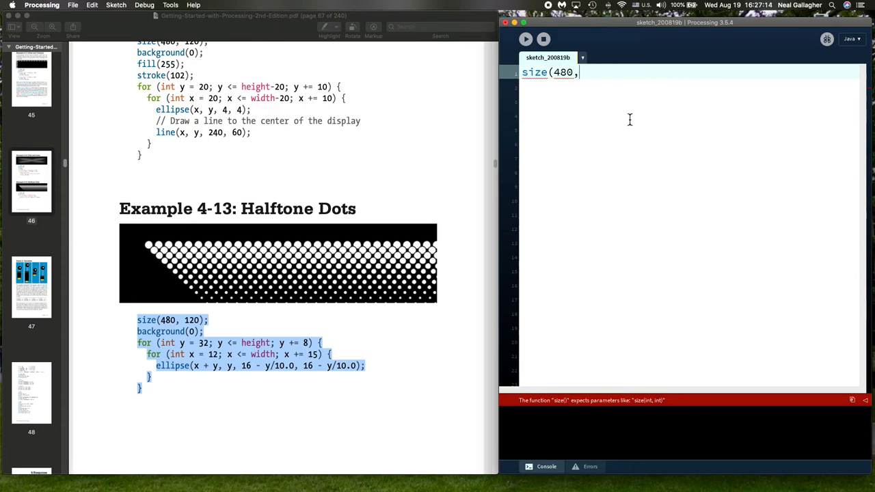
text(480)
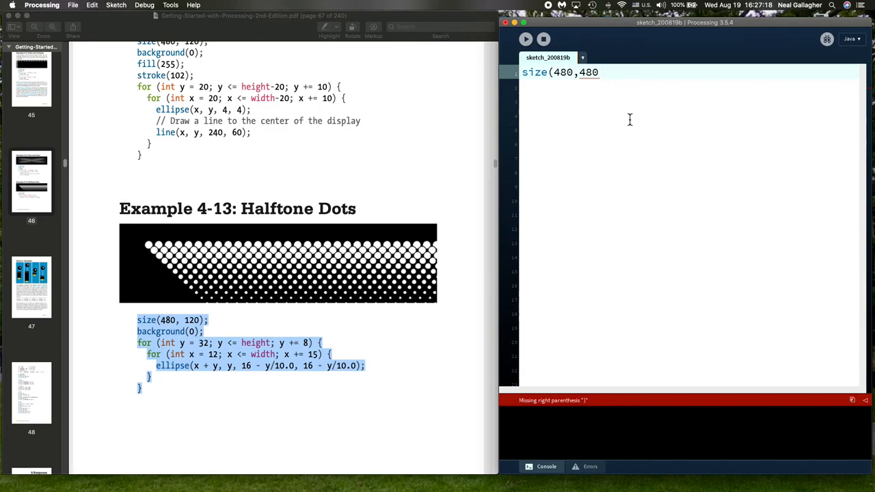
text();)
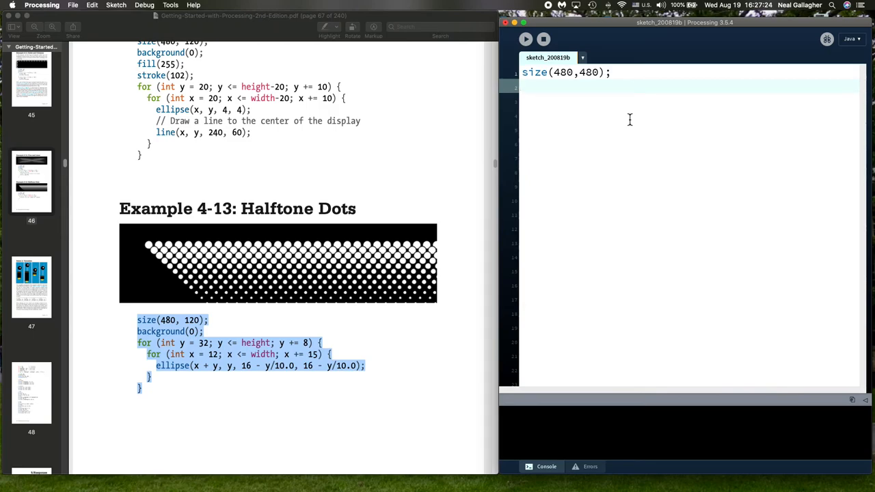
- Add background(0); on the next line for a black window
text(backg)
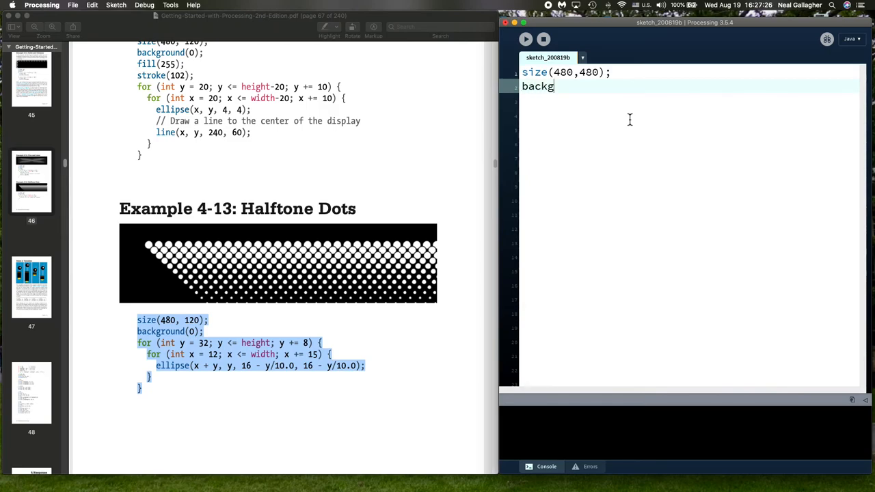
text(round)
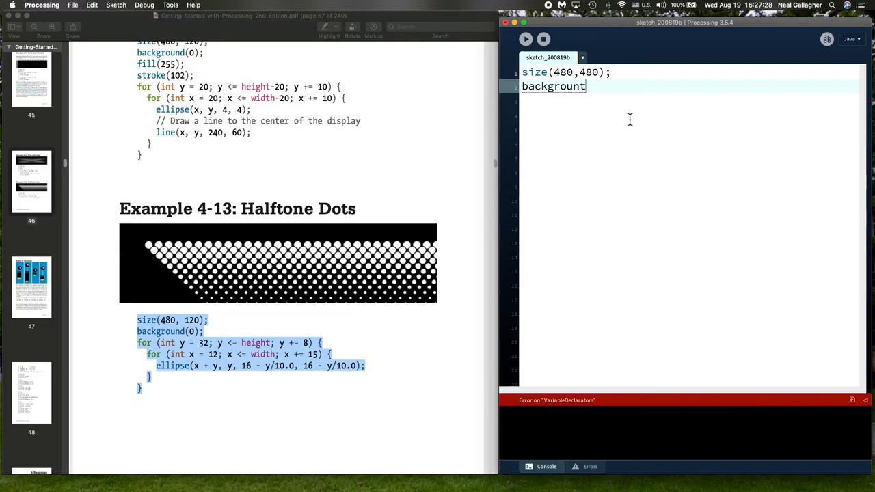
text(()
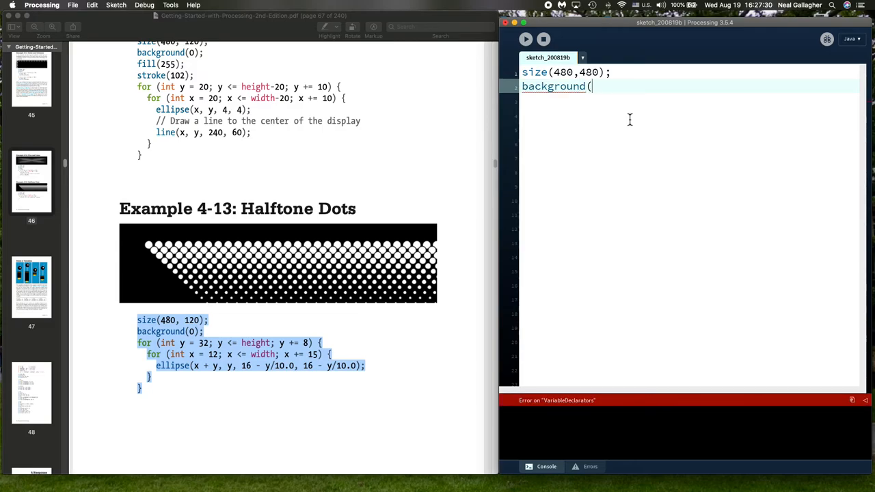
text(0))
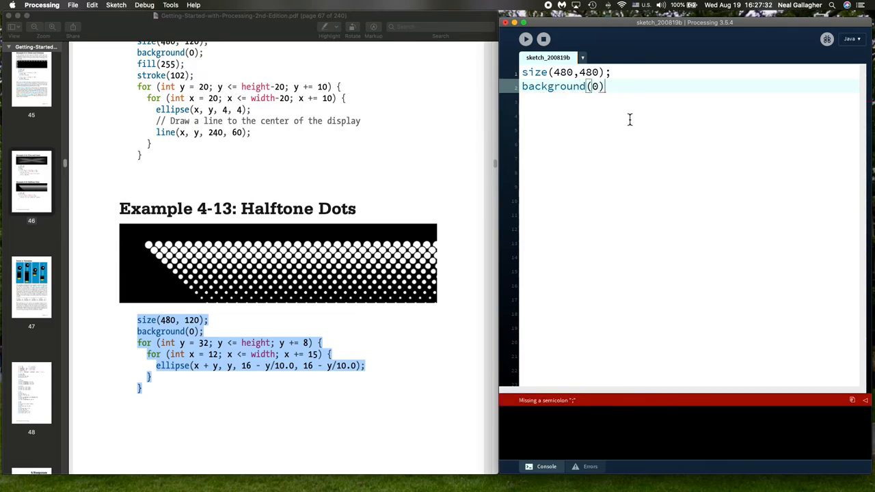
text(;)
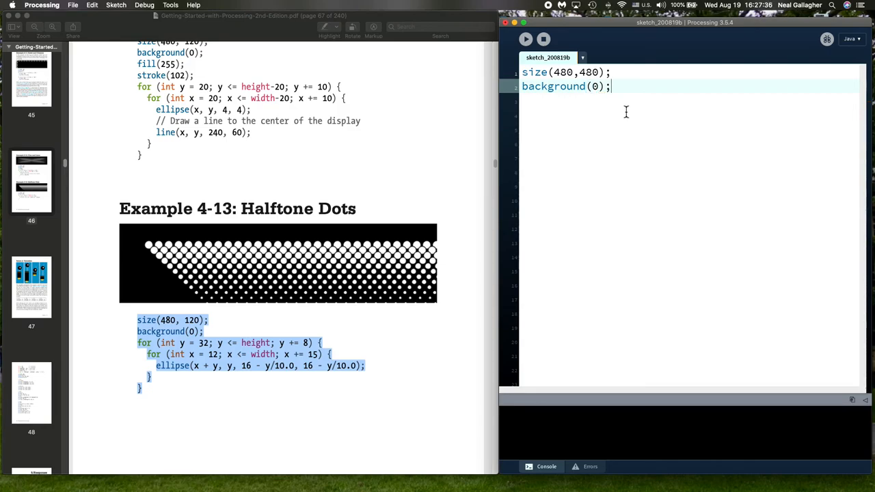
- Write ellipse(240,240, 100,100); on a new line below background(0);
key(Return)
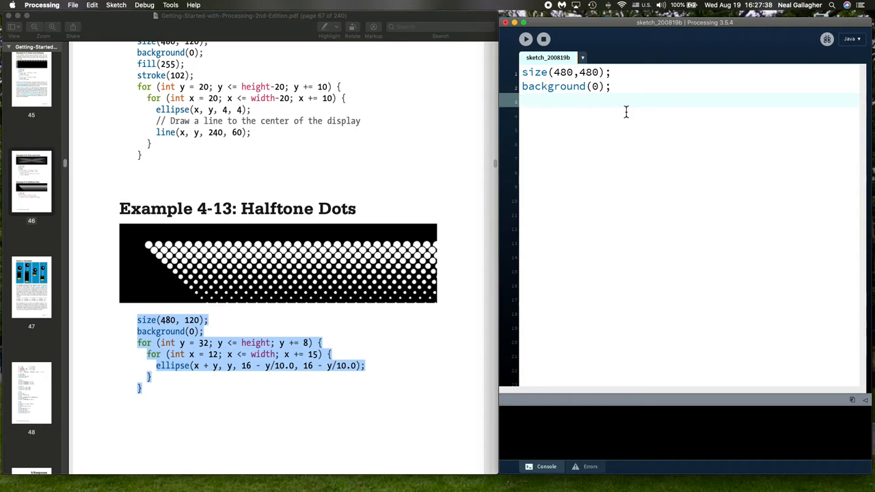
text(ell)
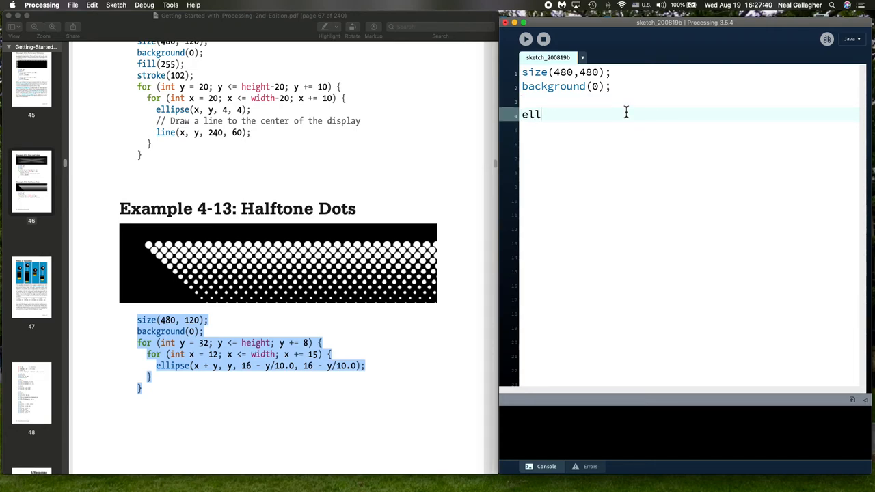
text(ipse)
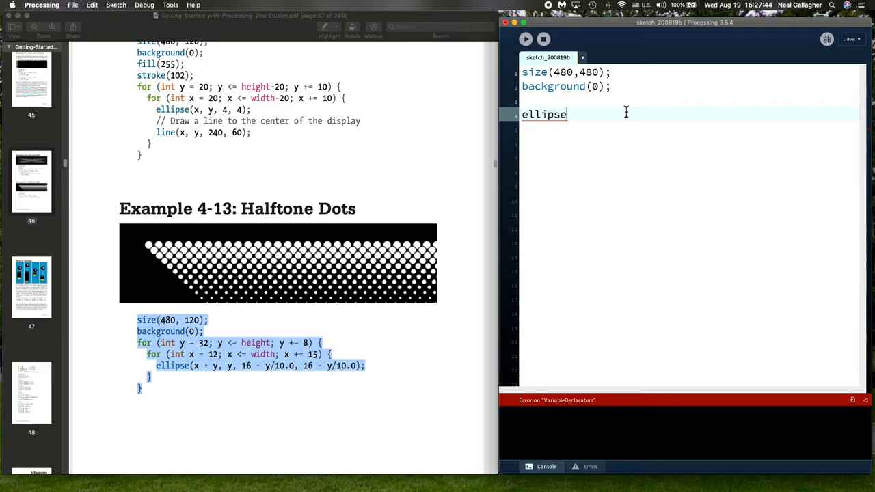
text(()
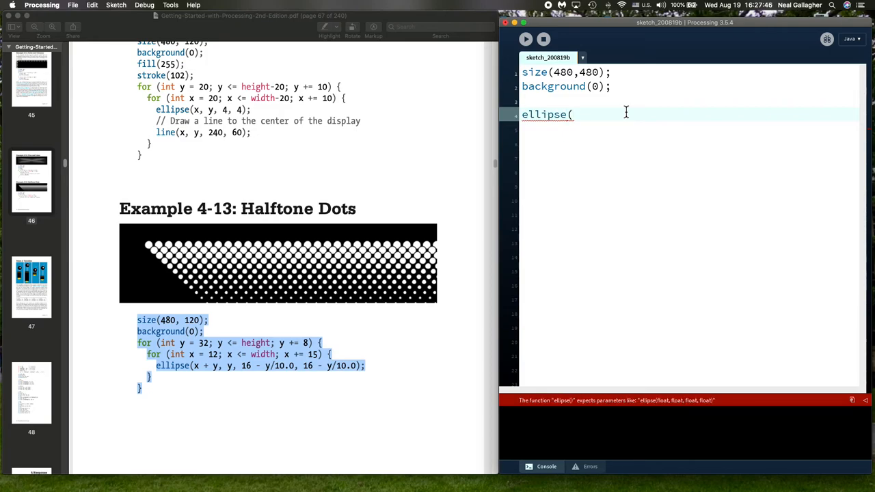
text(2)
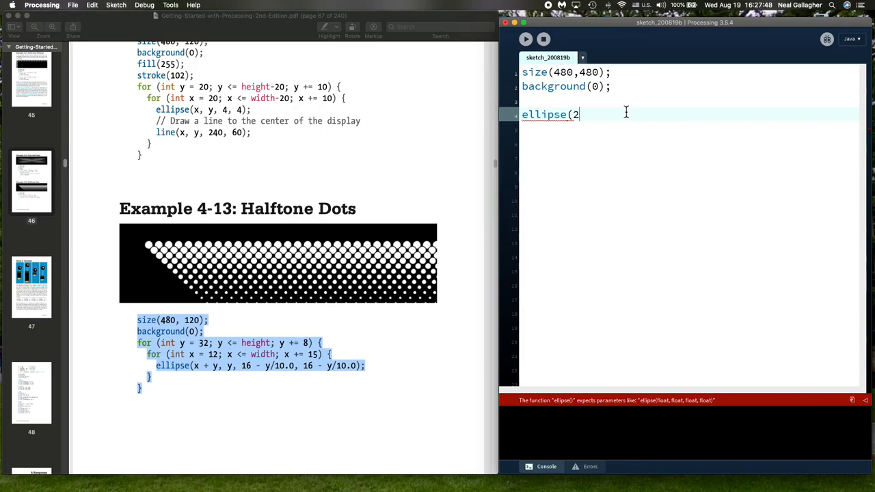
text(40)
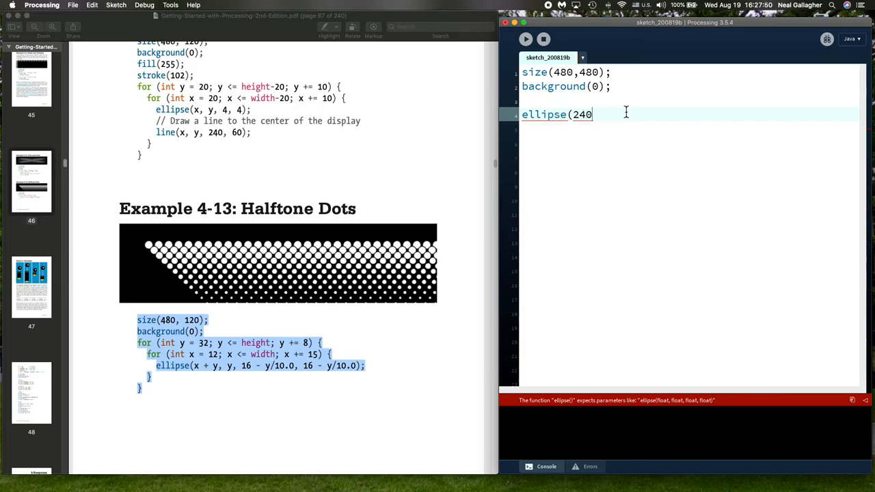
text(,2)
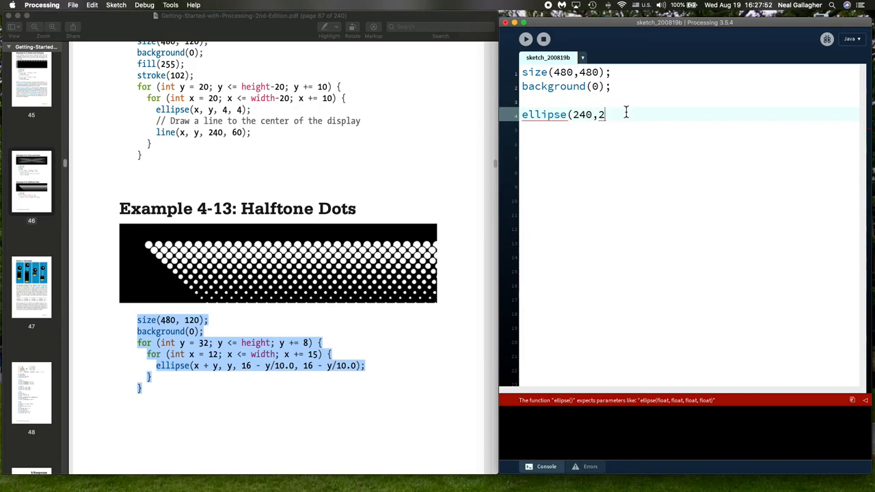
text(40)
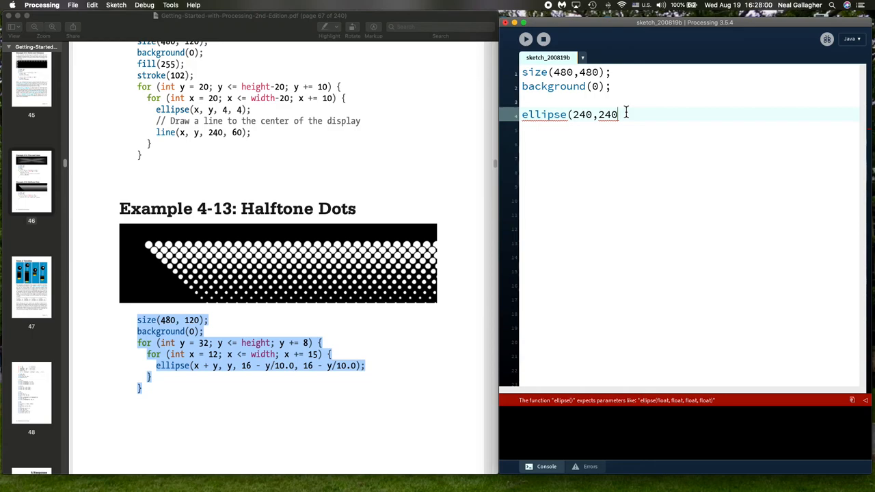
text(,)
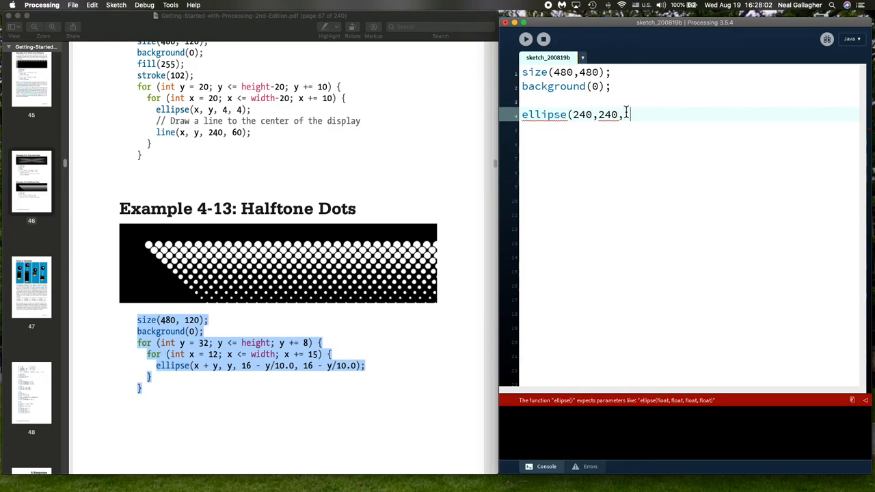
text(100,)
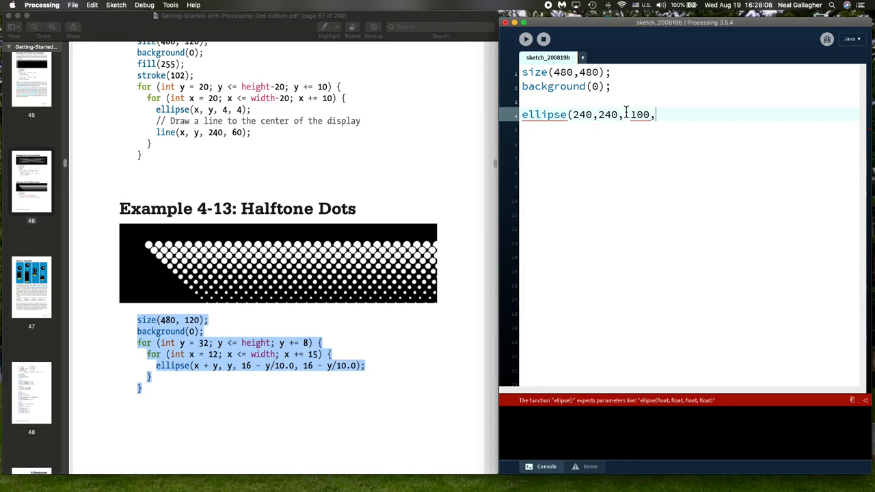
text(100)
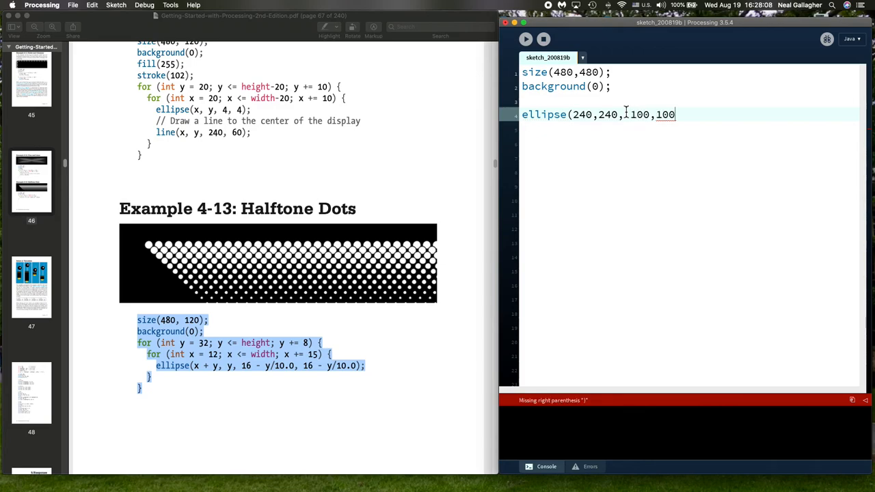
text())
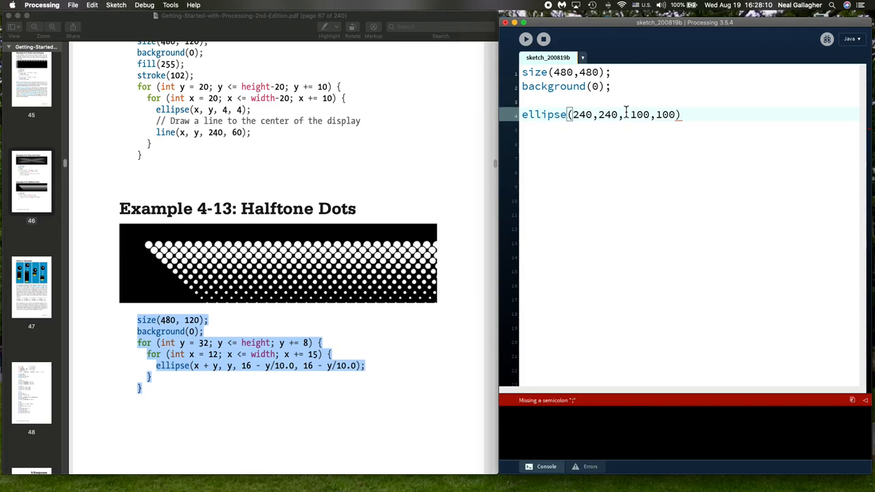
text(;)
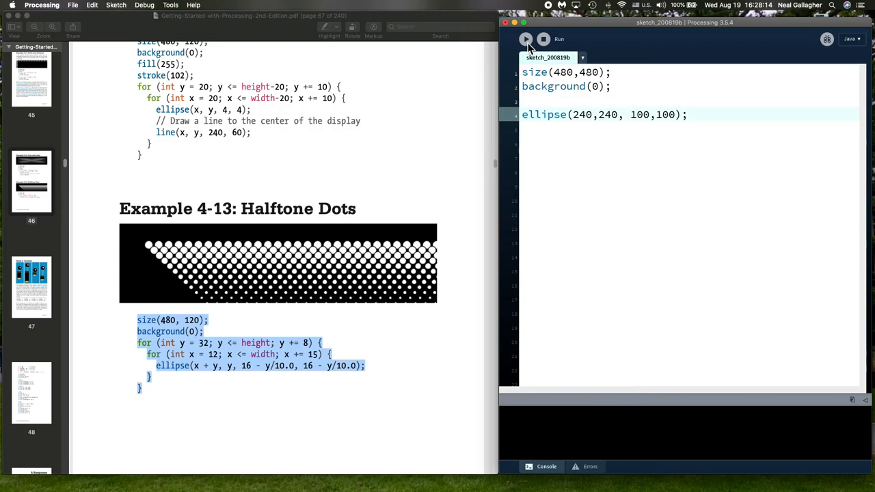
click(525, 39)
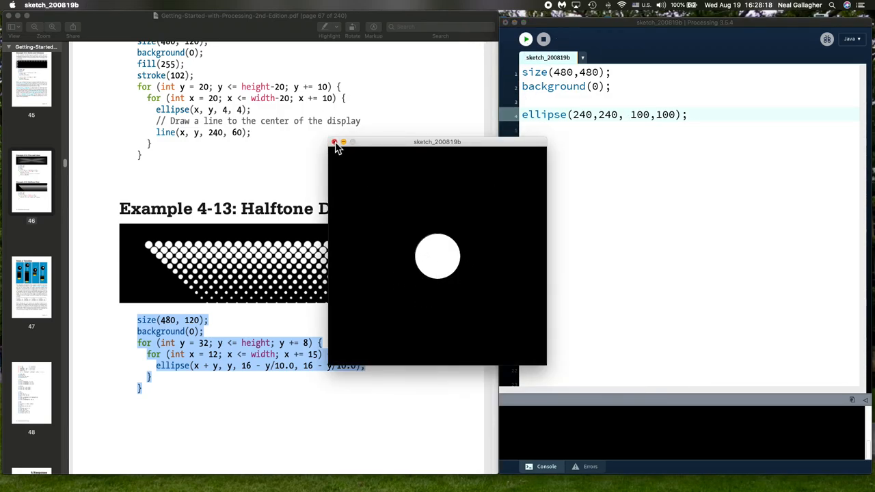
click(334, 142)
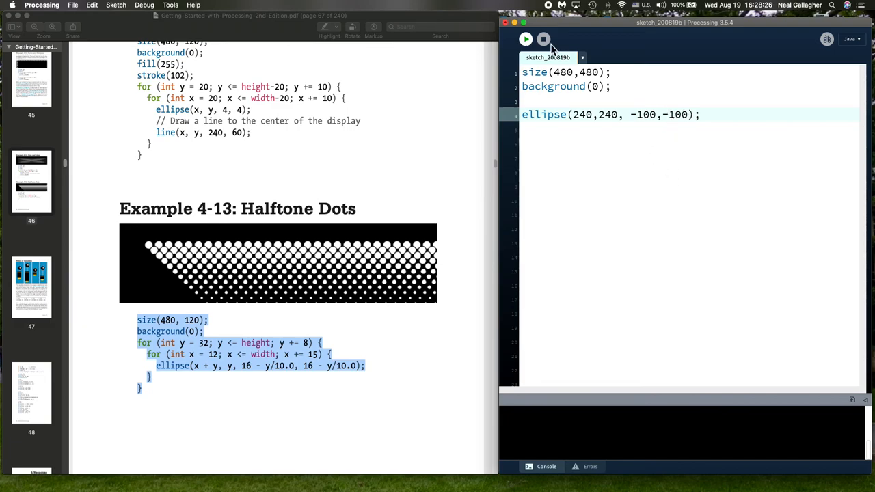
- Run the sketch with ellipse(240,240,-100,-100) to check the centred white circle
click(525, 38)
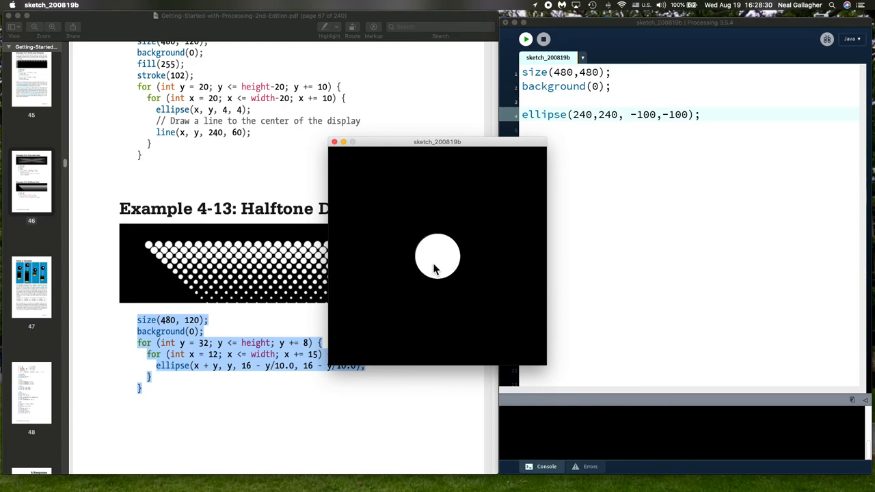
mouse_move(441, 265)
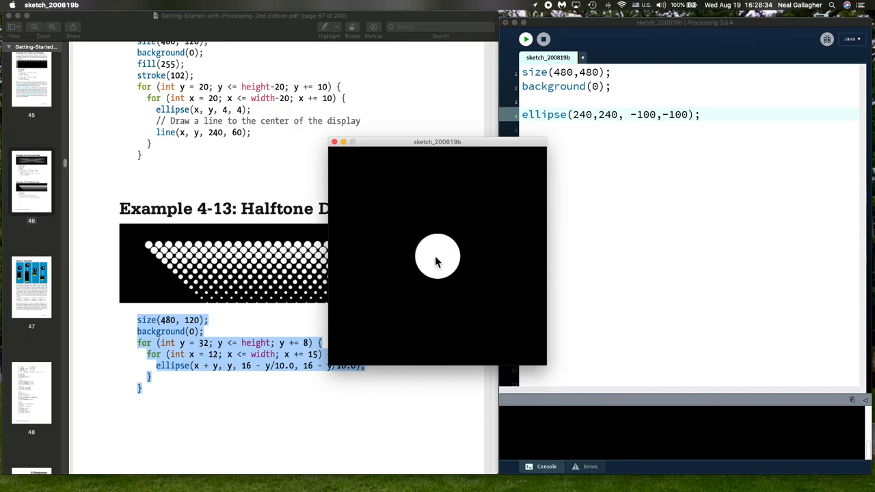
mouse_move(691, 164)
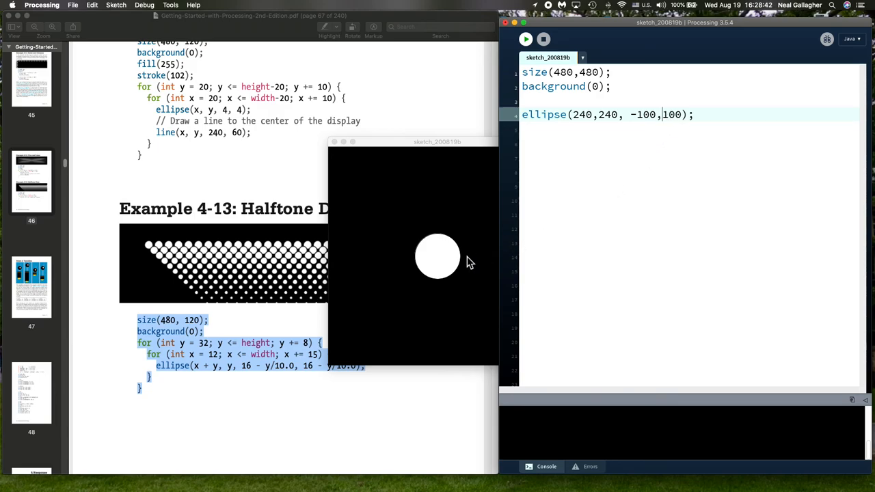
mouse_move(440, 283)
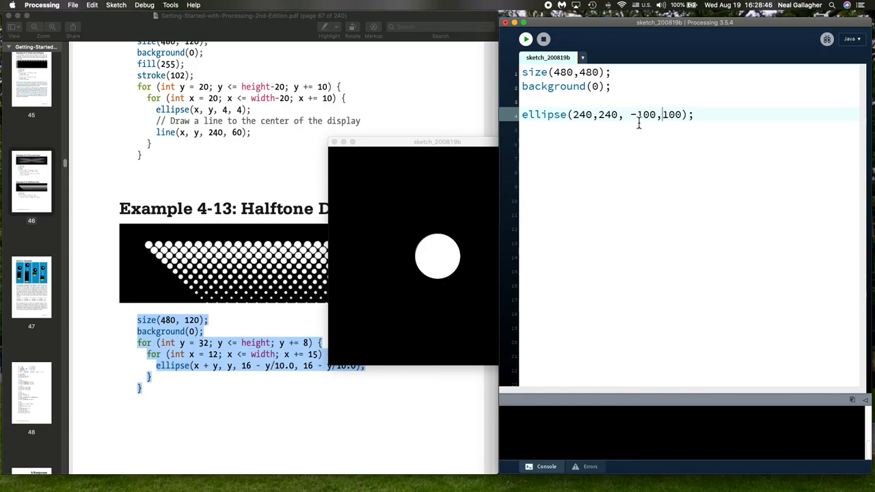
mouse_move(629, 169)
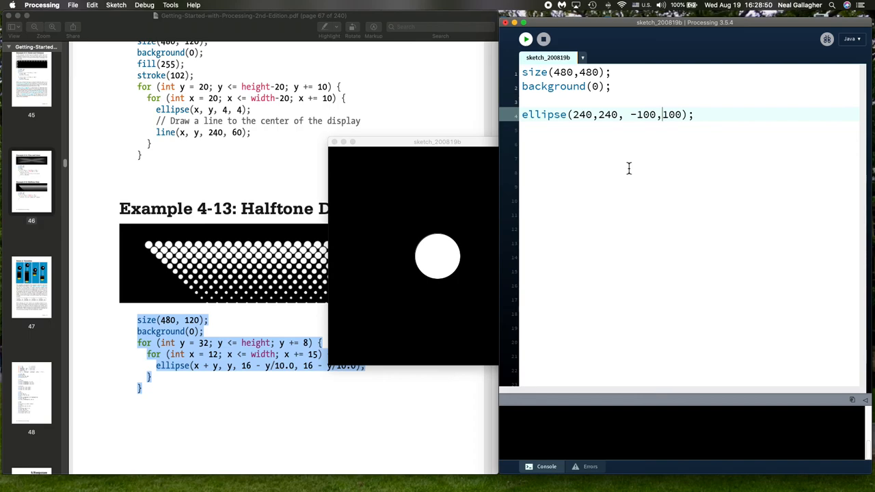
mouse_move(609, 219)
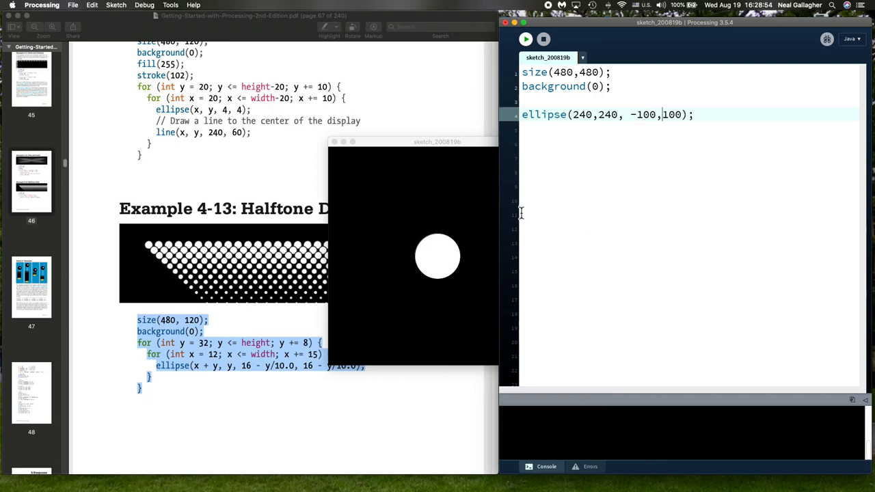
- Run the sketch with ellipse sizes -100,100, then restore the minus on the second 100
click(544, 39)
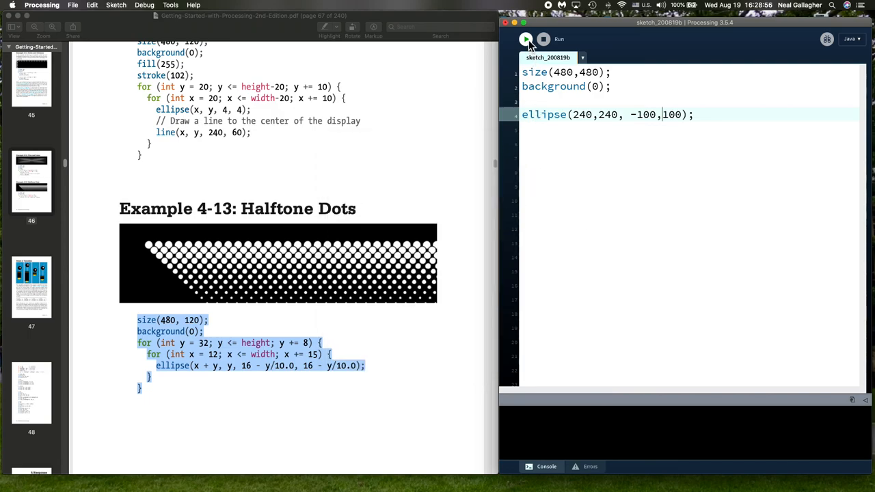
click(525, 38)
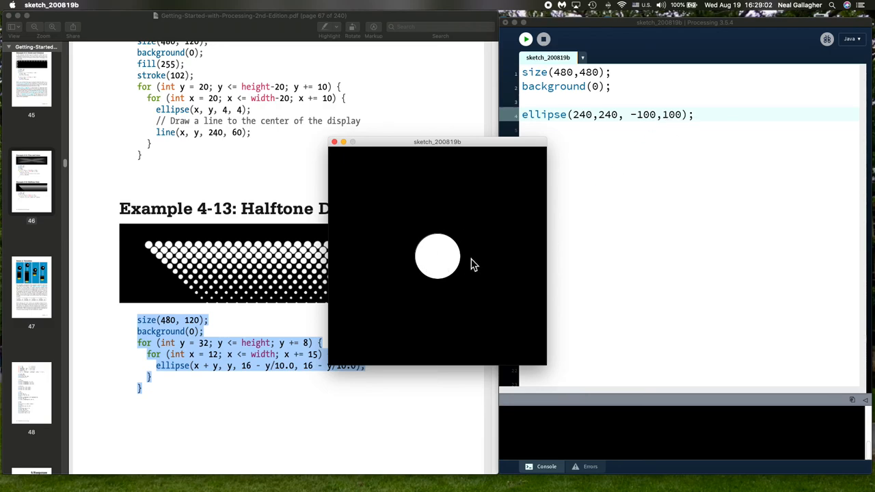
mouse_move(663, 125)
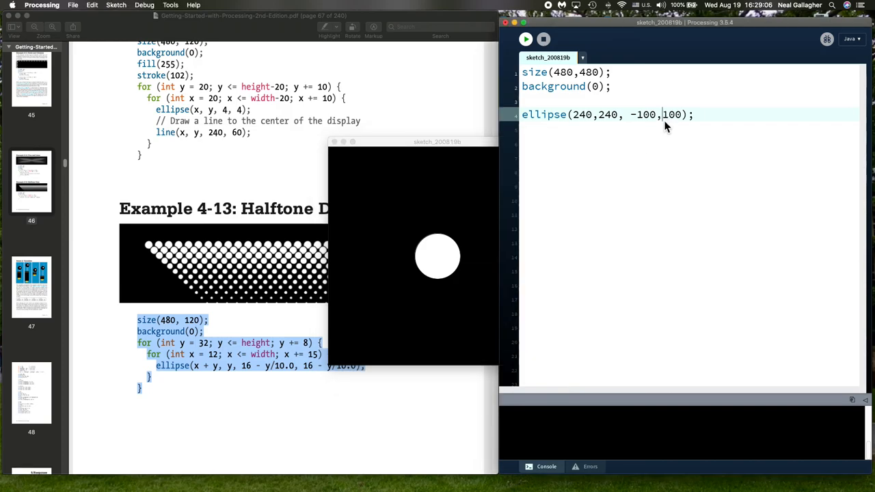
text(-)
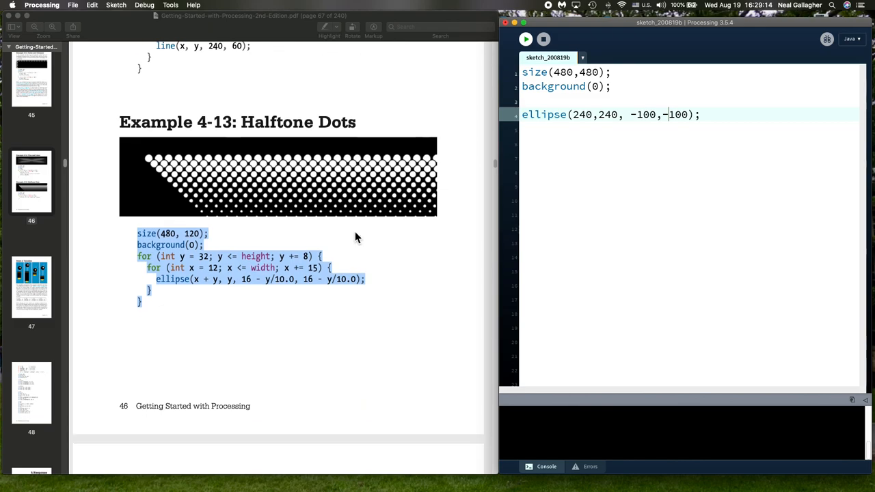
- Scroll the book down to Chapter 5's Example 5-1 on draw()
scroll(down, 3)
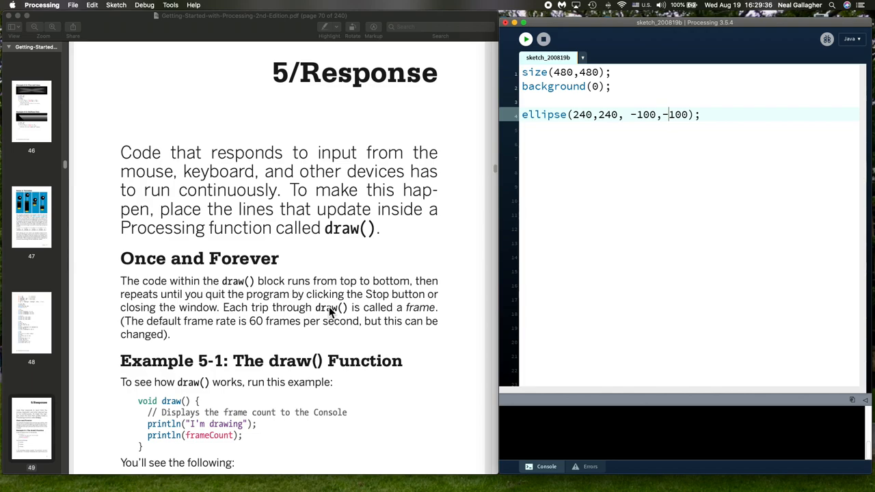
mouse_move(366, 287)
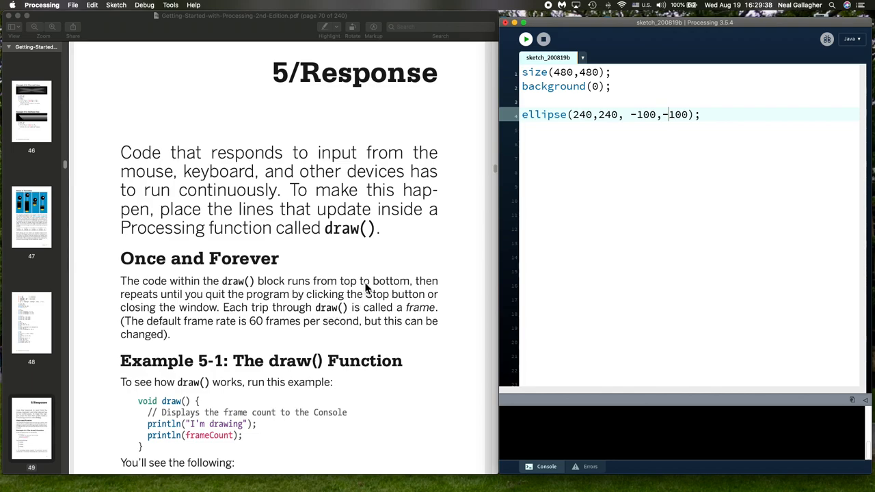
mouse_move(552, 11)
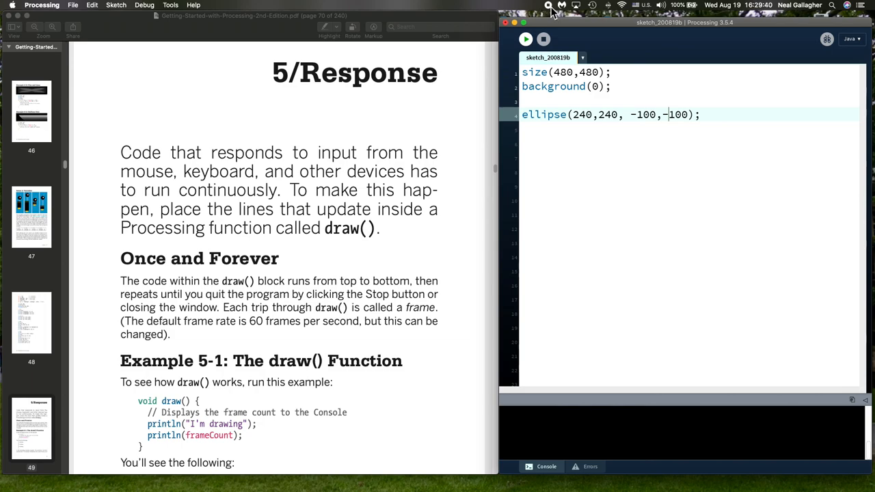